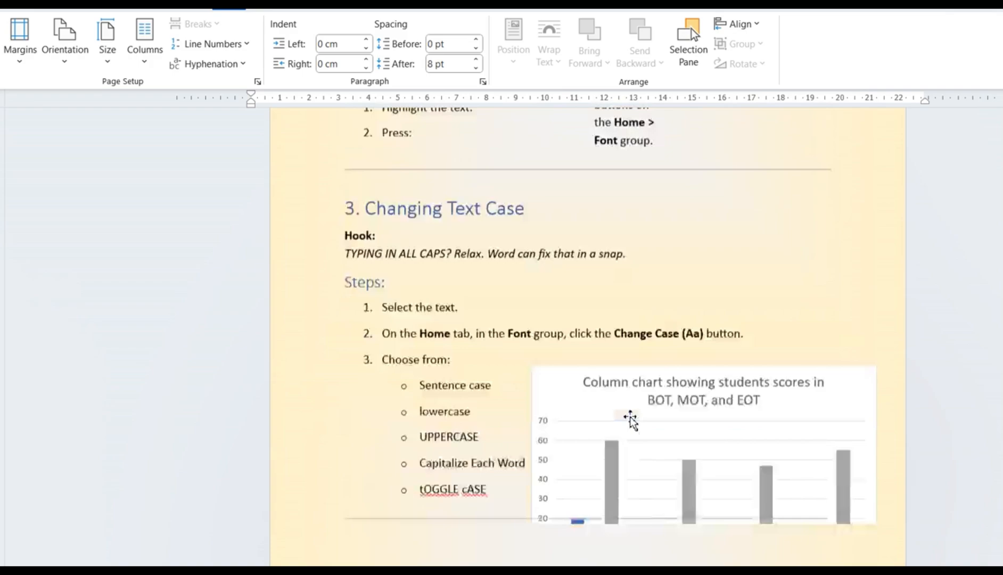
- Review the guide, then view the paper size list and the preset margin options on Layout
scroll(down, 3)
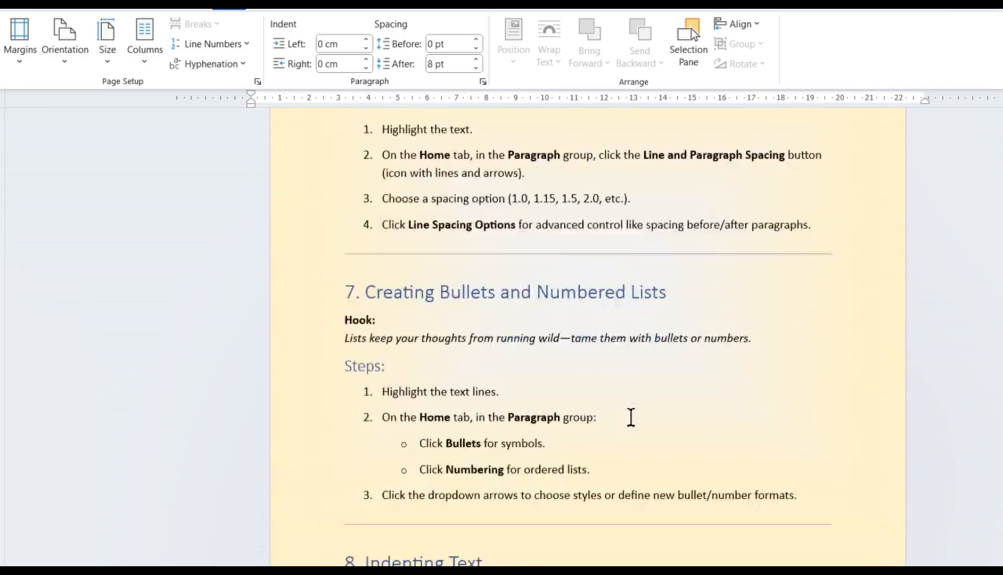
scroll(down, 3)
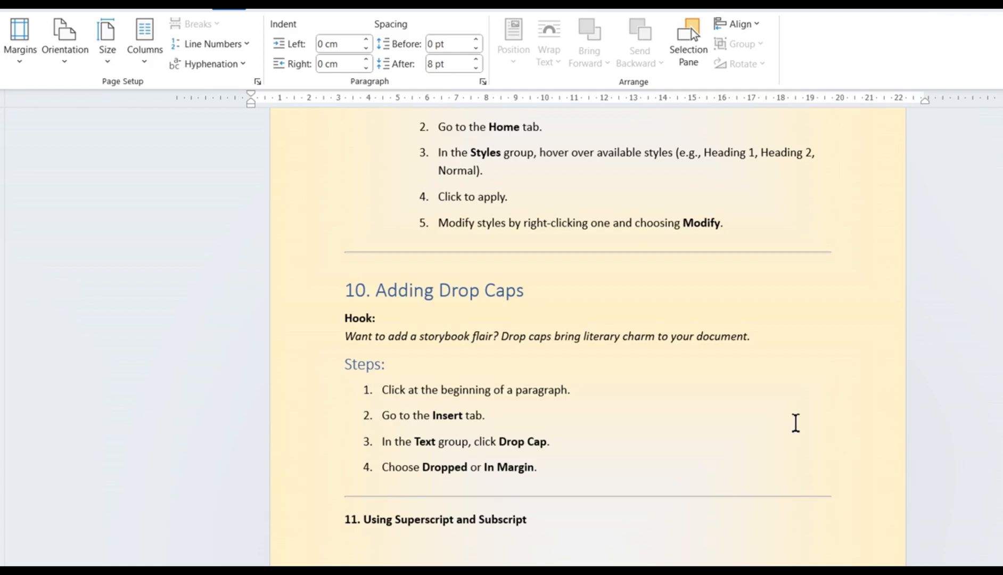
scroll(down, 3)
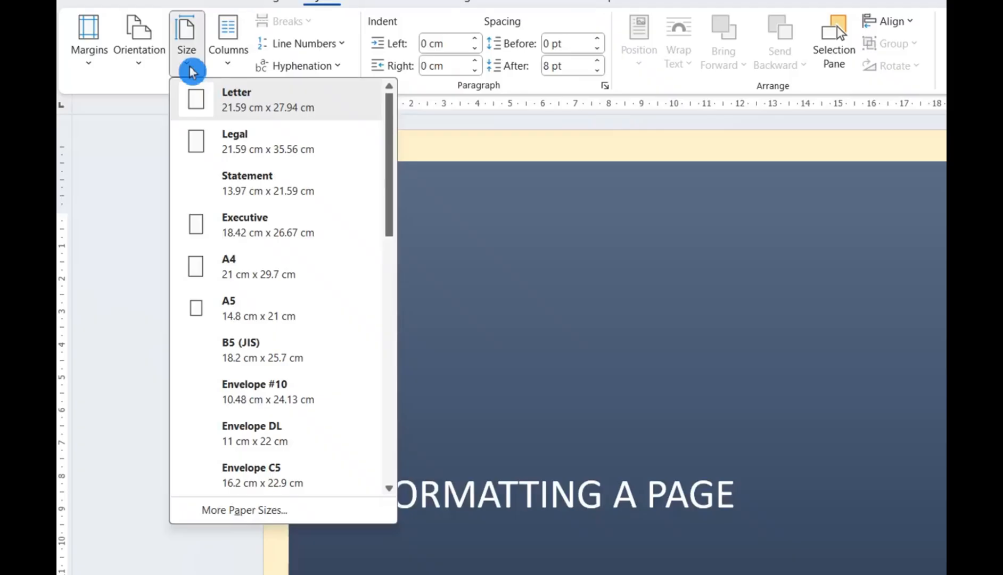
click(89, 37)
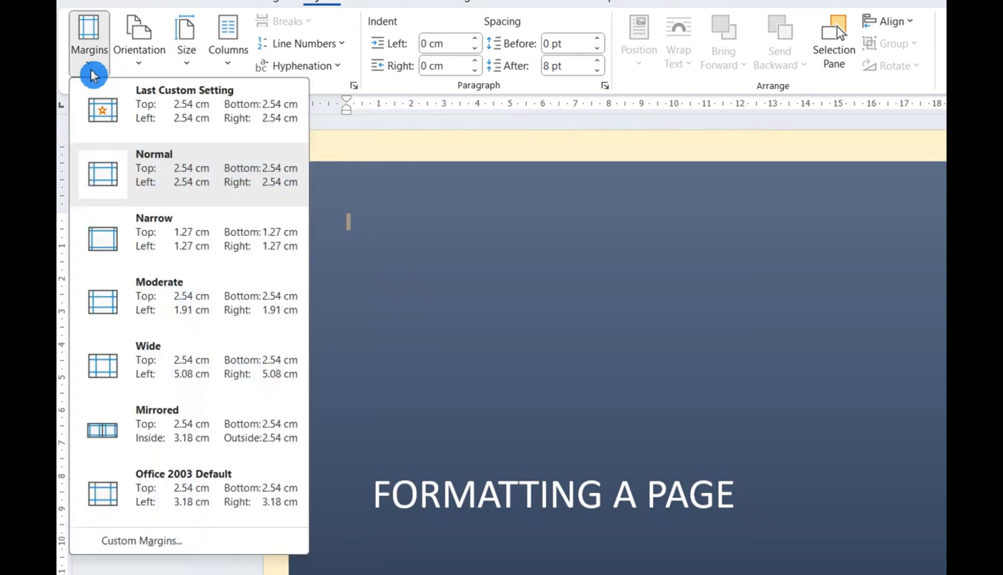
click(140, 38)
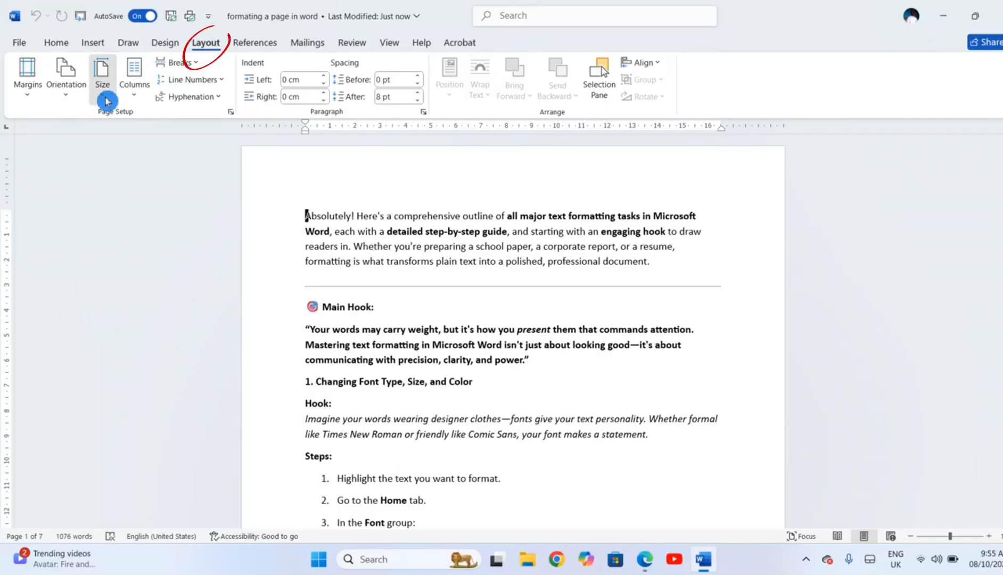
- Set the paper size to Letter (21.59 cm x 27.94 cm) and confirm it in the size list
click(102, 72)
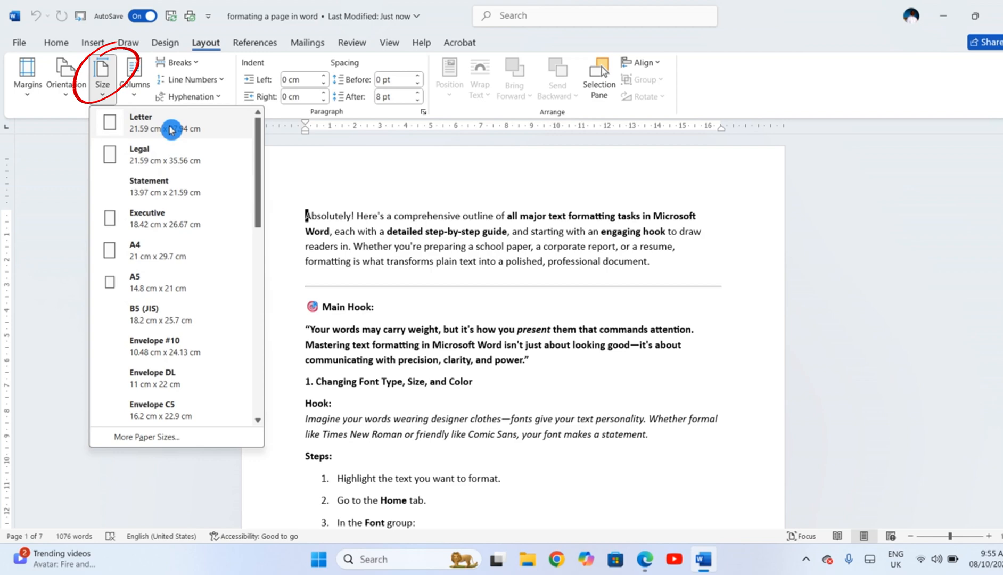
click(173, 127)
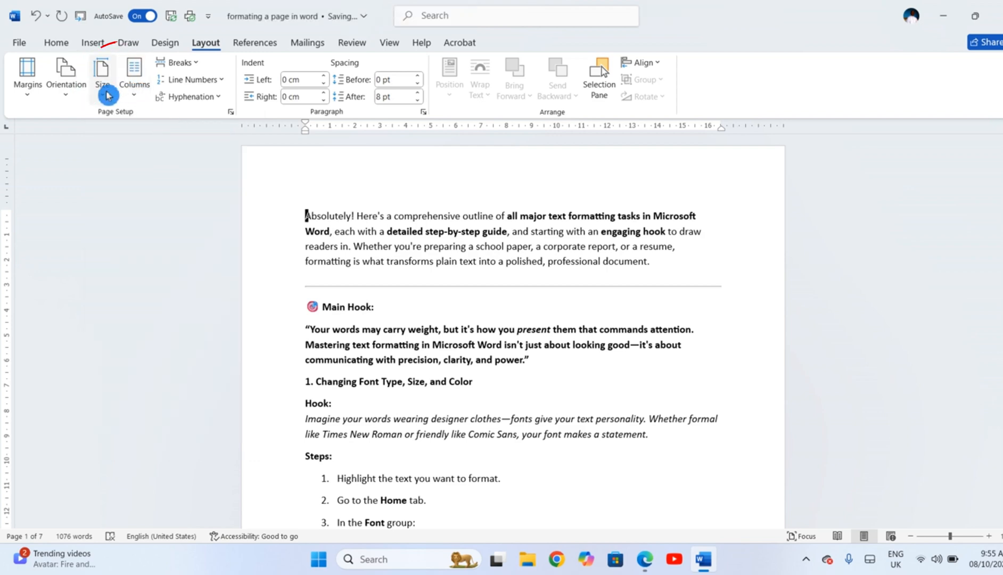
click(102, 72)
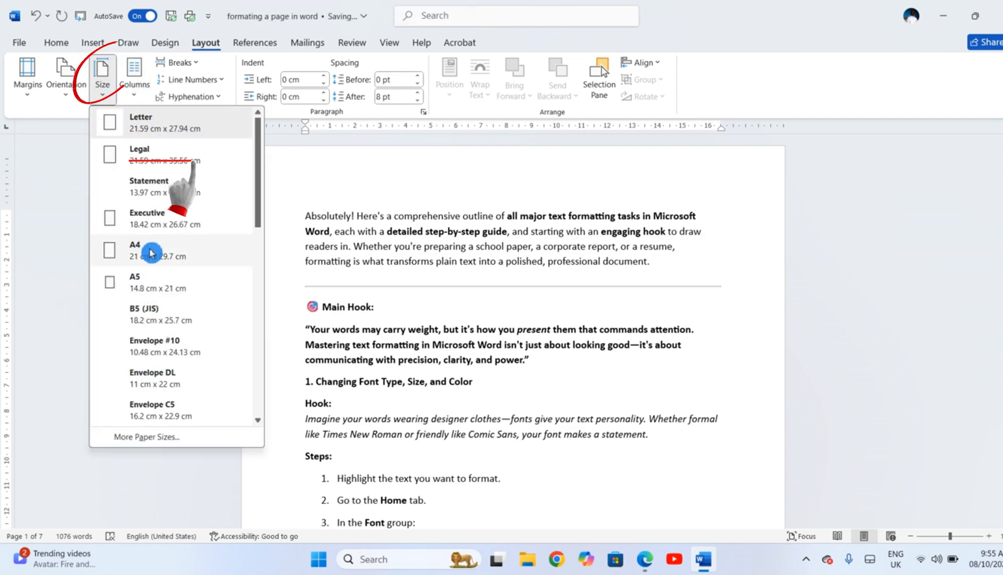
mouse_move(155, 128)
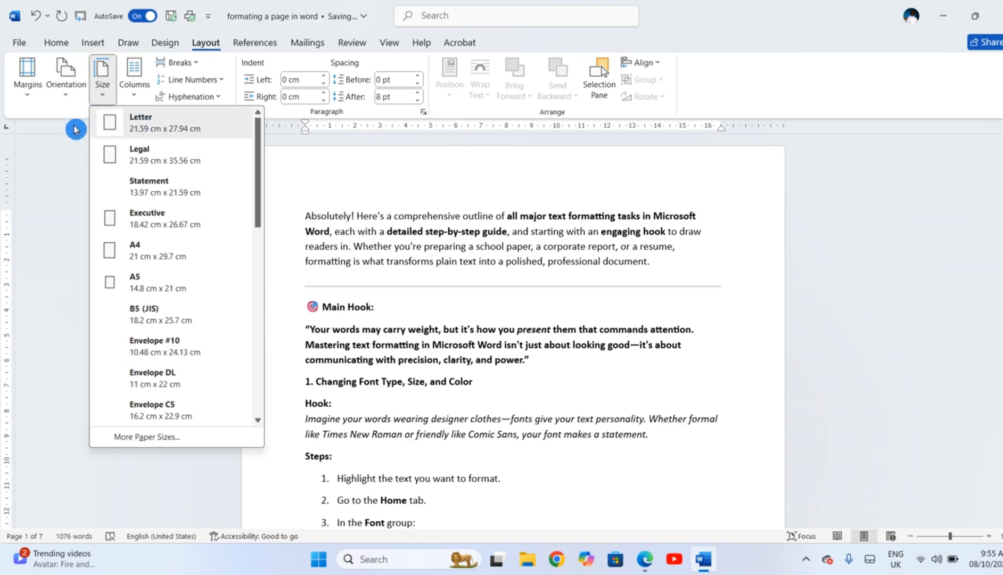
click(66, 71)
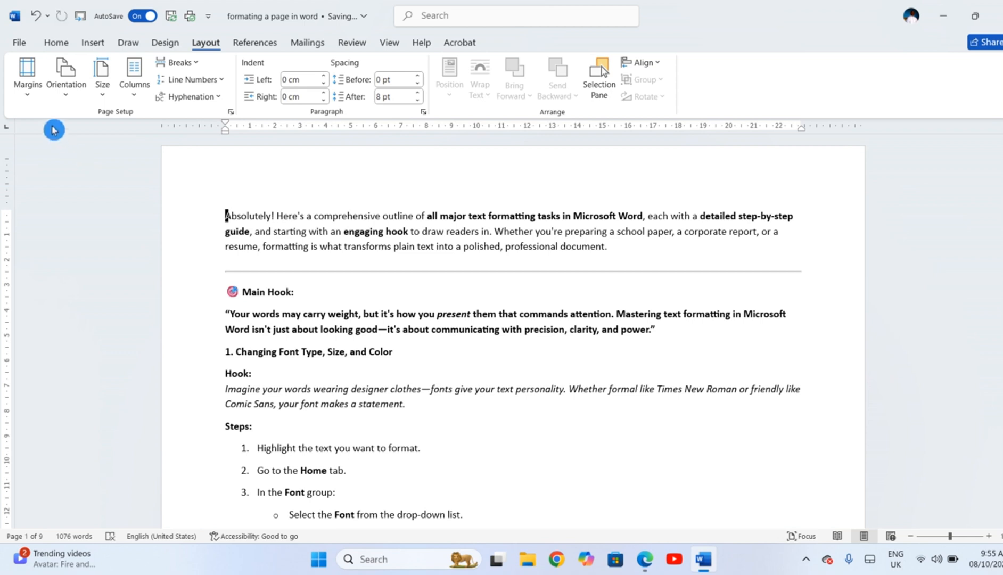
- Confirm 2.54 cm margins on all sides with Landscape for the whole document via Custom Margins
click(28, 74)
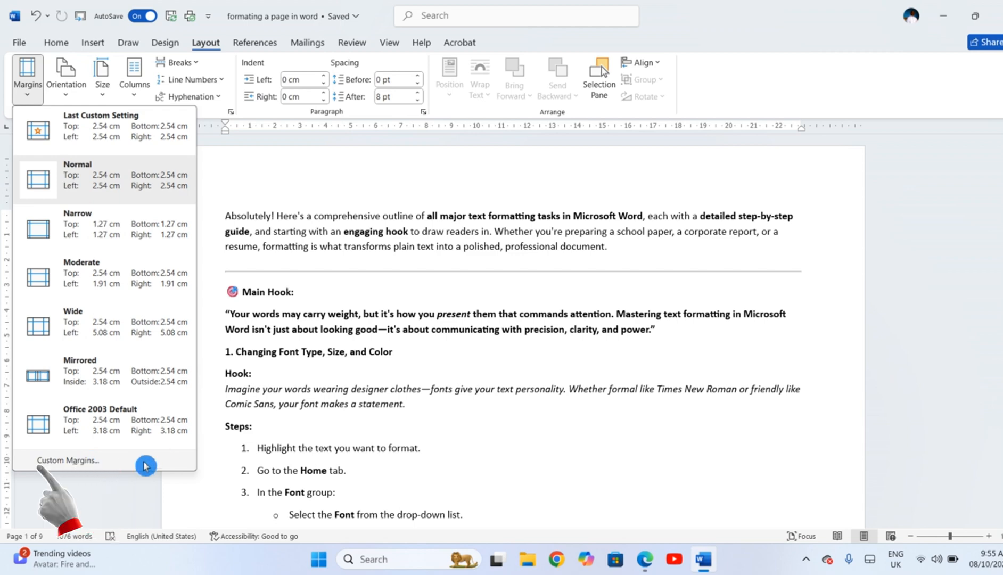
click(146, 465)
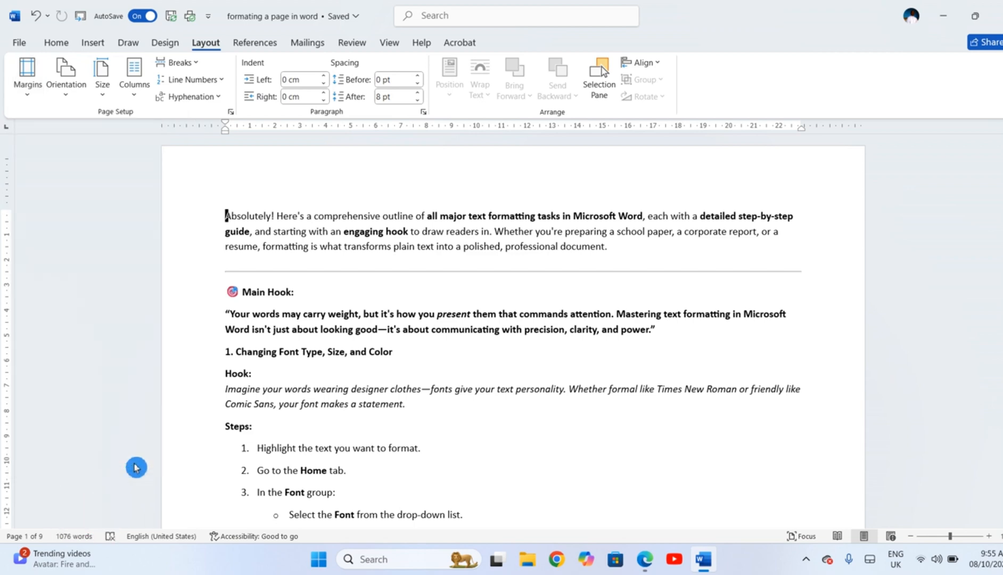
click(28, 73)
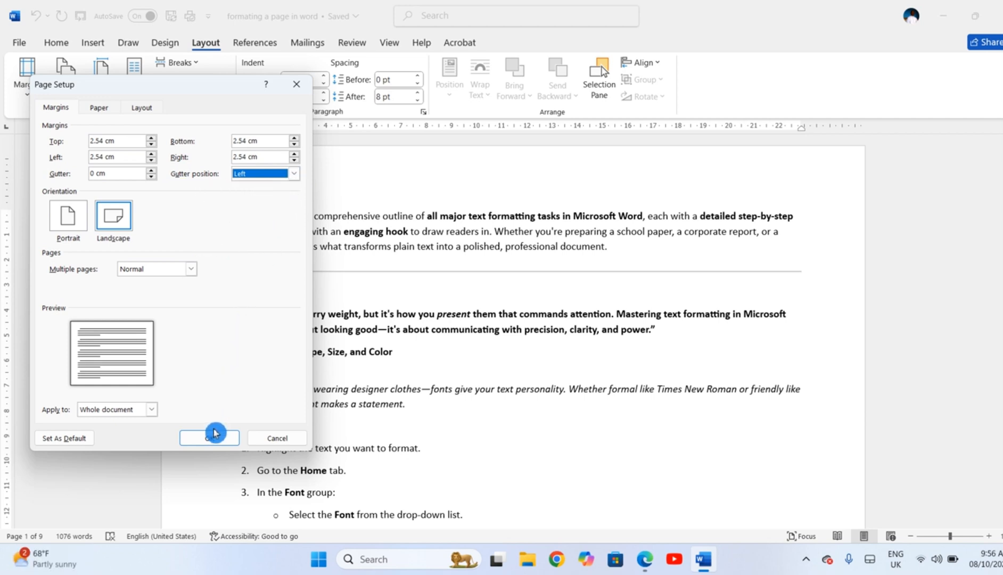
click(209, 438)
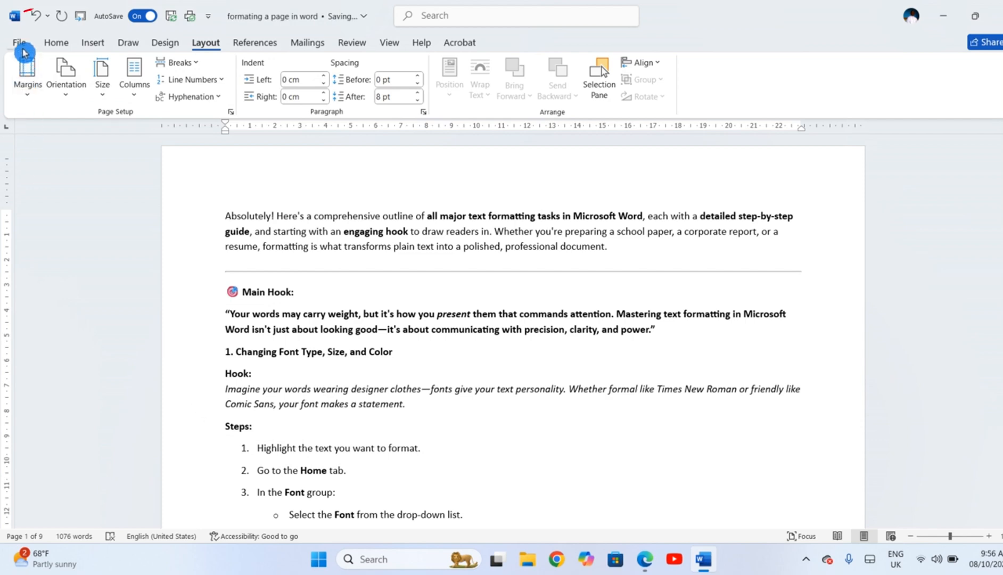
- Print the nine-page guide from File > Print and return to the editing view
click(22, 41)
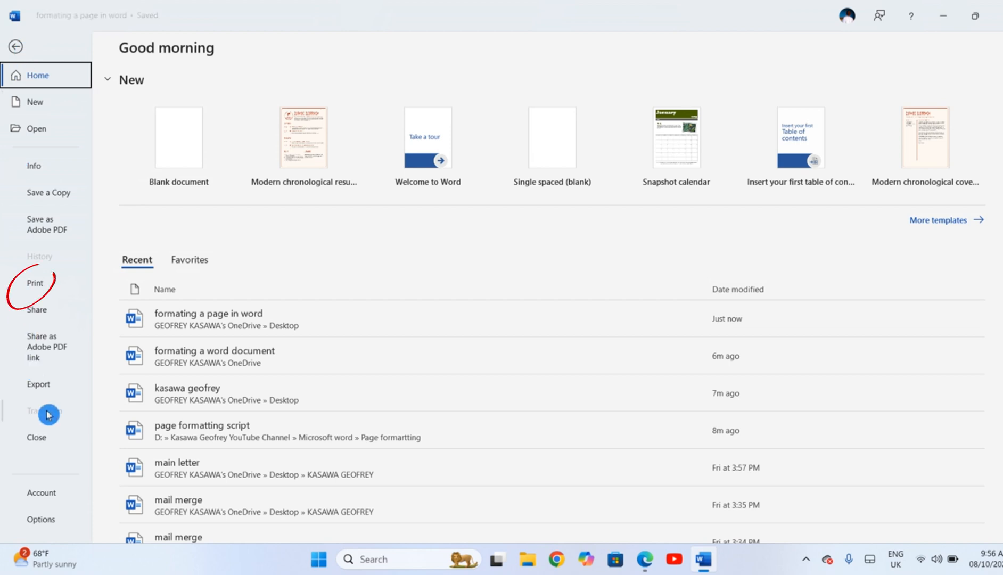
click(34, 282)
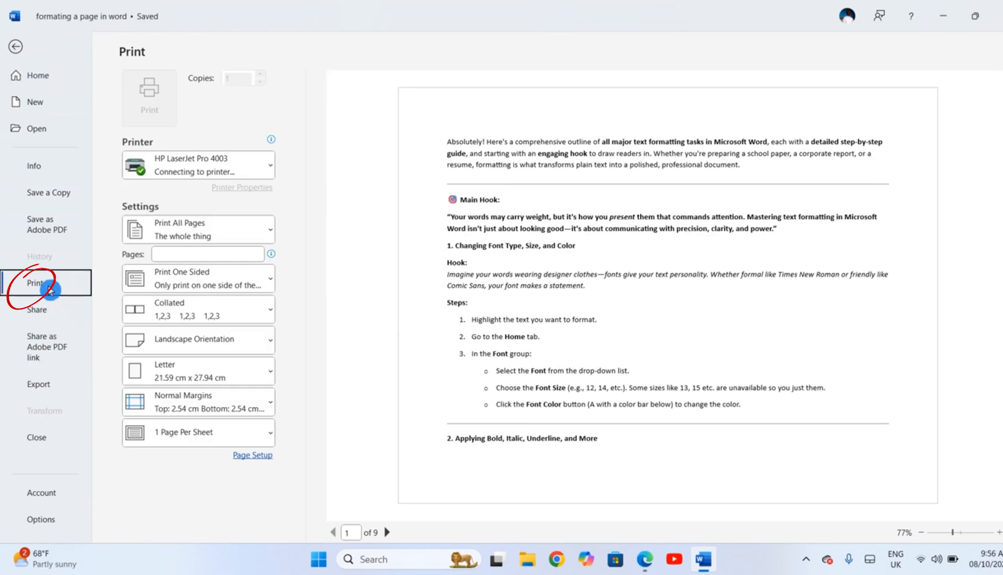
click(198, 278)
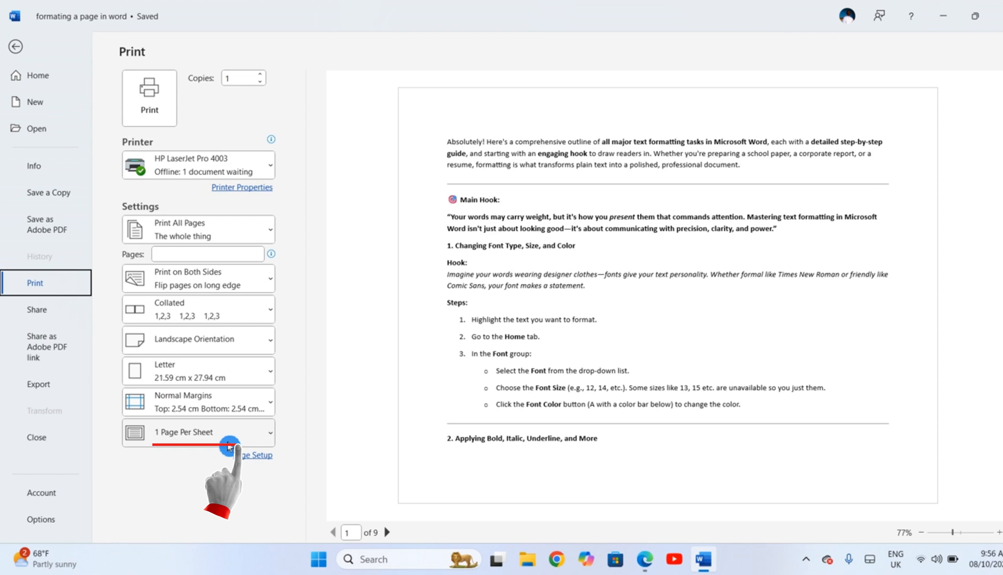
click(227, 446)
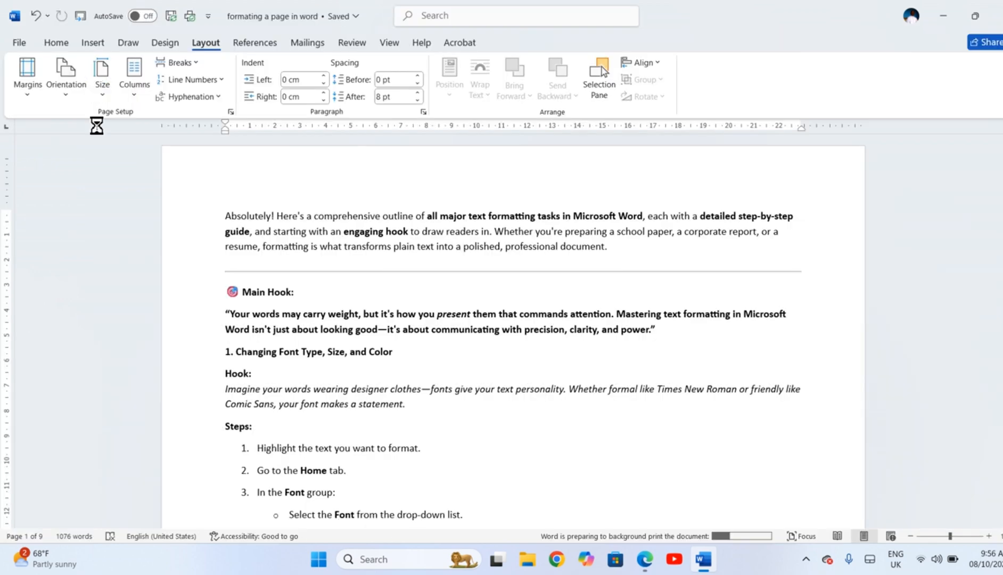
click(142, 16)
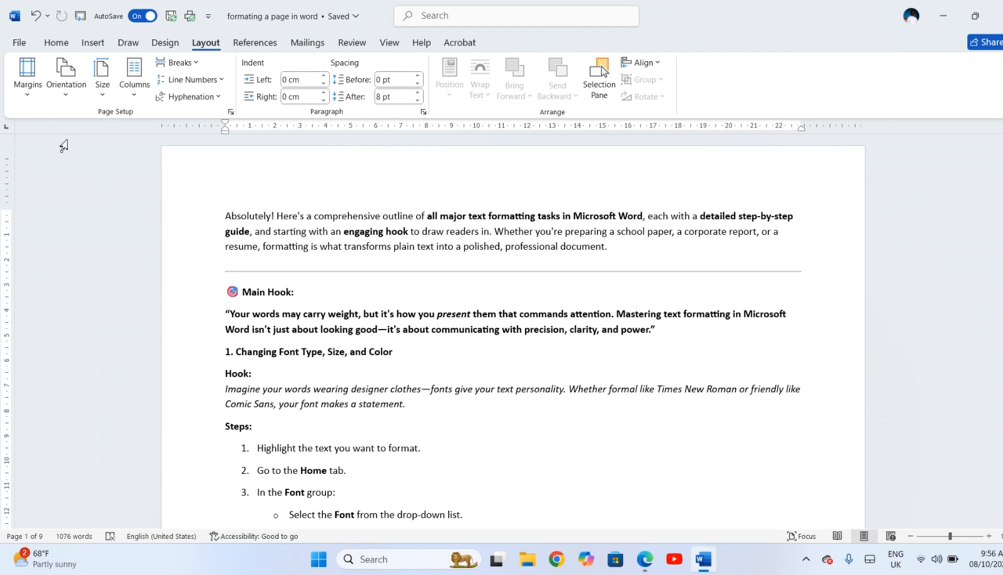
mouse_move(343, 305)
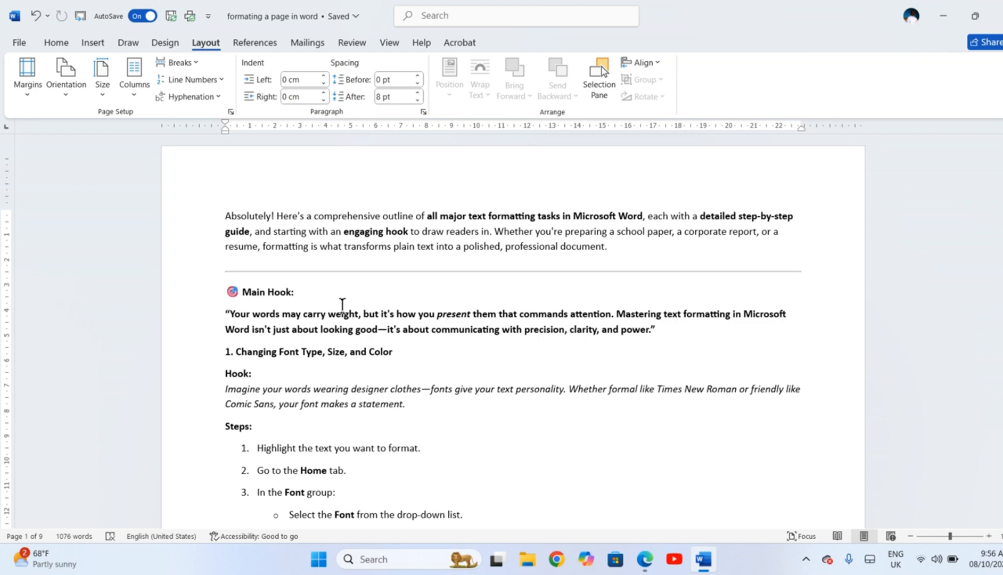
- Insert a page break after the '2. Applying Bold, Italic, Underline' heading
scroll(down, 3)
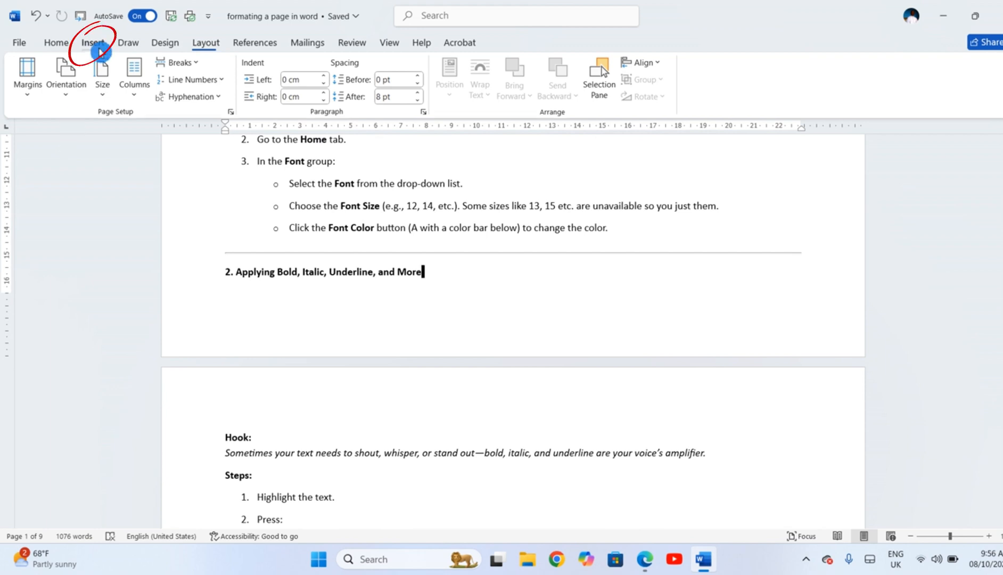
click(94, 43)
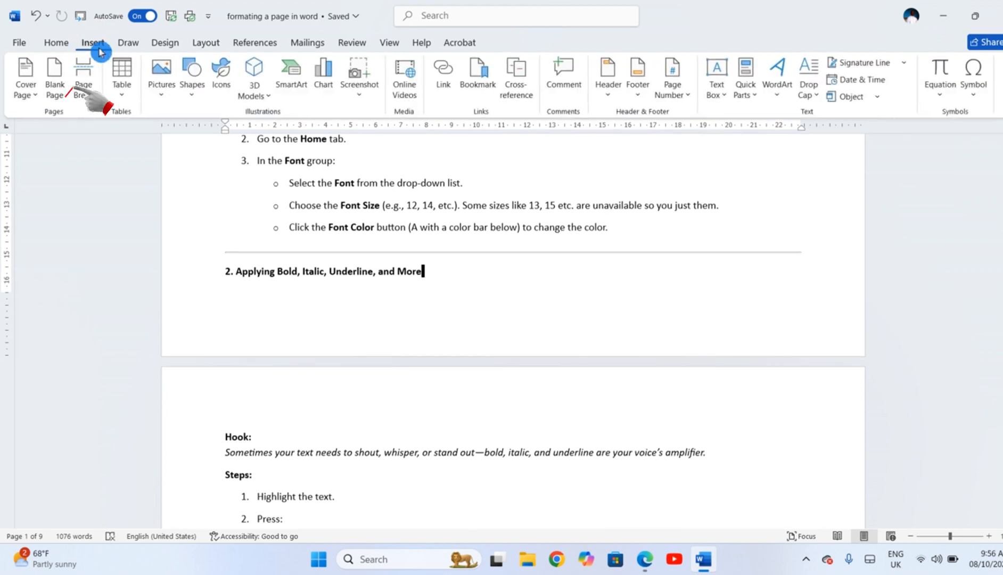
mouse_move(85, 77)
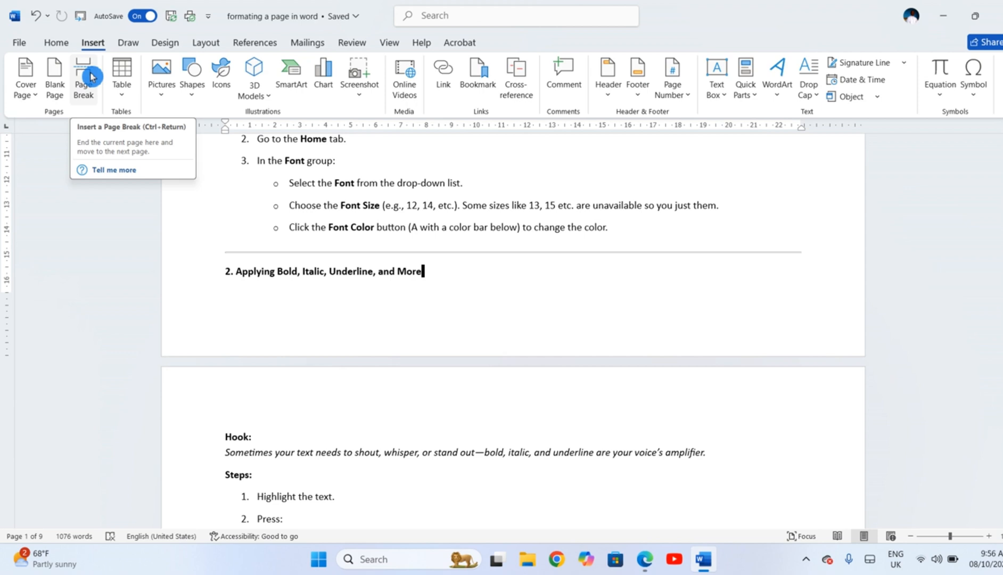
click(84, 75)
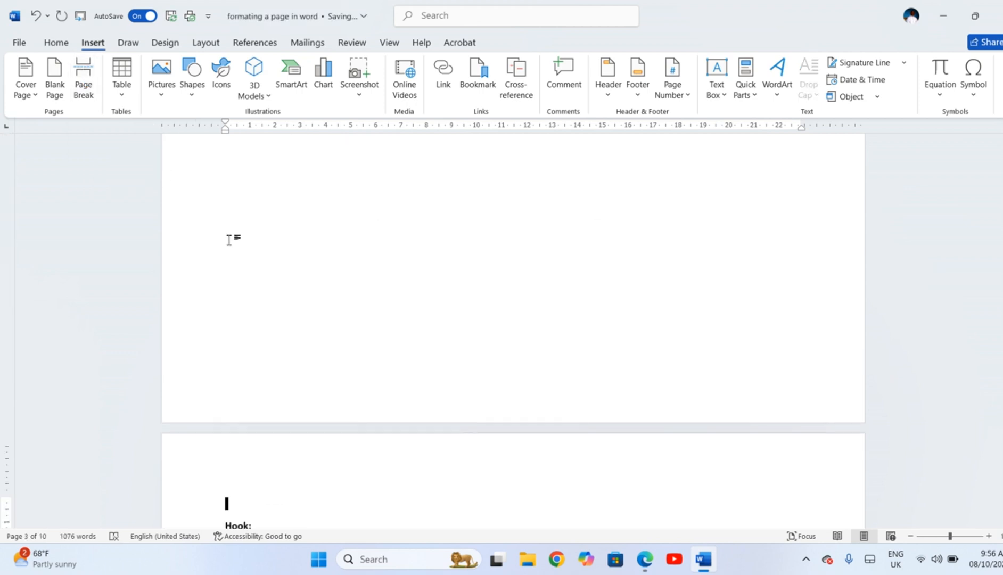
scroll(down, 3)
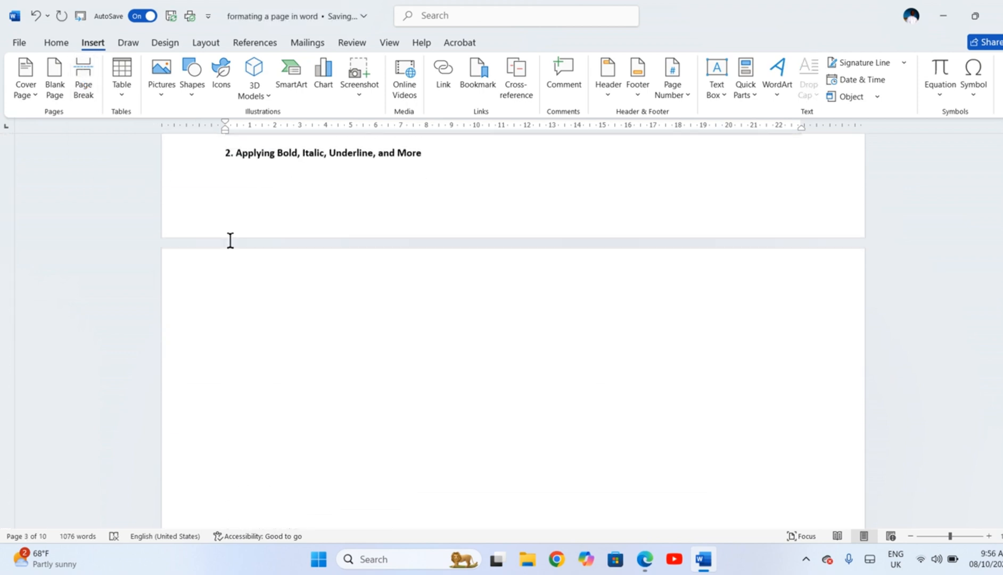
scroll(down, 3)
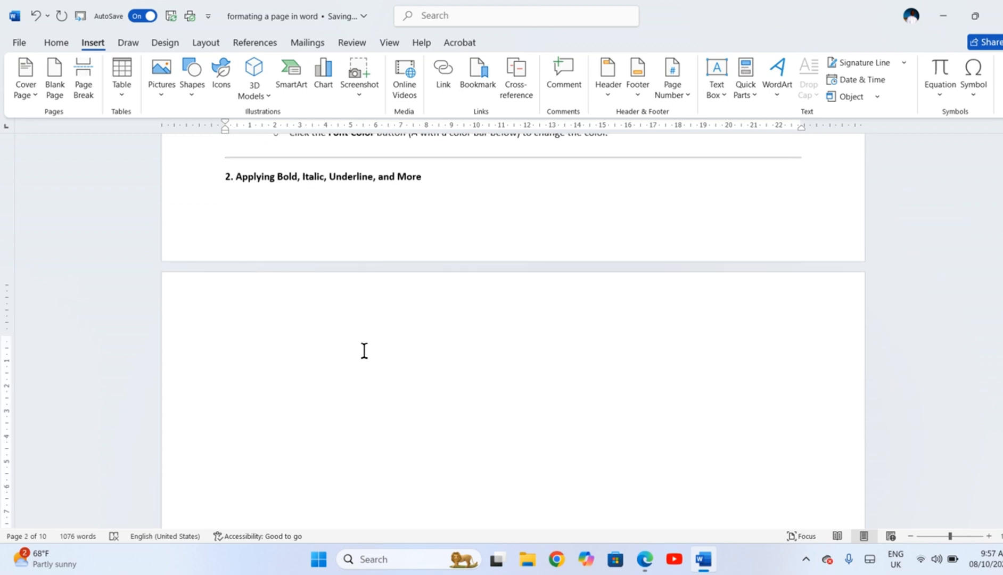
mouse_move(428, 214)
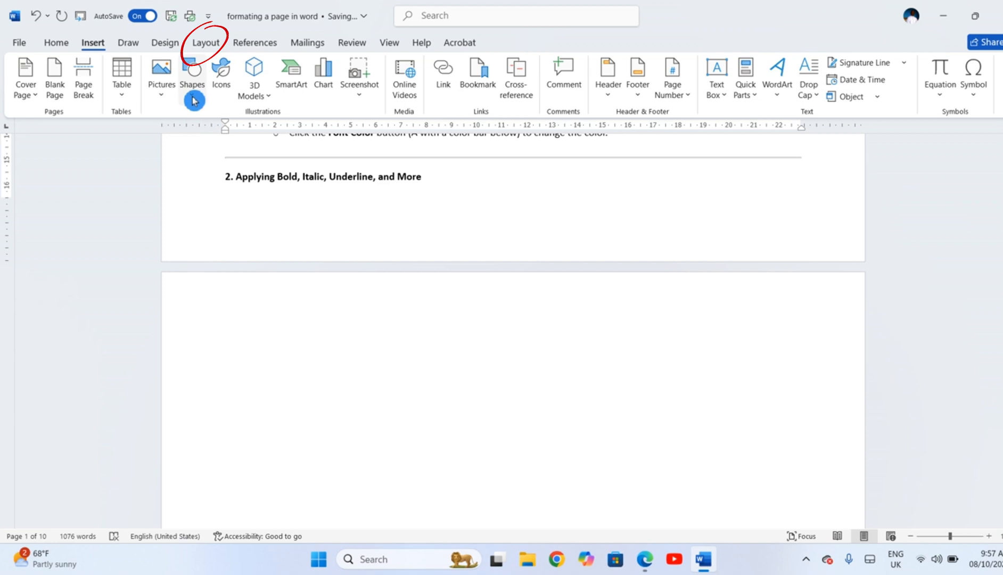
- Insert a Next Page section break after the section 2 heading and set the earlier section Landscape
click(206, 42)
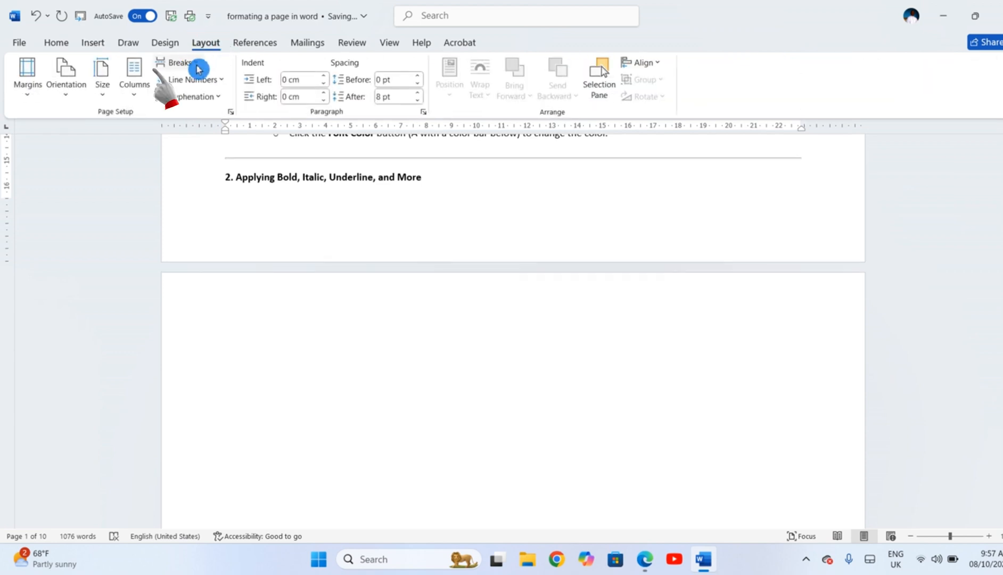
click(180, 61)
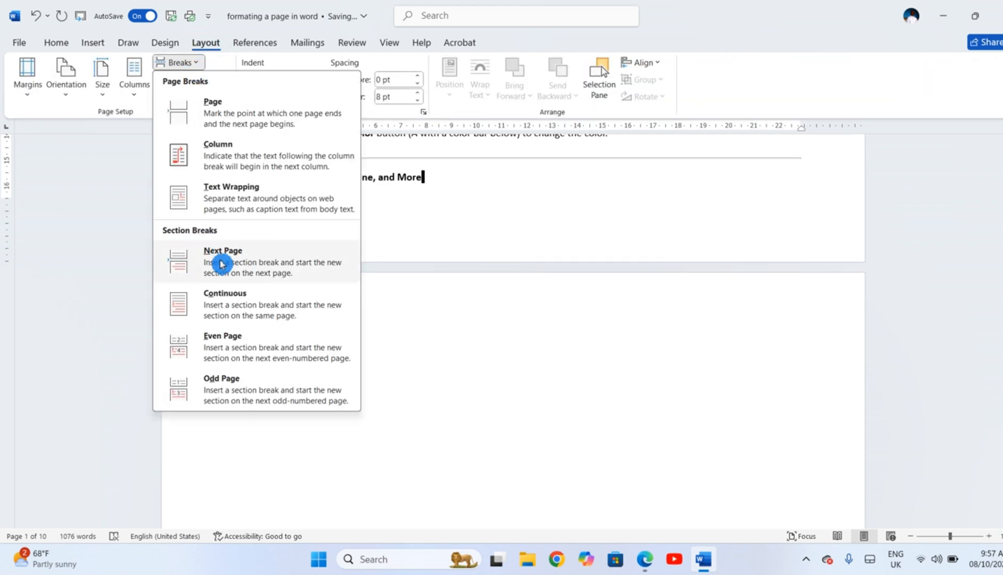
click(223, 261)
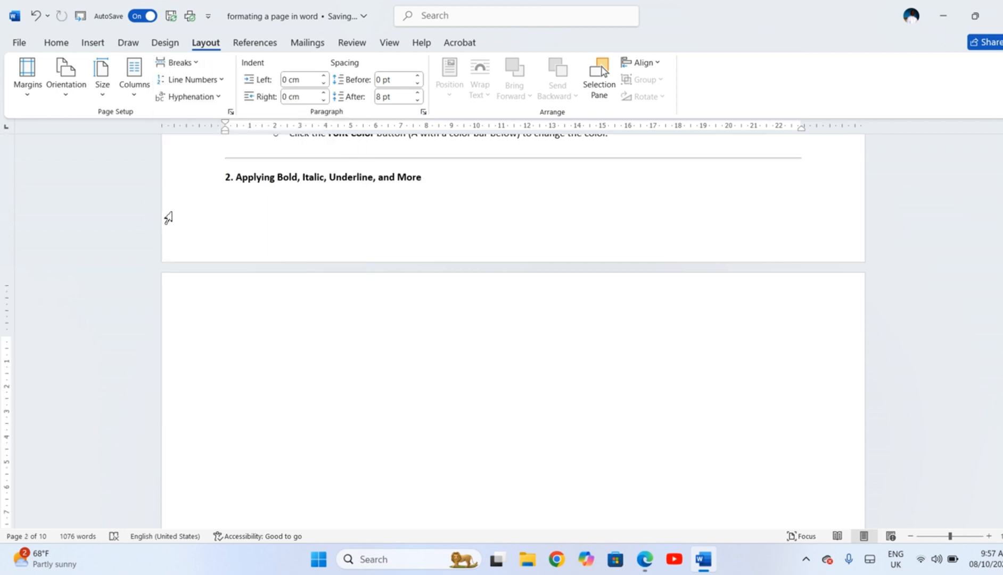
click(66, 72)
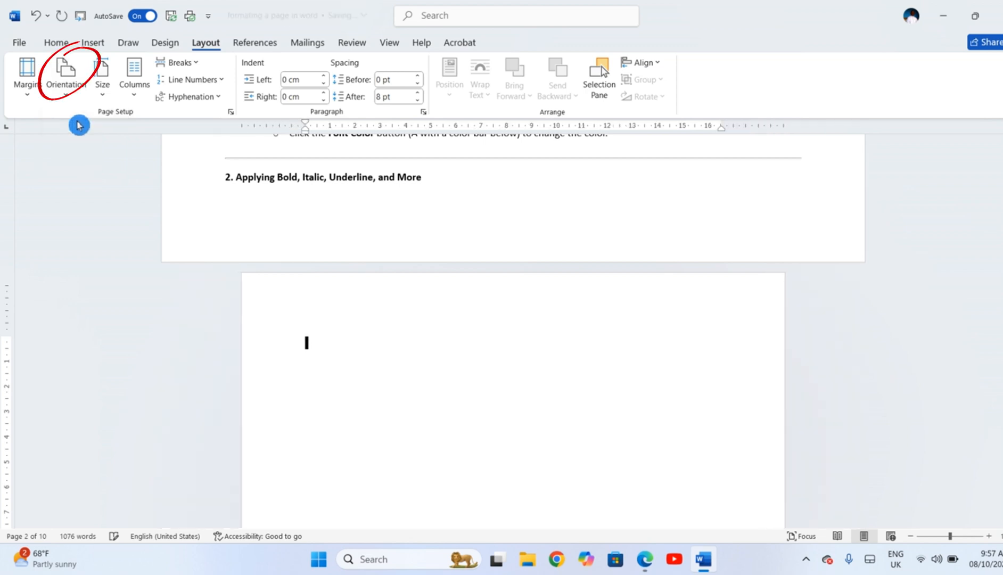
scroll(down, 3)
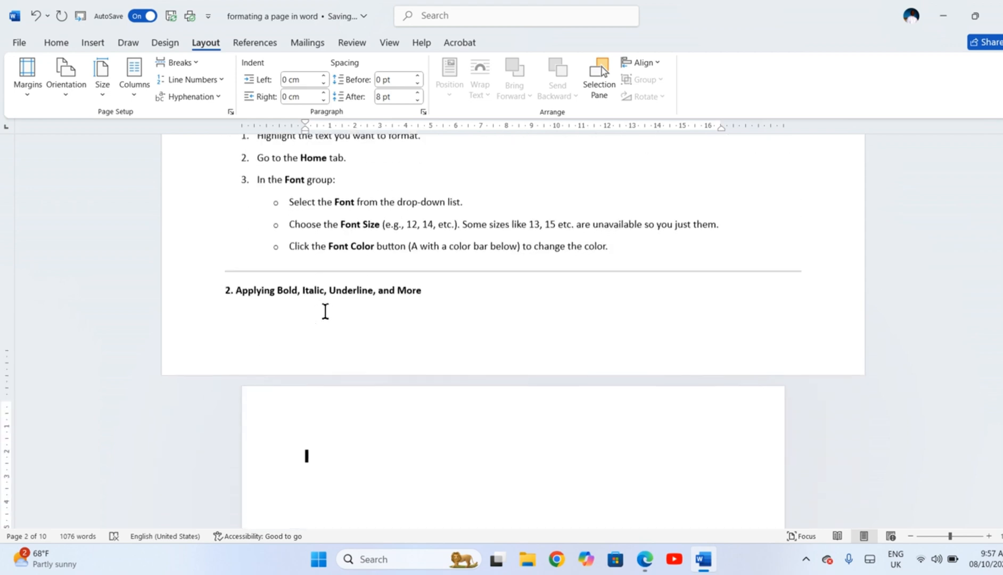
- Lay out the selected Bold, Italic and Underline text in the Three columns preset
scroll(down, 3)
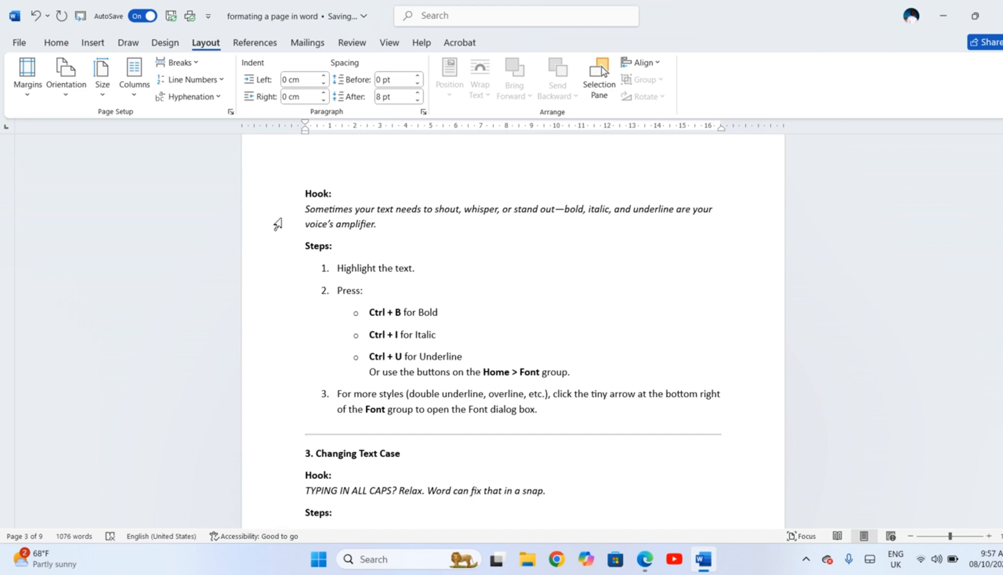
drag(307, 192, 726, 438)
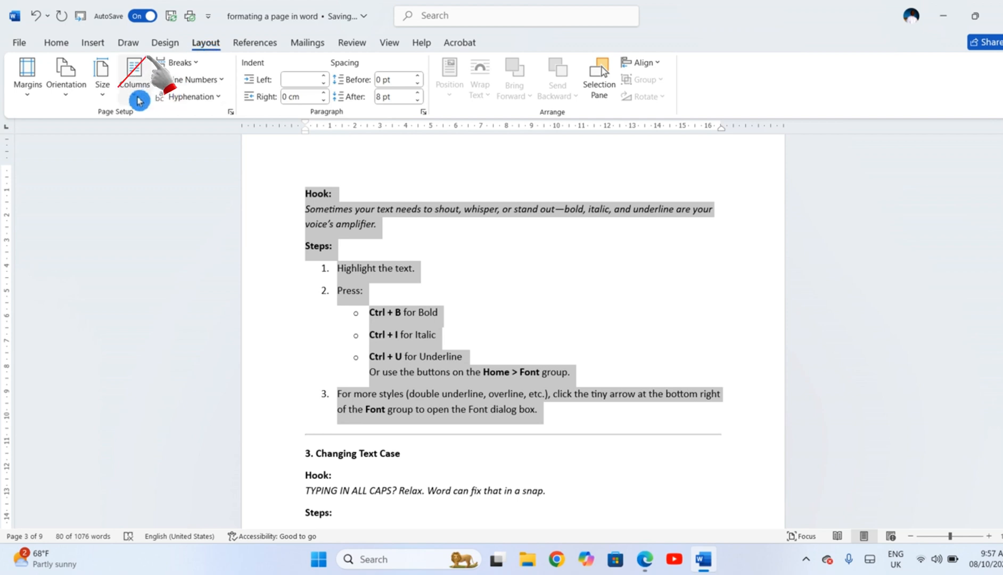
click(134, 75)
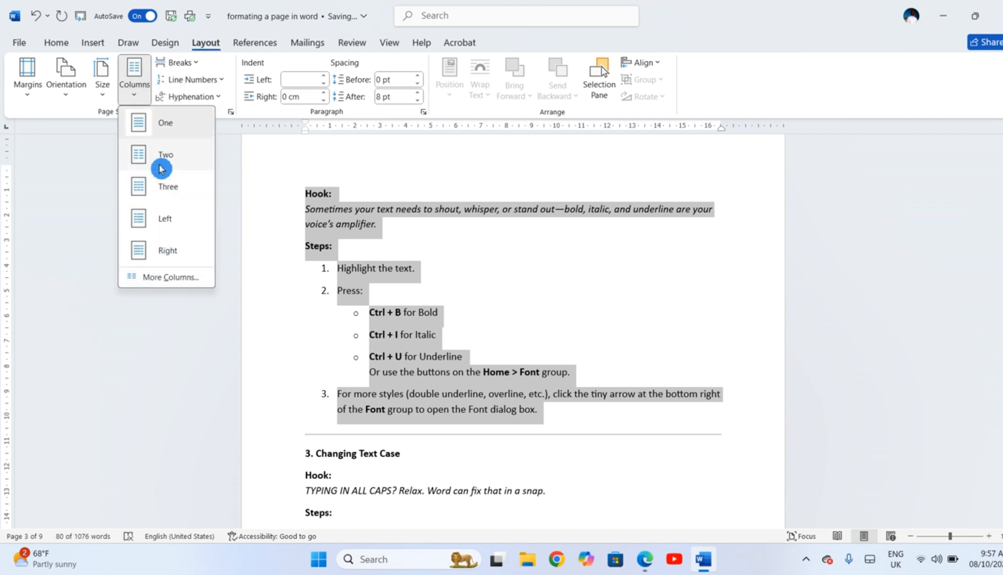
mouse_move(166, 285)
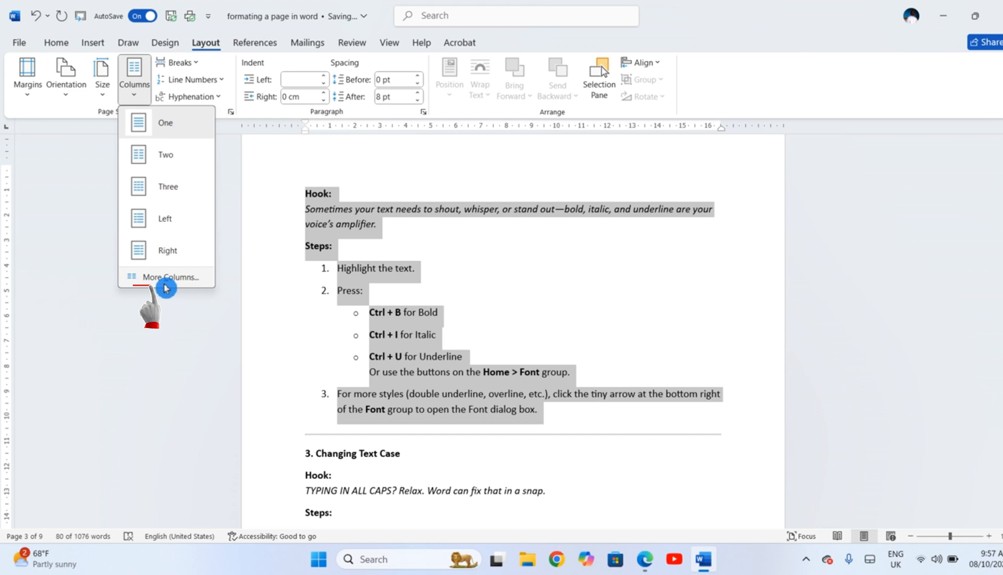
click(171, 277)
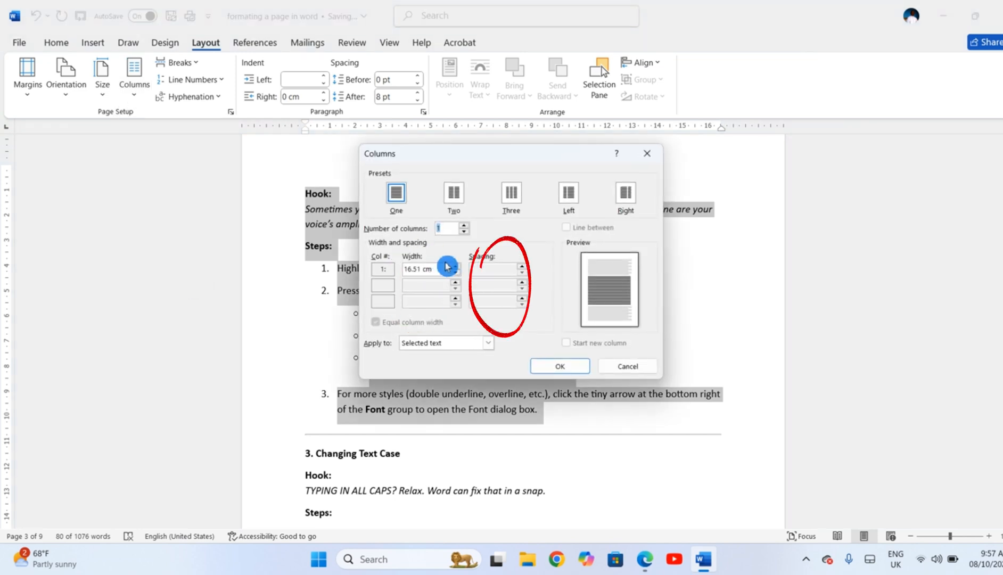
click(511, 190)
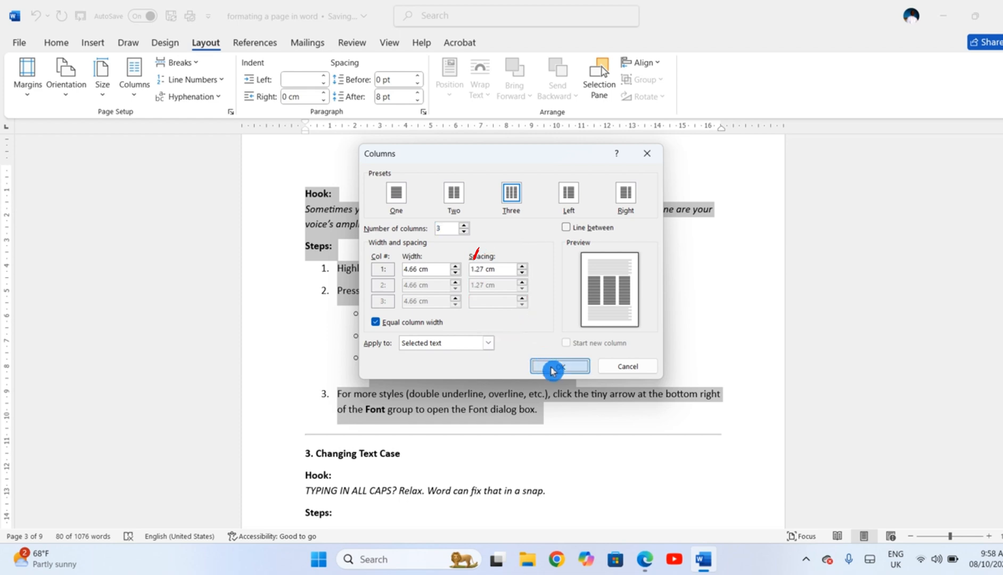
click(559, 365)
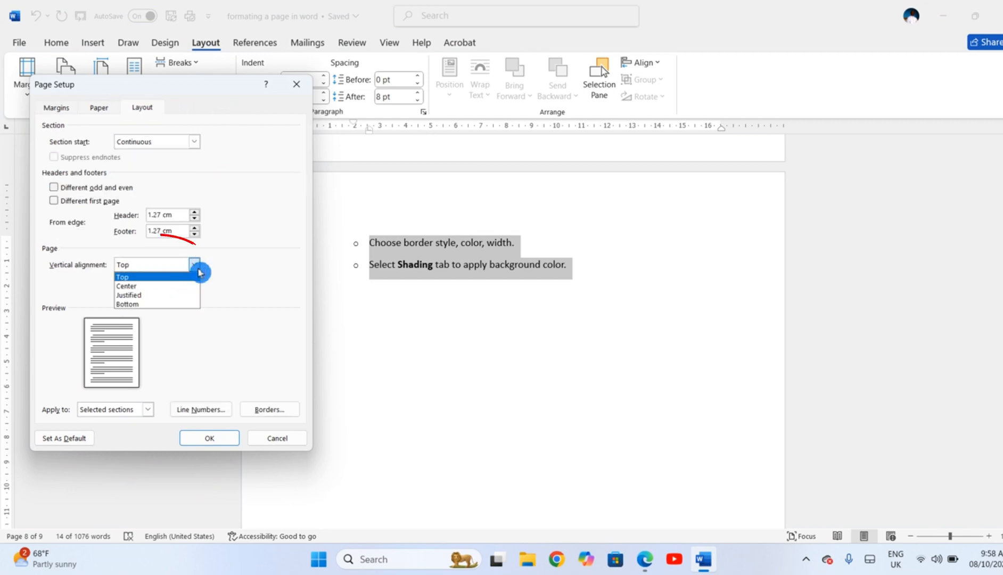
- Set the section's vertical alignment to Bottom in Page Setup
click(126, 286)
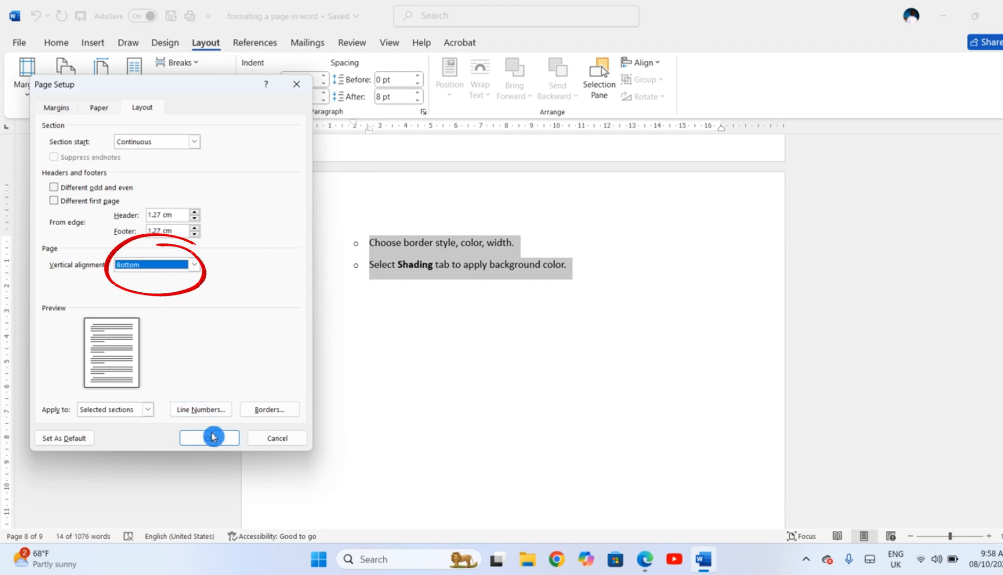
click(209, 438)
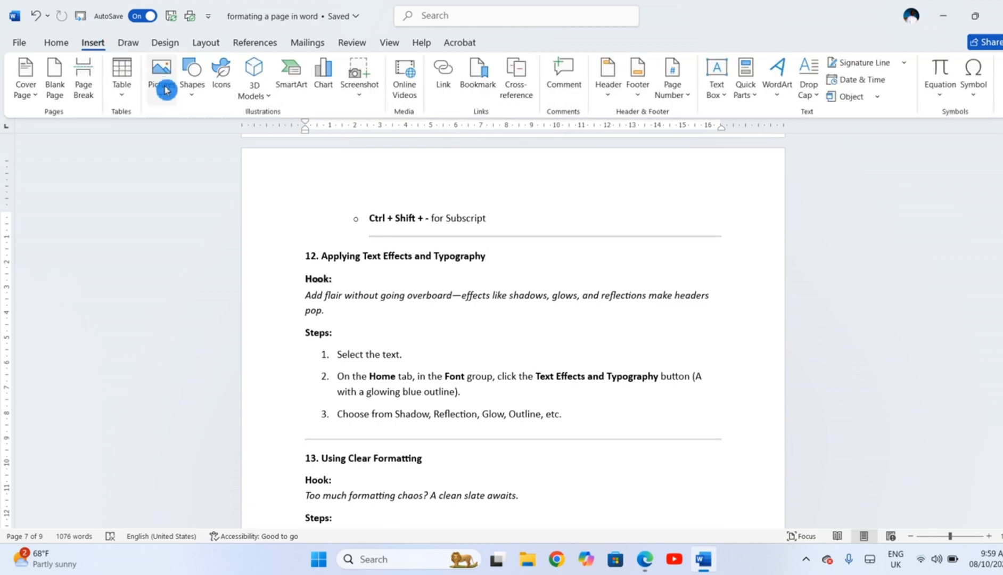
- Insert the shield crest picture beside section 12 with Square text wrapping
click(162, 75)
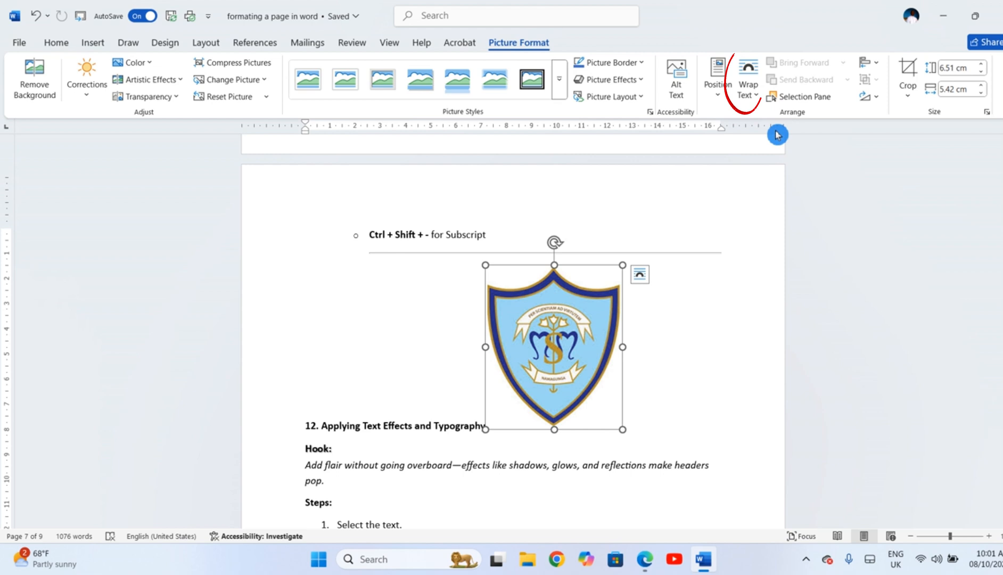
click(748, 76)
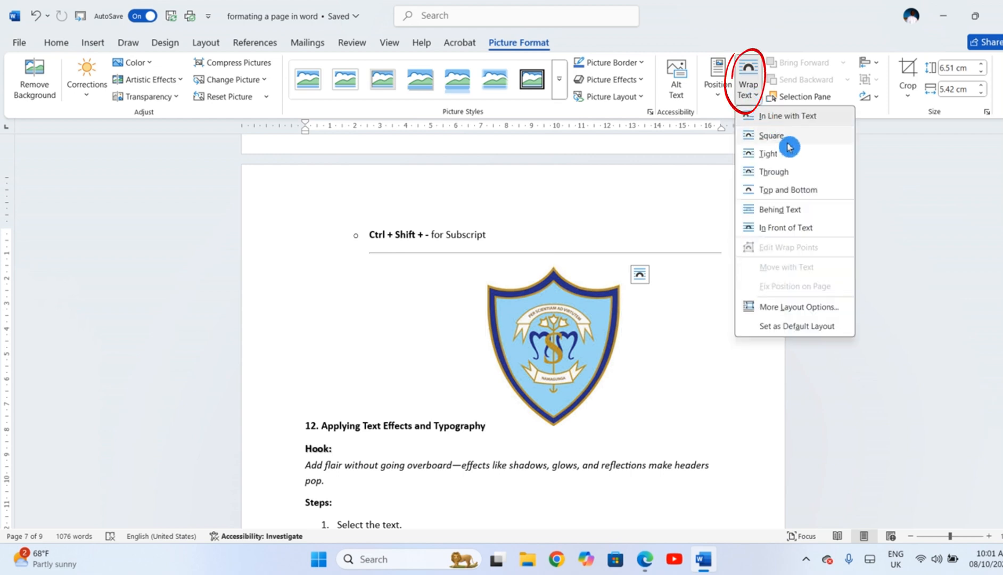
click(769, 153)
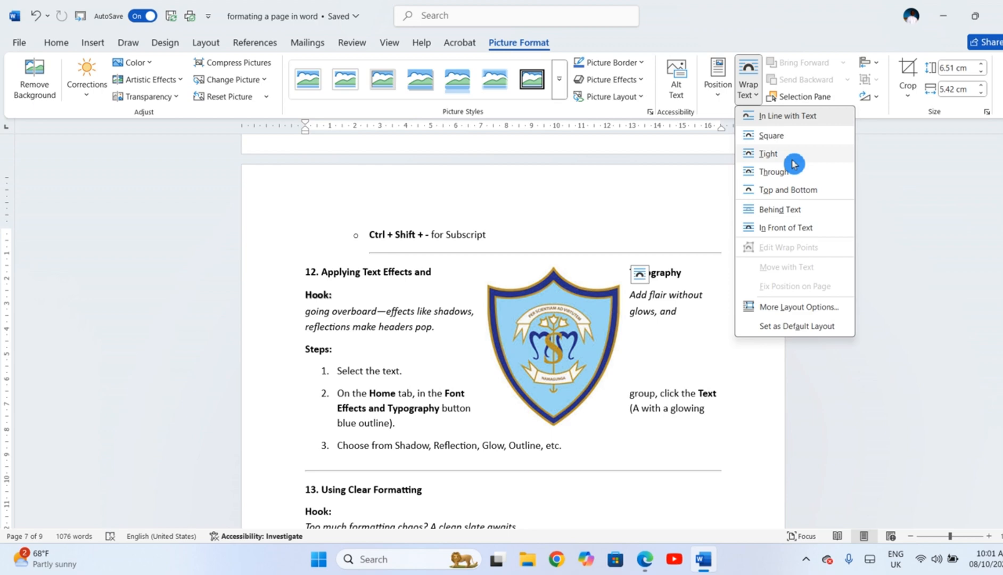
mouse_move(795, 145)
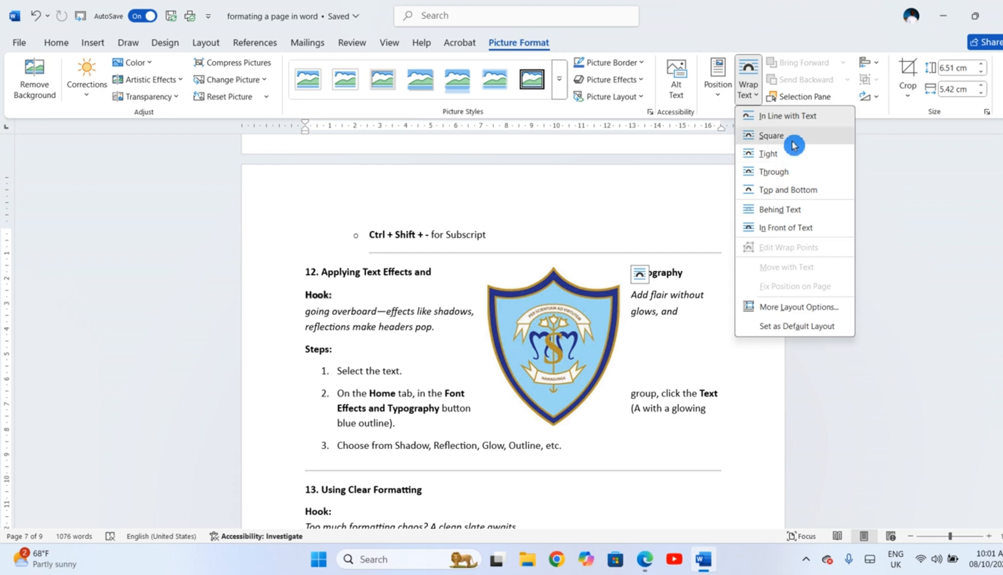
click(772, 135)
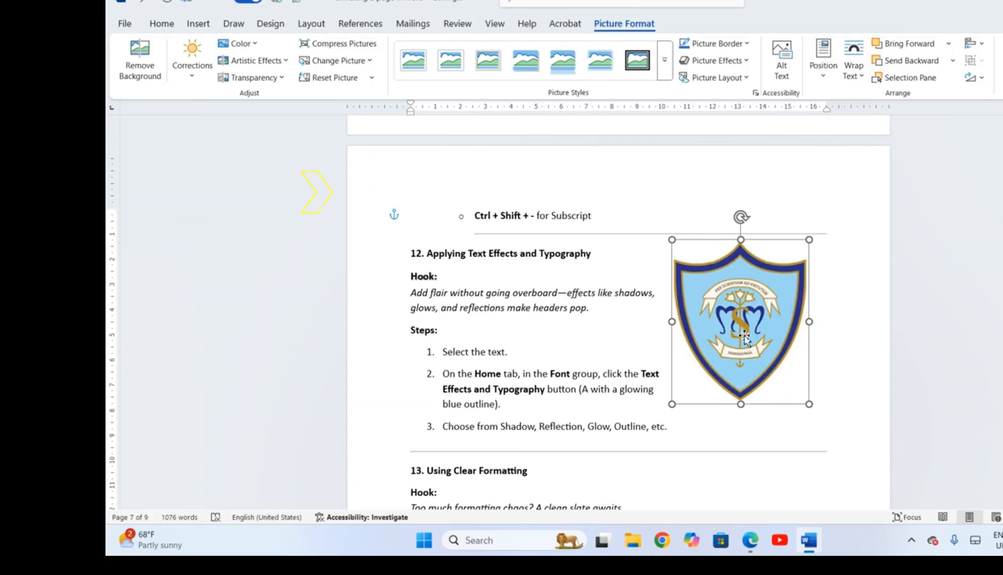
click(592, 308)
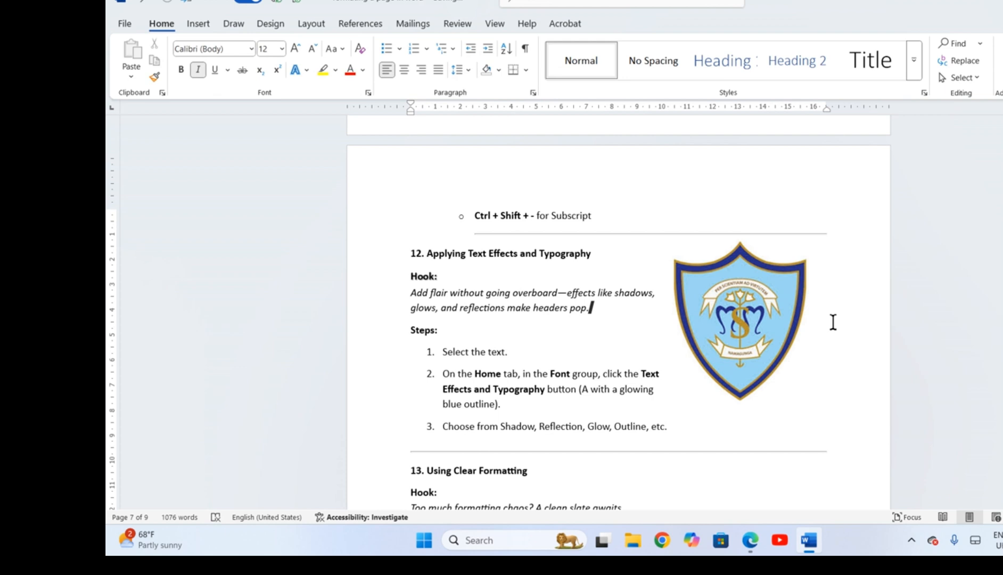
scroll(down, 3)
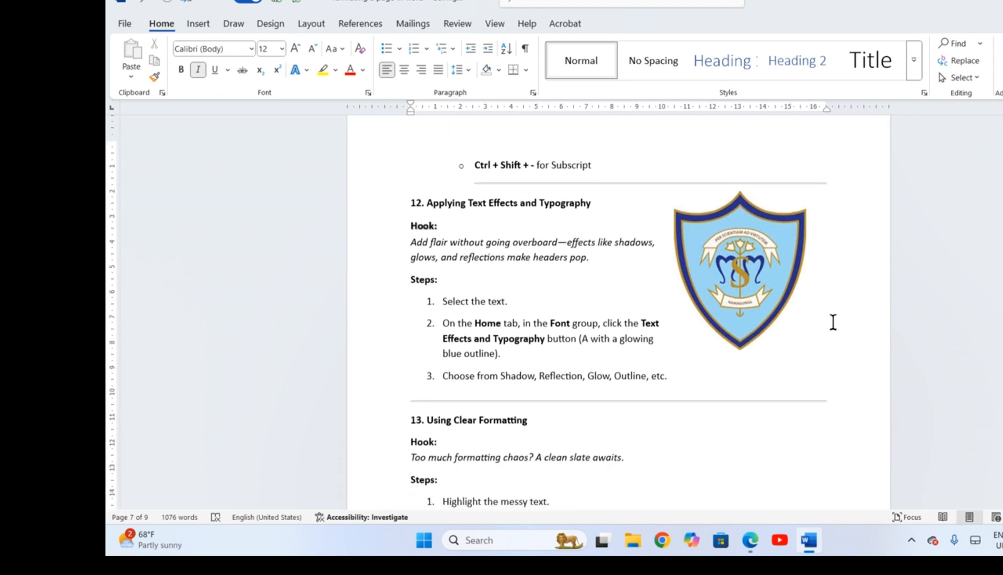
scroll(down, 3)
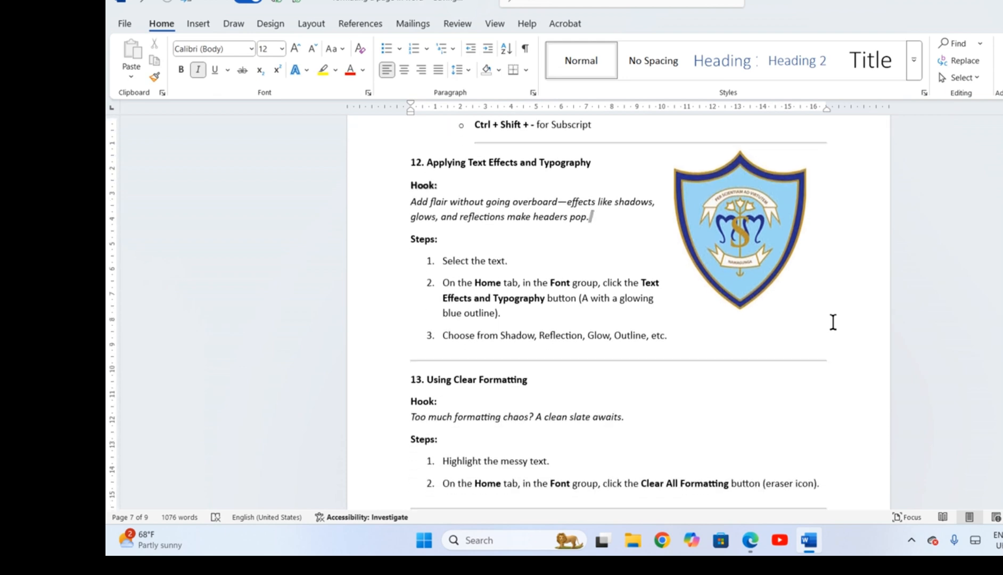
mouse_move(821, 327)
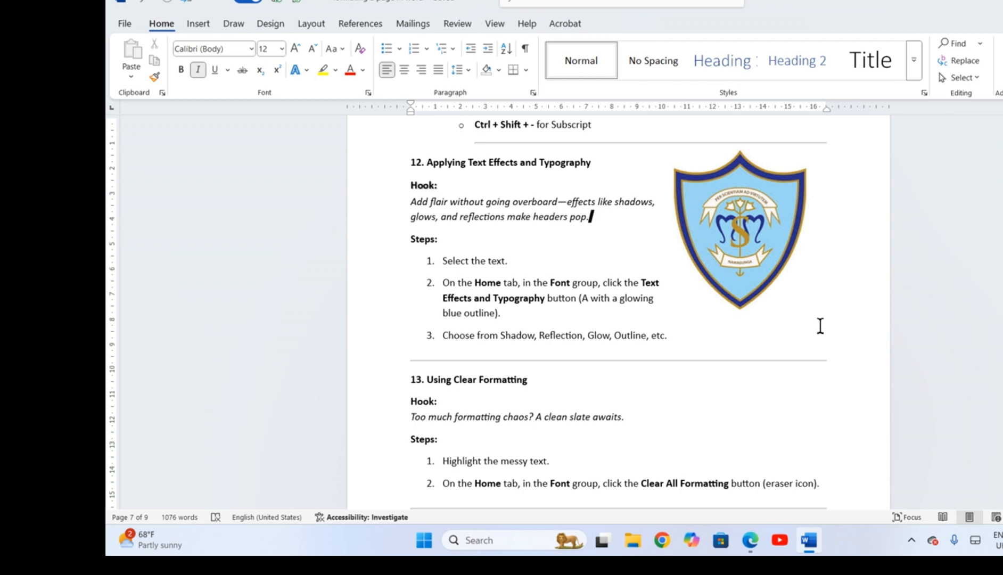
mouse_move(340, 206)
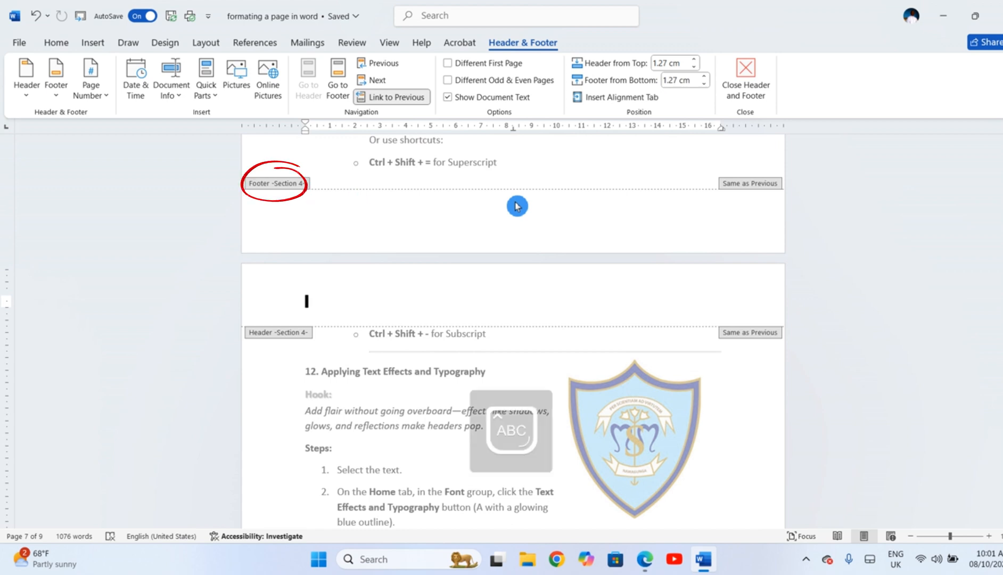
- Type 'Skyr KASAWA GEOFREY' in the header and enable Different First Page and Odd & Even Pages
text(Skyr)
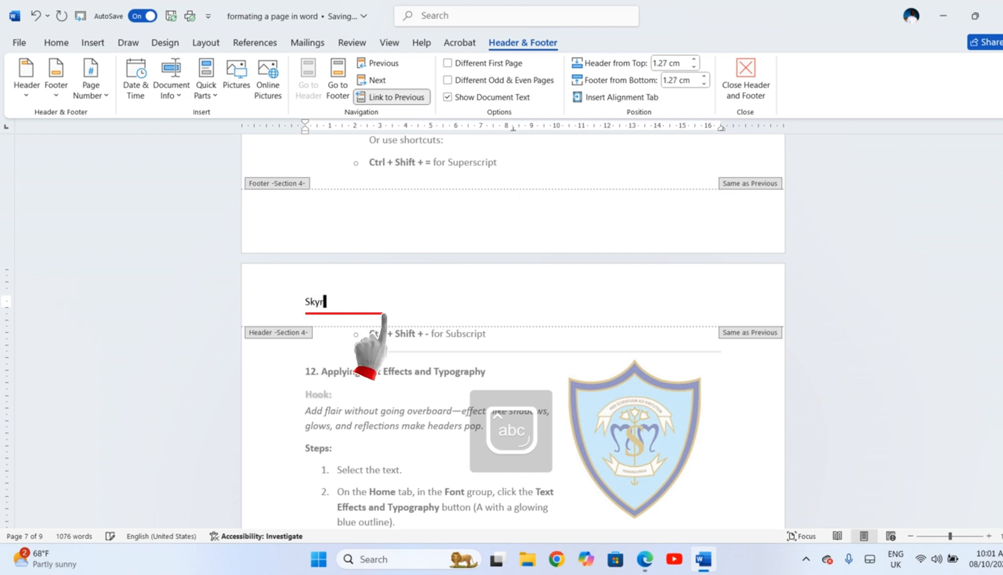
text(KASAWA)
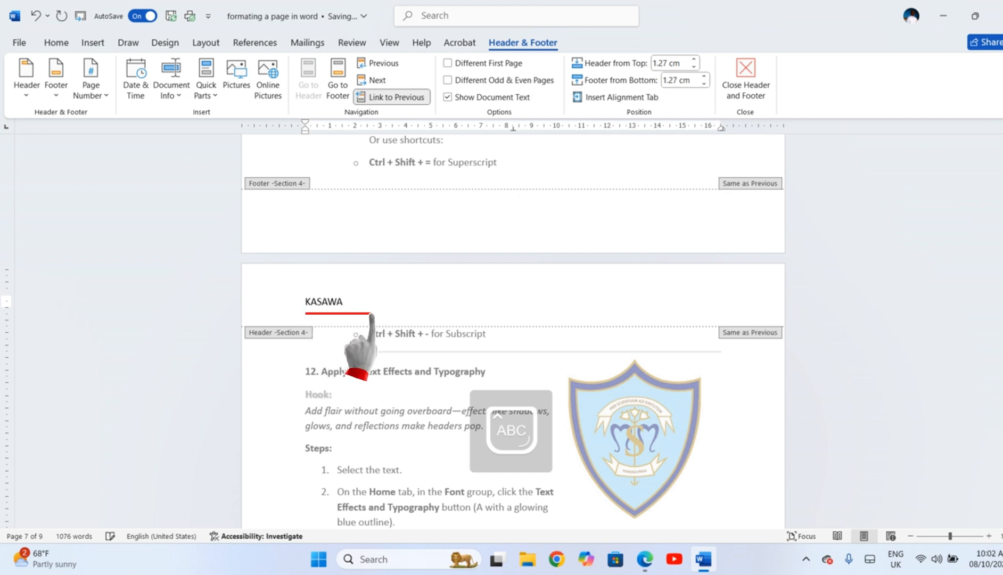
text(GEOFREY)
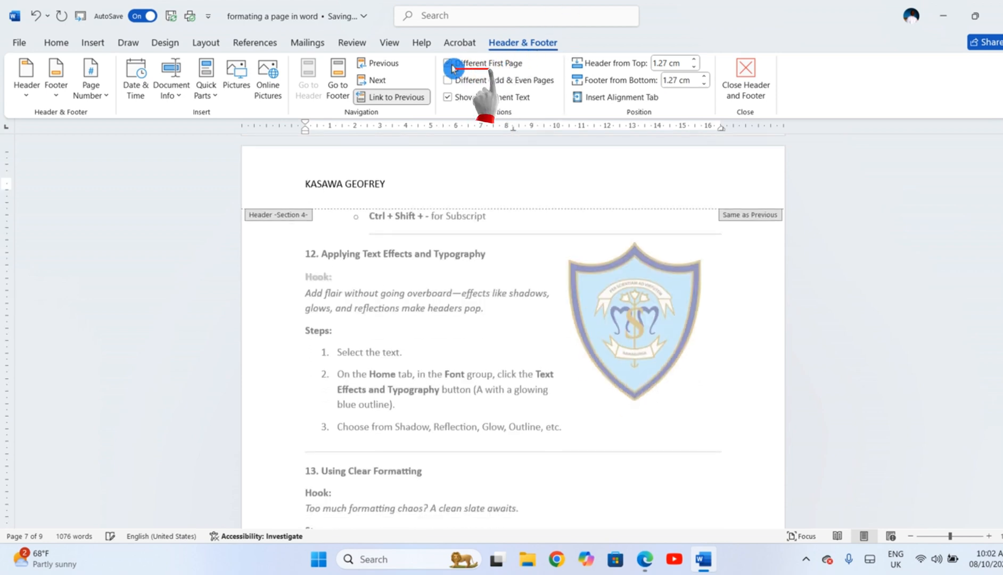
click(448, 63)
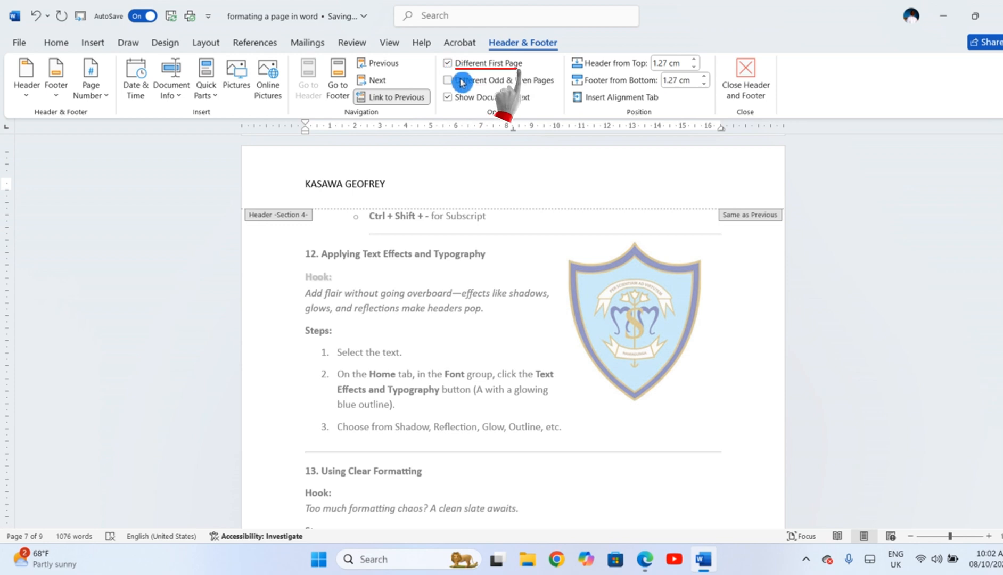
click(449, 80)
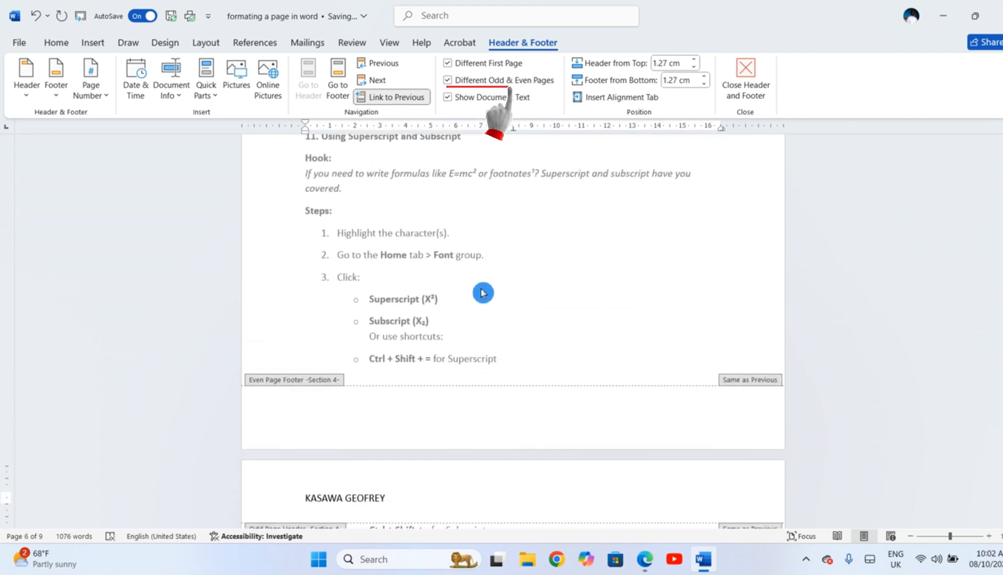
scroll(down, 3)
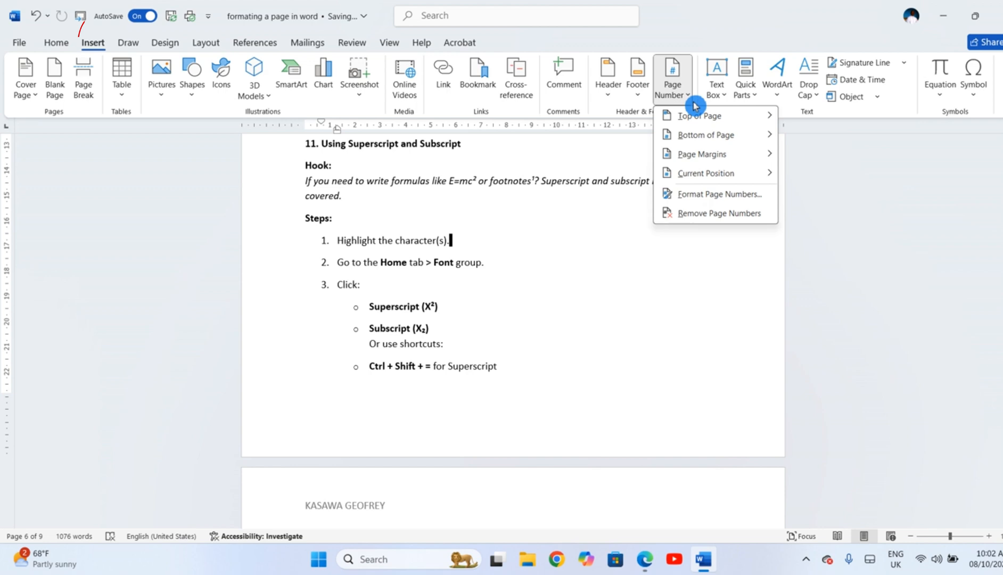
mouse_move(718, 139)
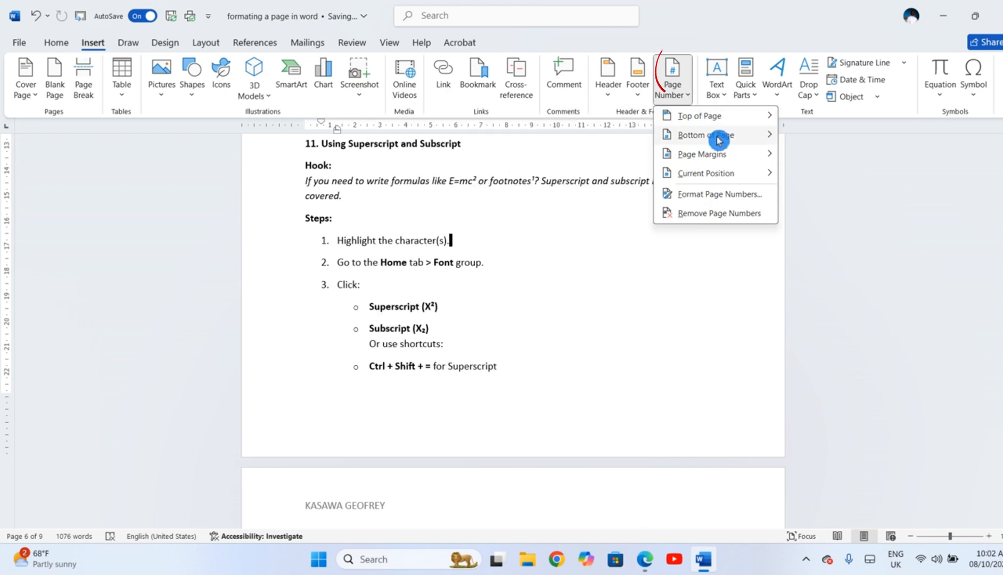
- Show the Bottom of Page page-number design gallery
click(706, 134)
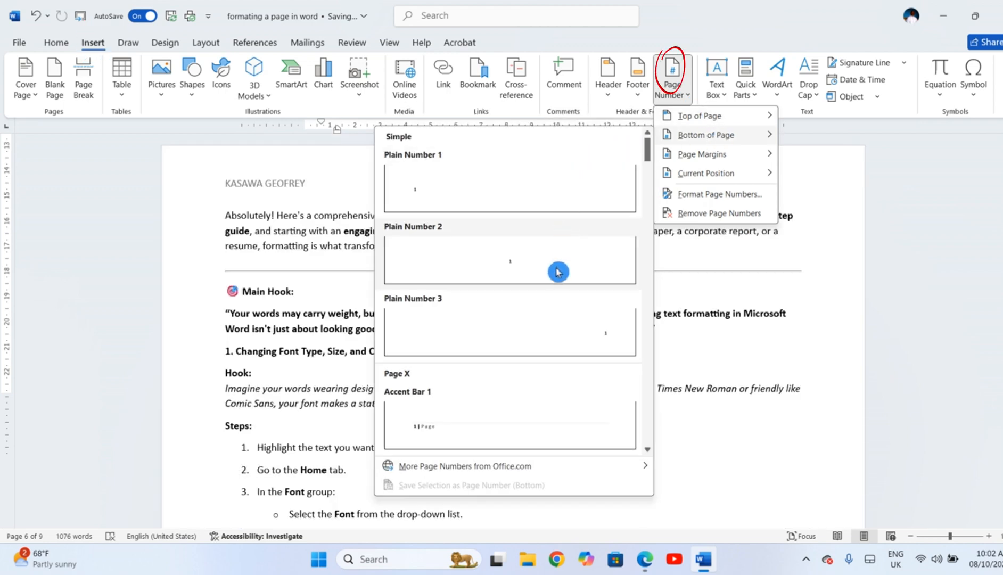
mouse_move(566, 376)
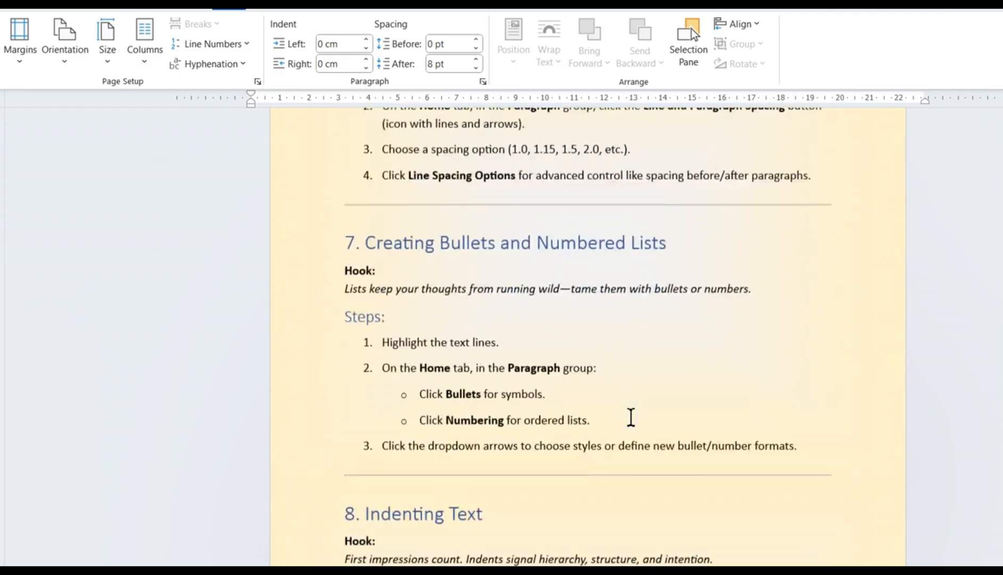
scroll(down, 3)
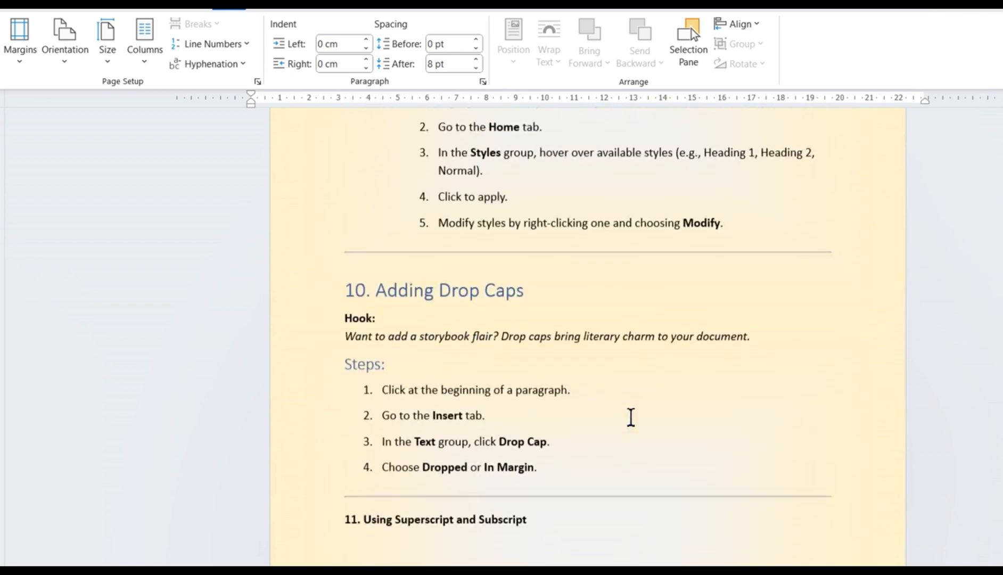
mouse_move(796, 424)
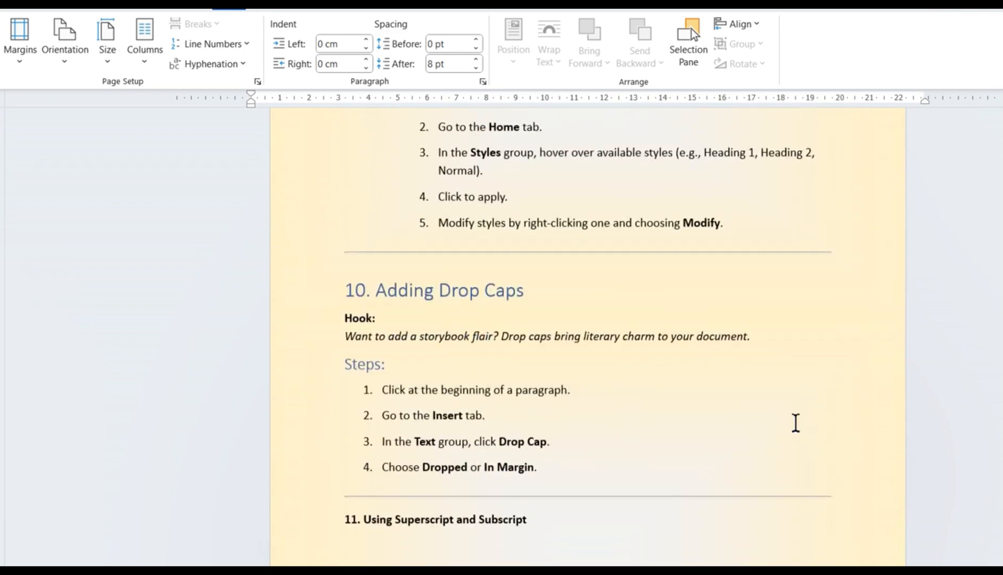
scroll(down, 3)
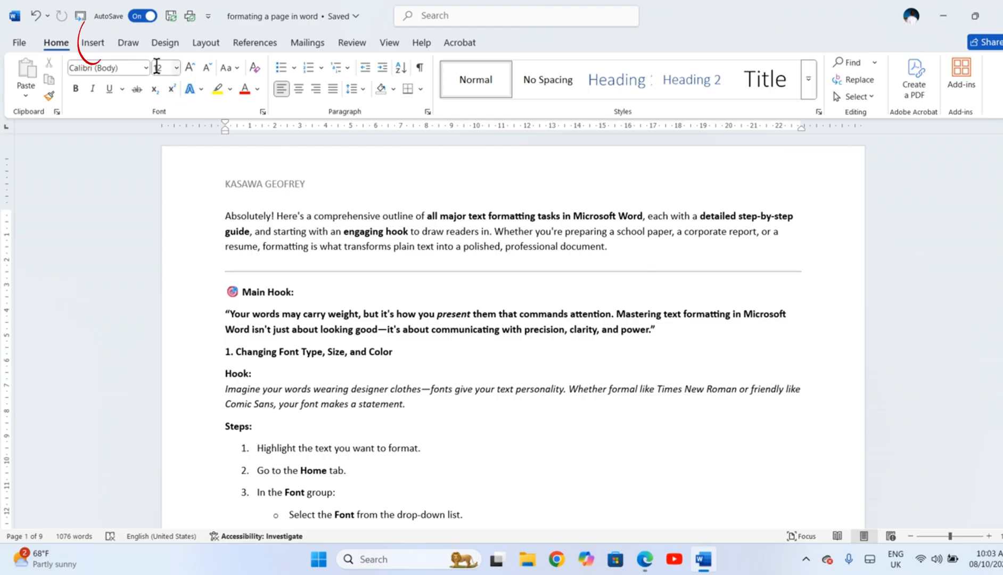
- Start inserting a picture from This Device onto page 3
click(91, 43)
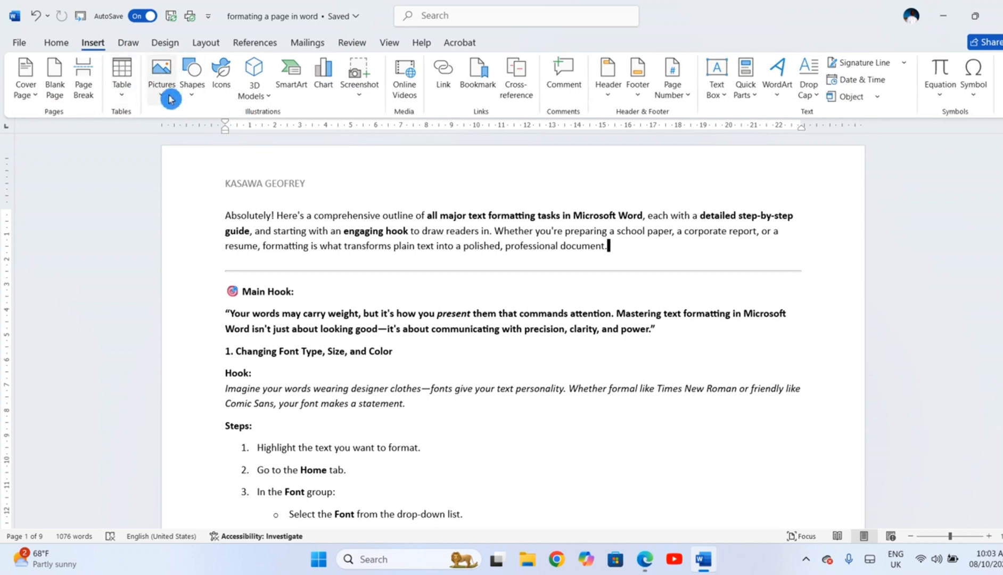
click(162, 72)
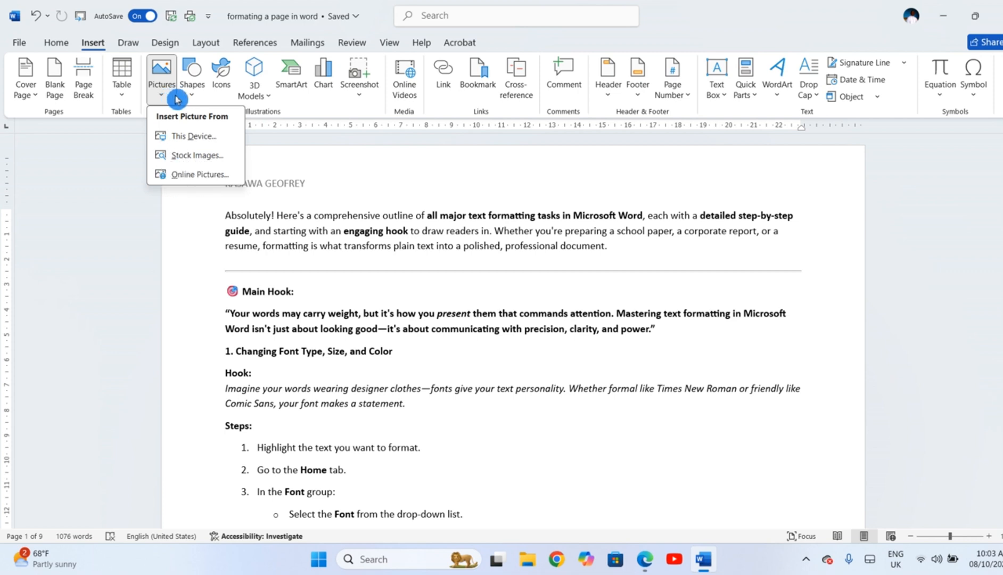
mouse_move(200, 99)
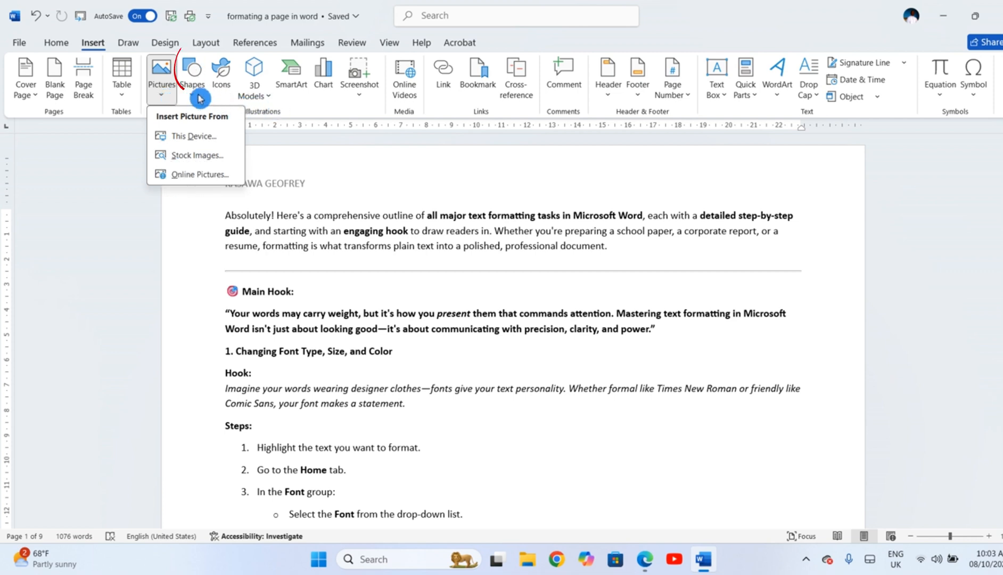
click(192, 74)
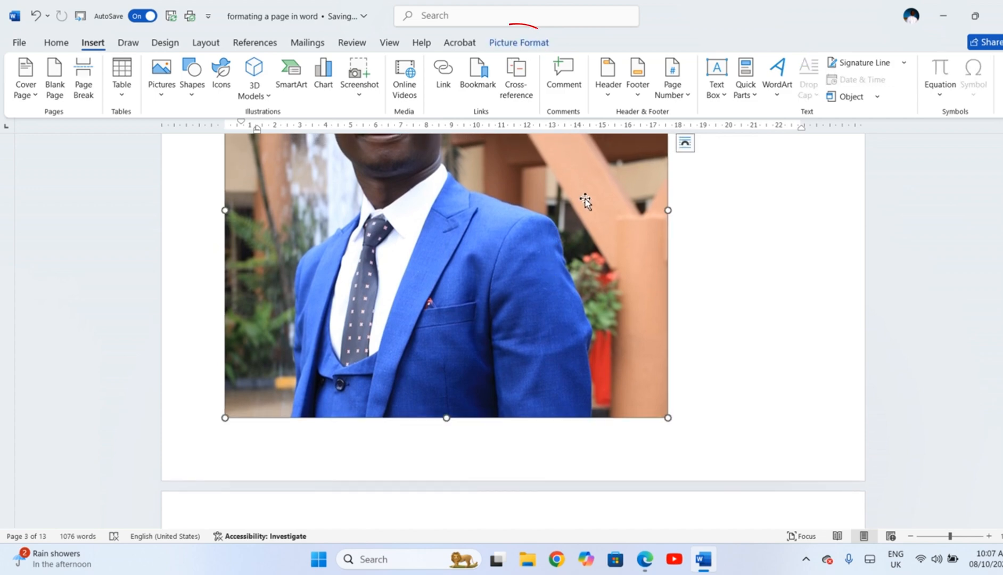
- Position the portrait at the top-left of page 1 with Square text wrapping
click(519, 41)
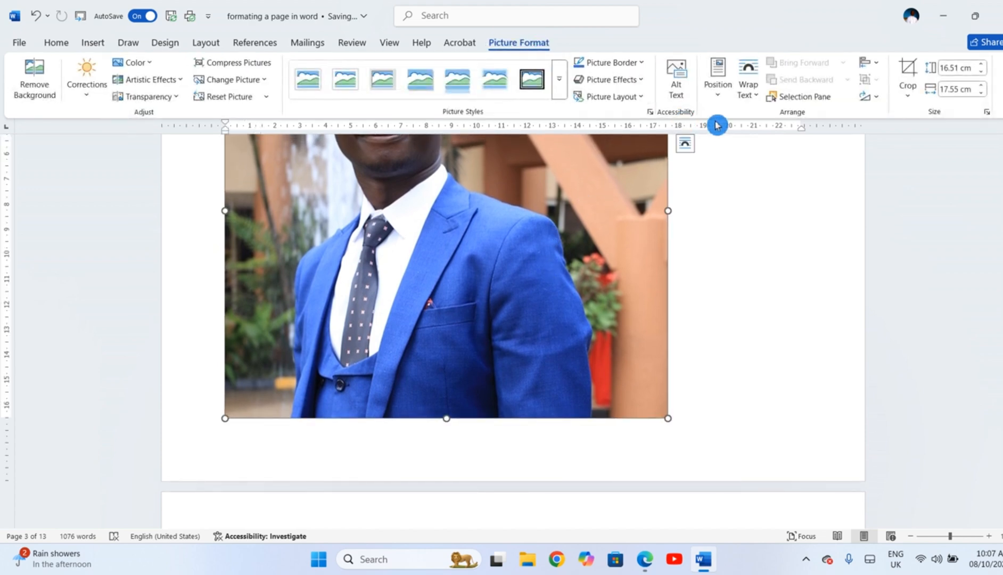
click(718, 74)
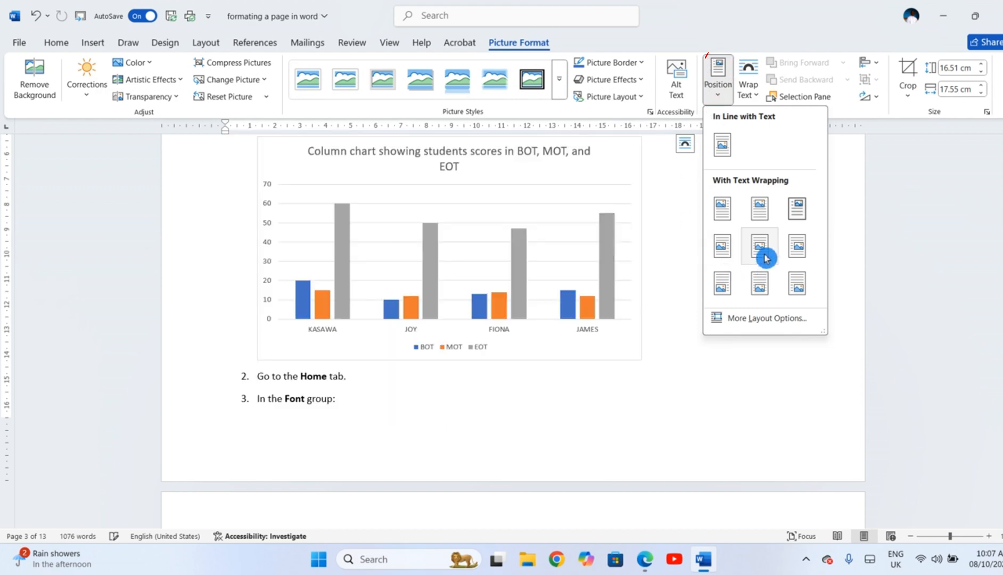
click(759, 246)
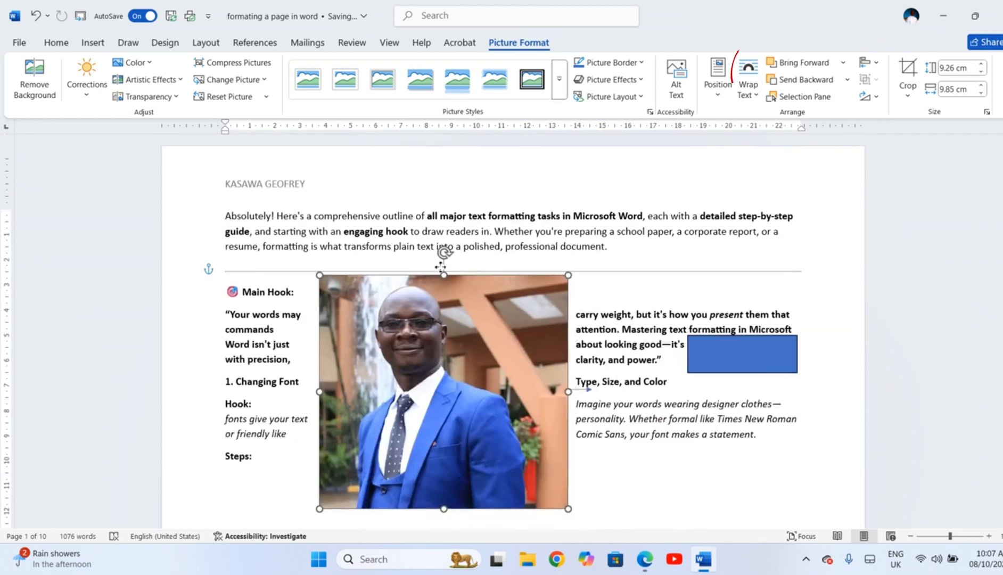
click(749, 75)
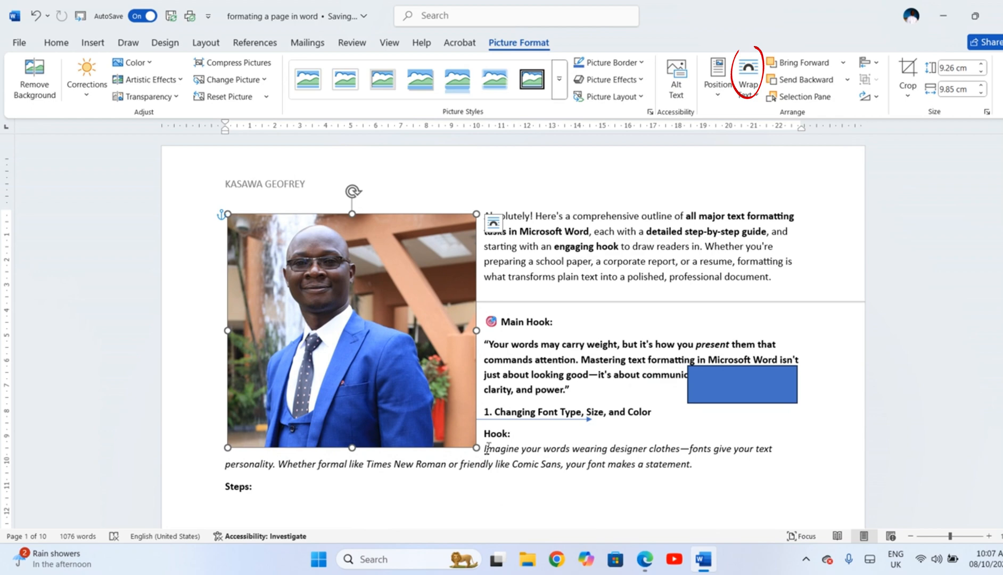
click(749, 75)
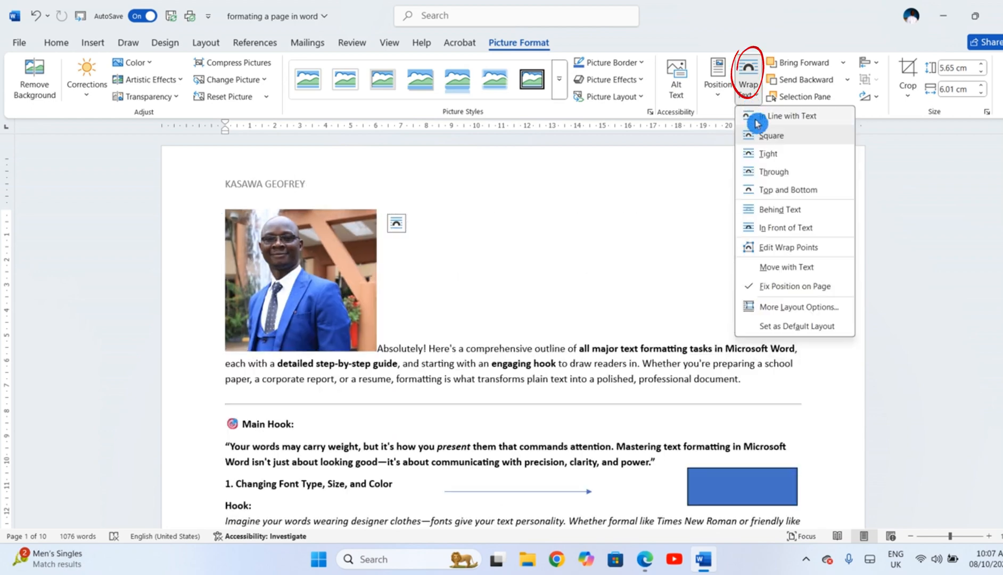
click(772, 135)
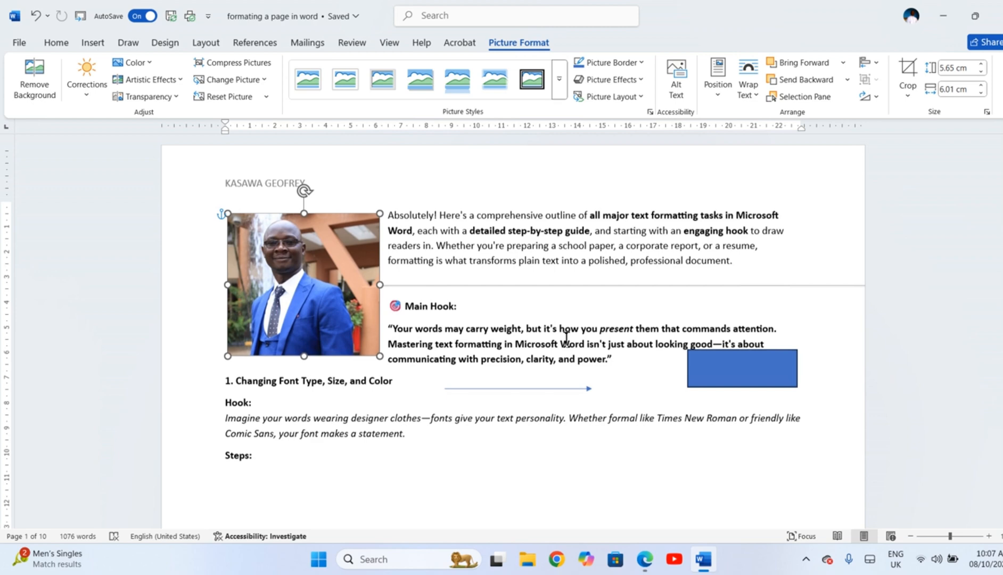
scroll(down, 3)
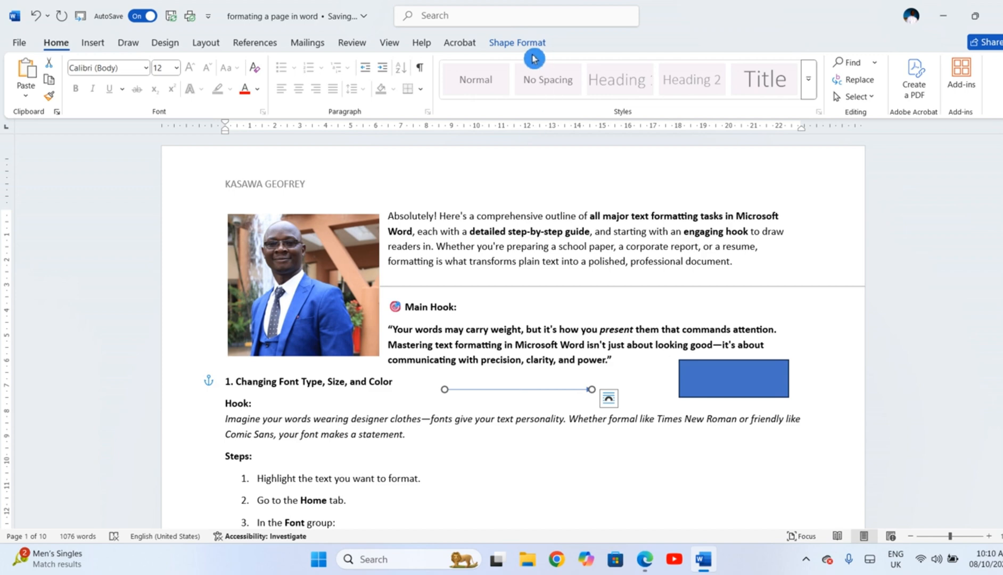
click(518, 43)
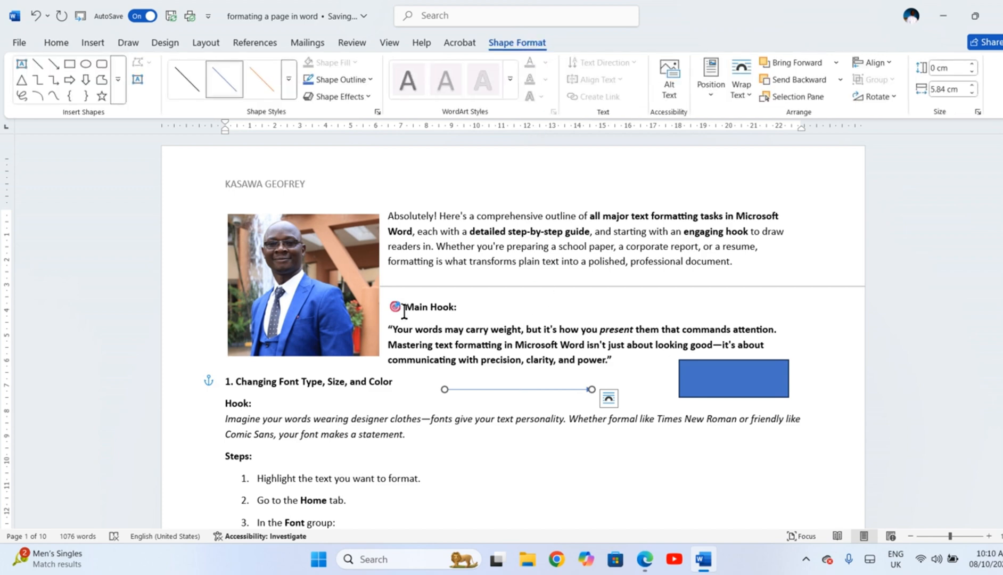
right_click(302, 285)
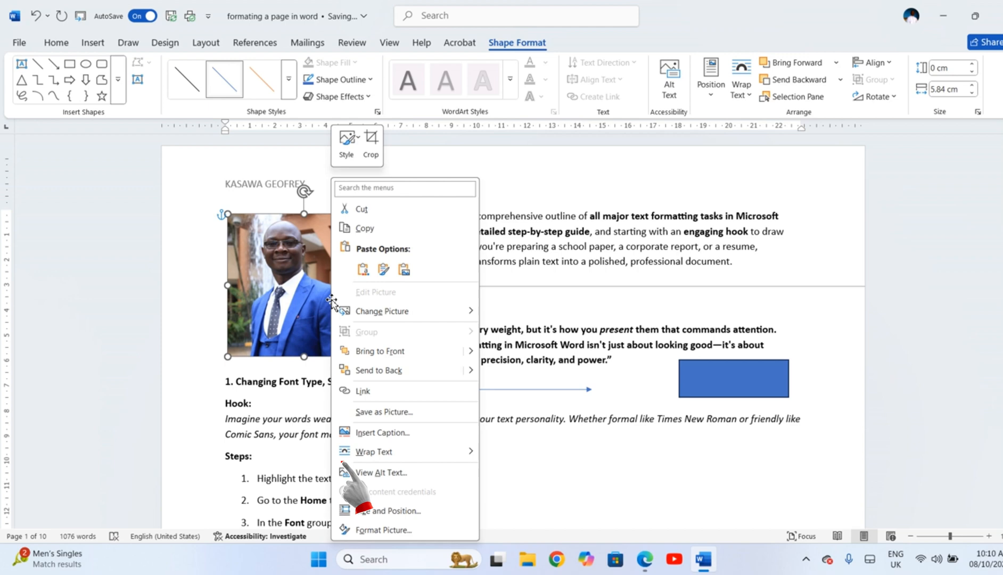
click(375, 452)
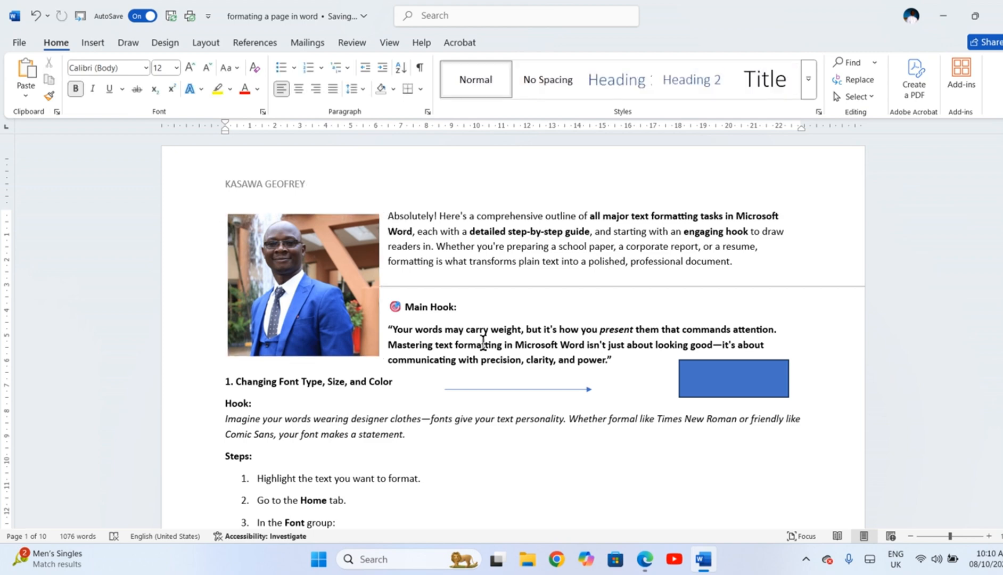
scroll(down, 3)
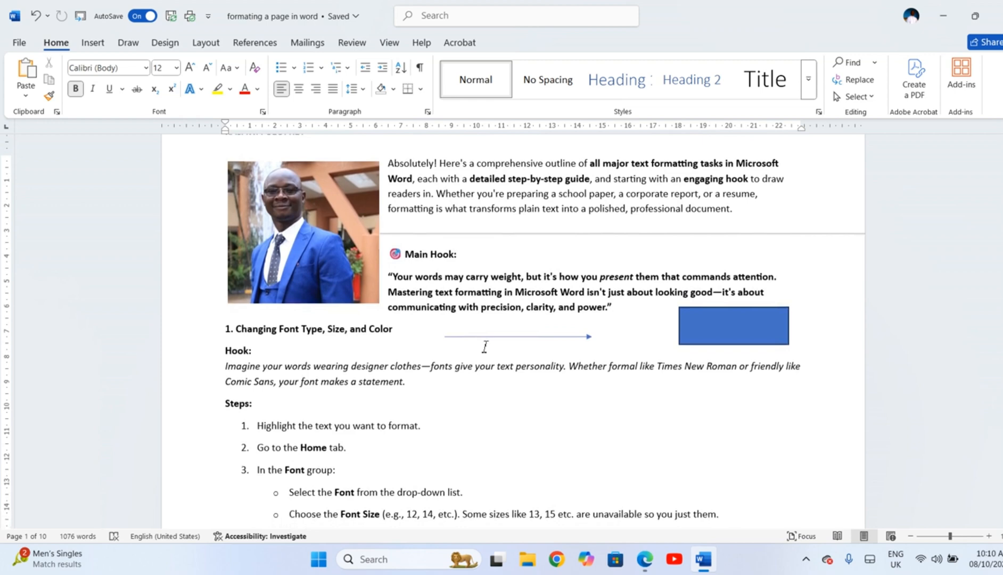
scroll(down, 3)
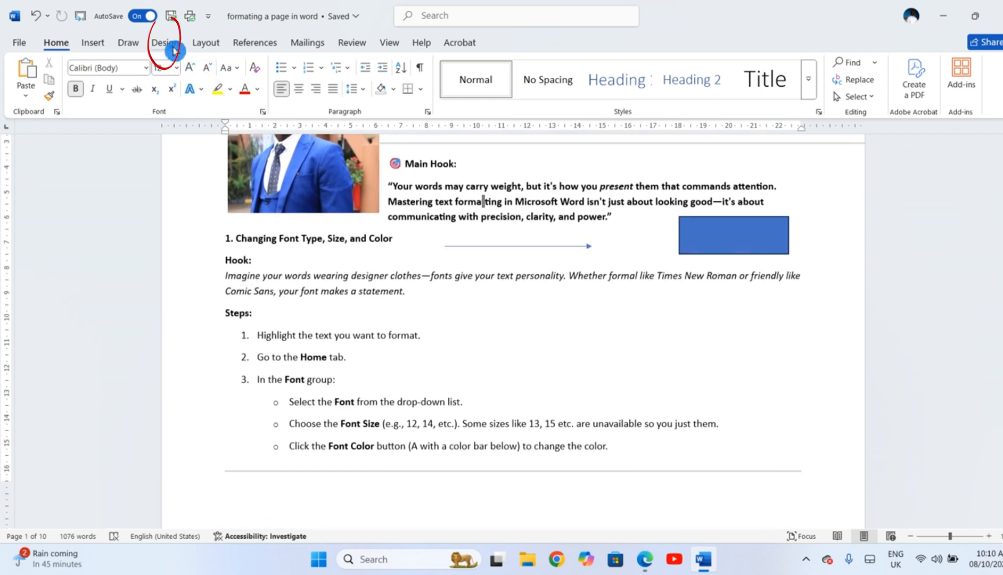
- Apply a pale yellow two-colour gradient page background via Fill Effects
click(165, 43)
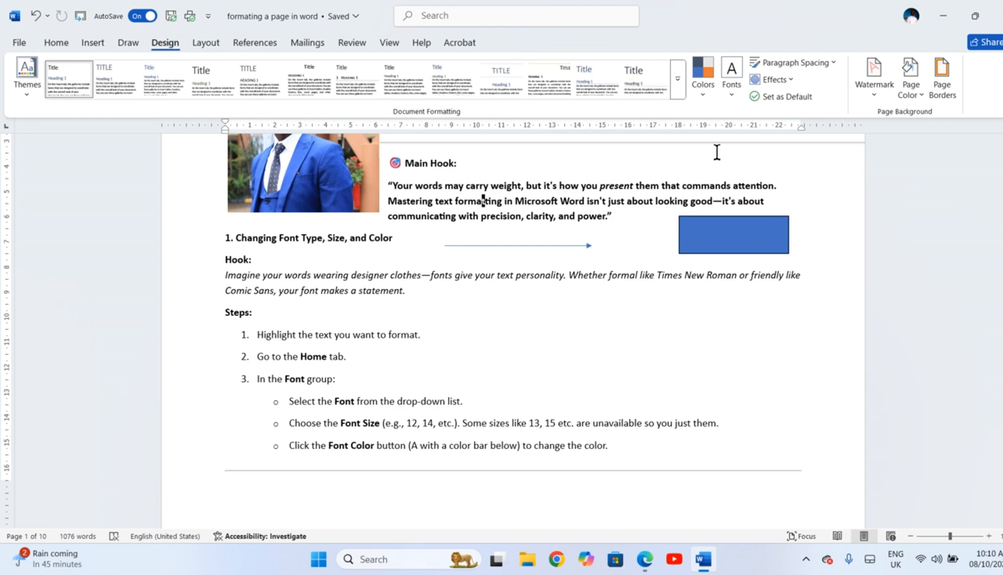
click(909, 73)
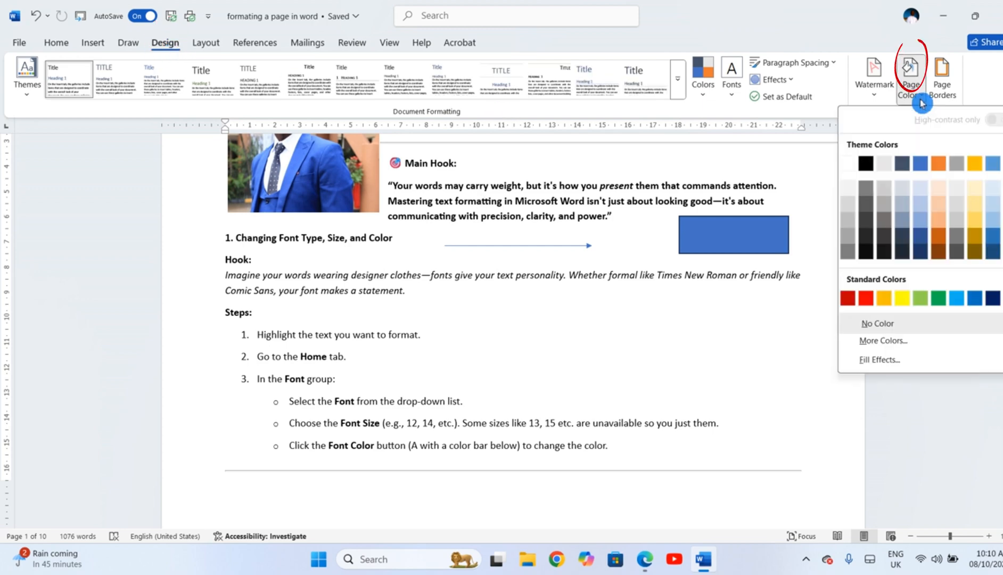
click(879, 359)
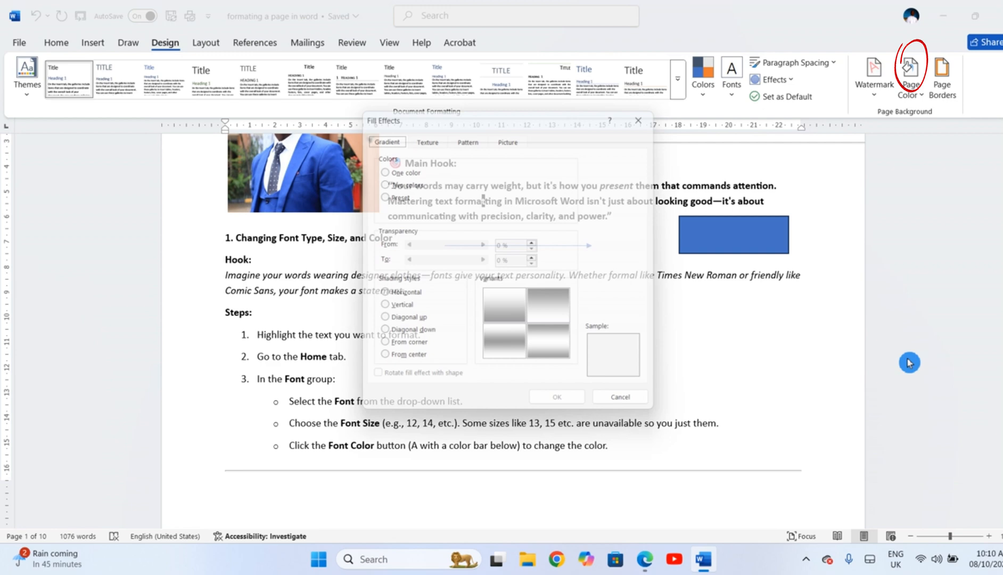
click(379, 170)
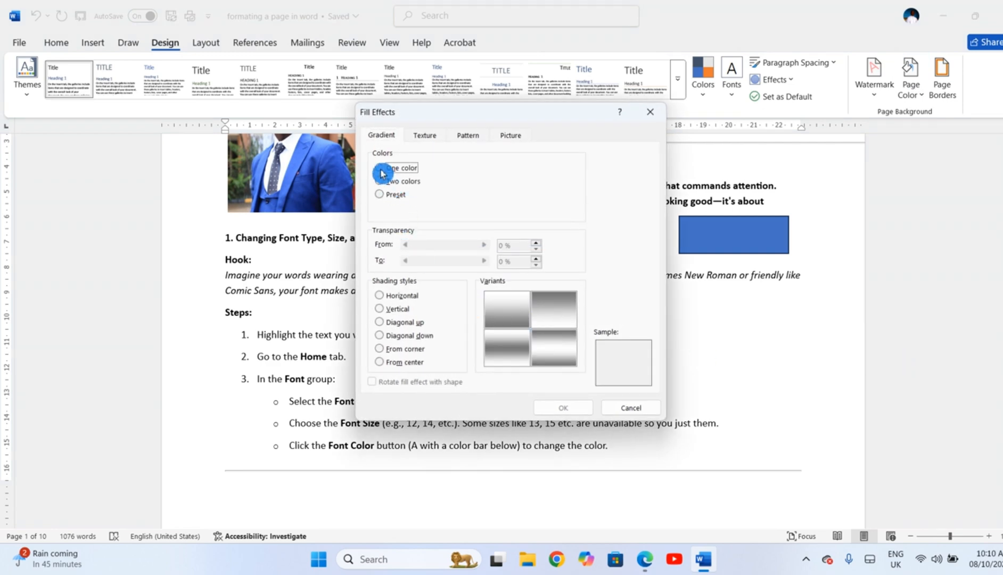
click(379, 181)
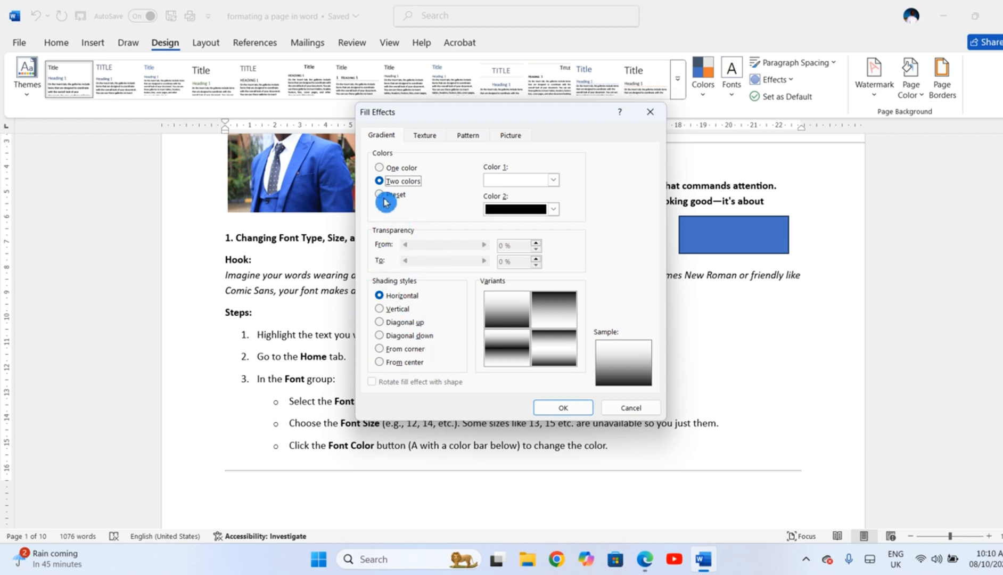
click(553, 209)
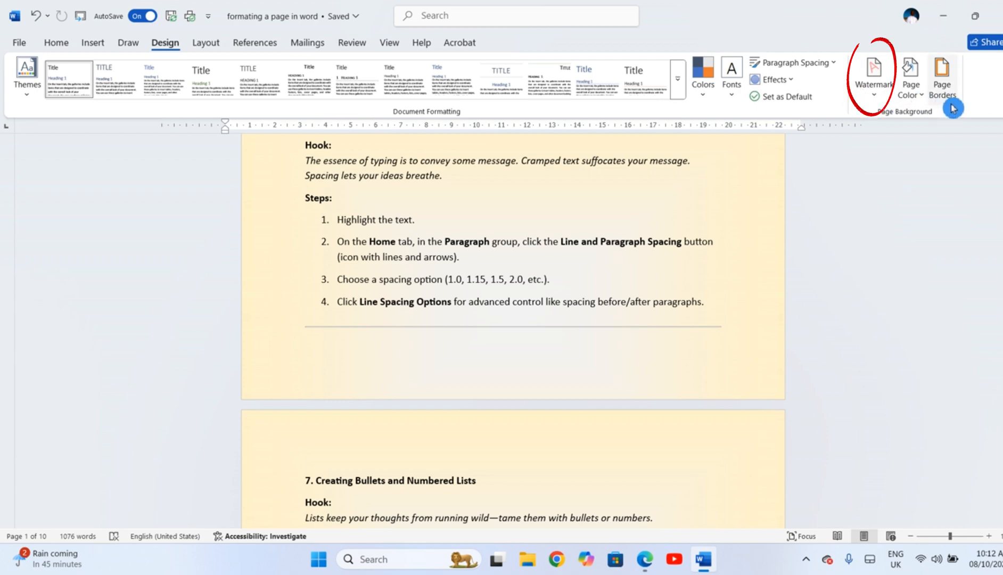
- Try the preset DRAFT and DO NOT COPY watermarks from the gallery
click(874, 71)
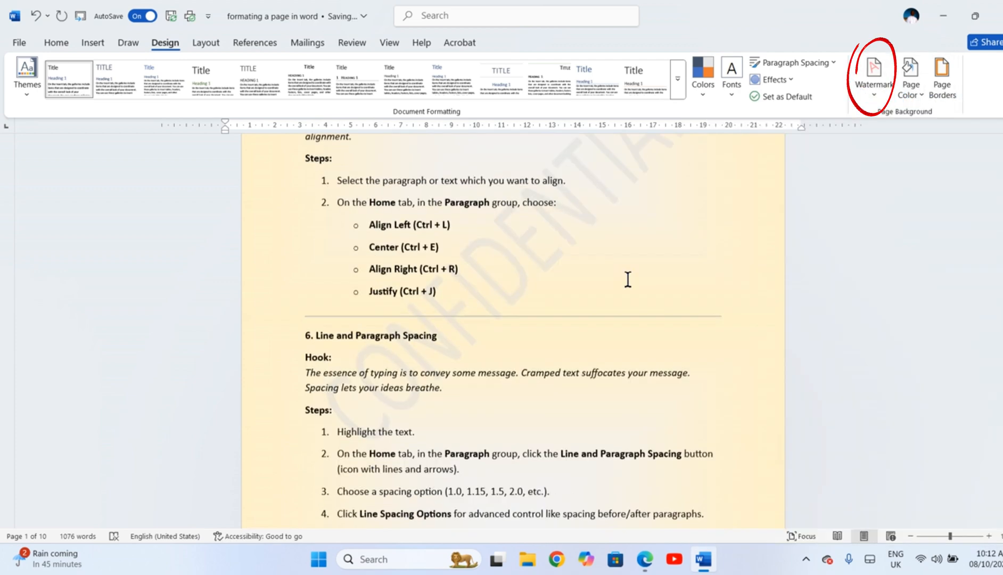
click(874, 74)
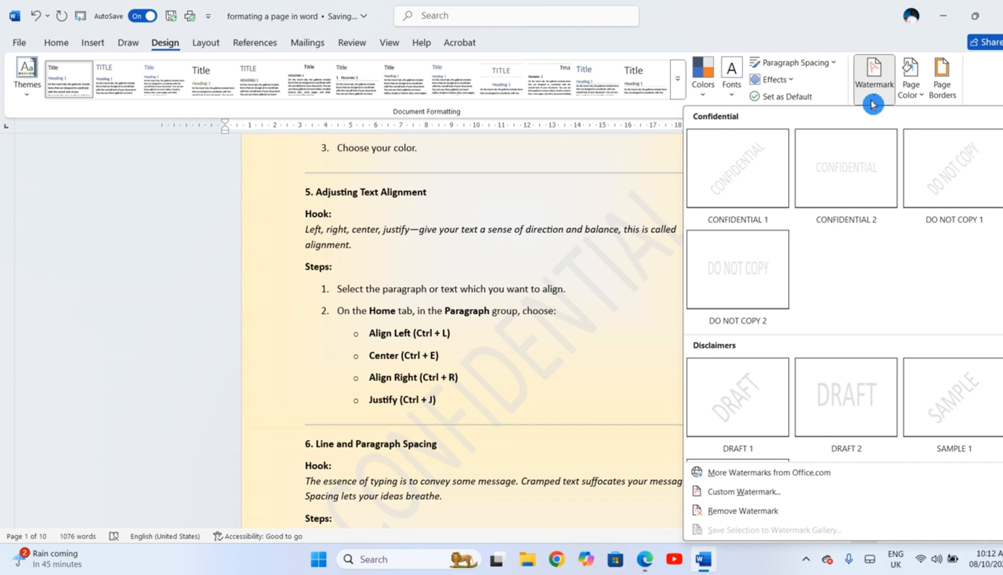
click(736, 396)
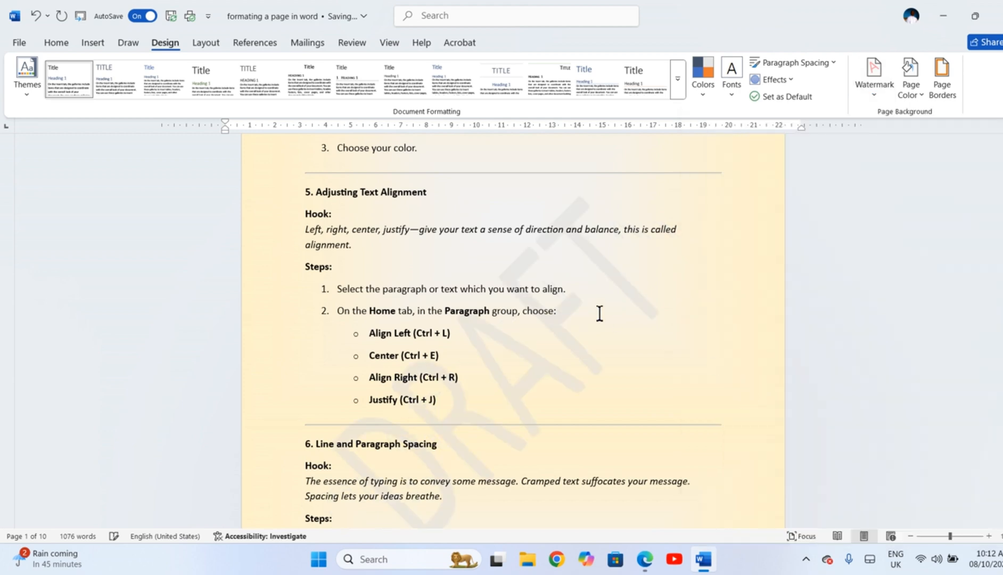
click(874, 74)
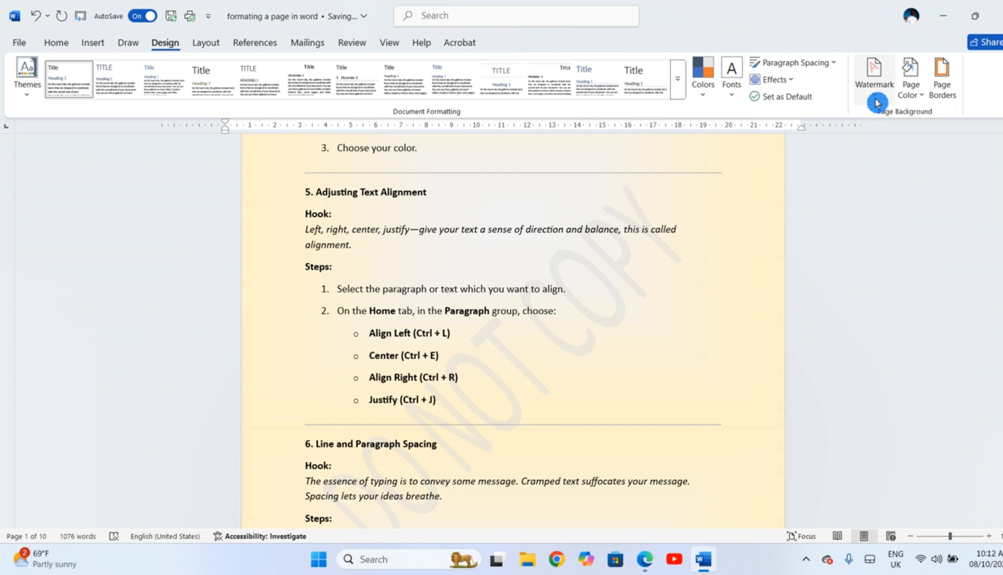
click(874, 74)
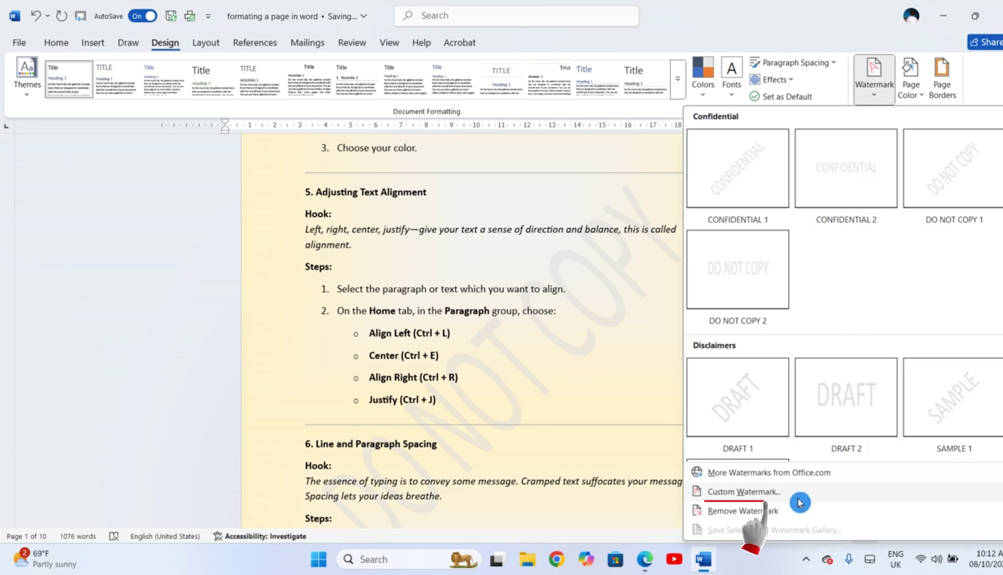
- Apply a custom red semitransparent diagonal 'KASAWA GEOFREY' text watermark
click(744, 492)
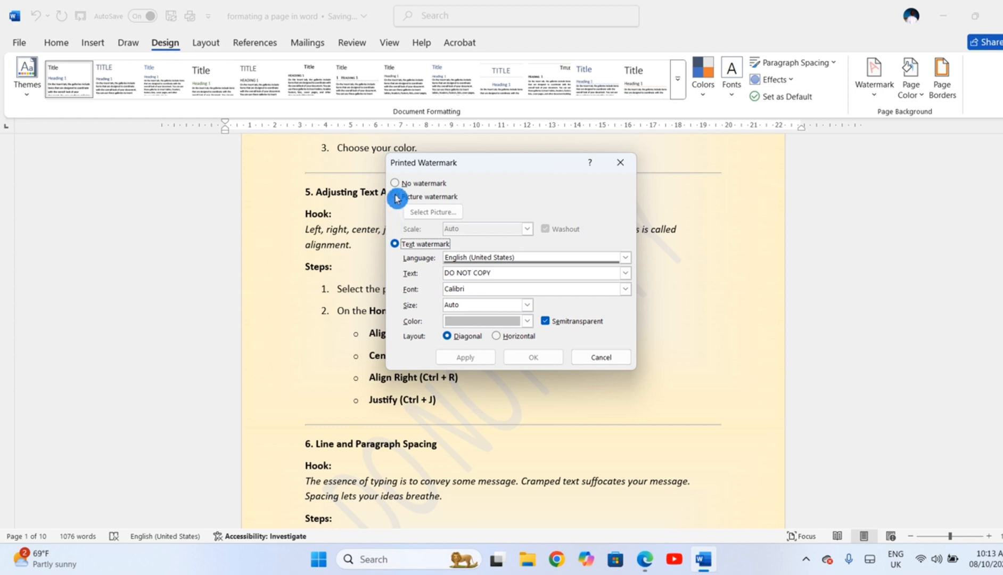
text(KASAWA)
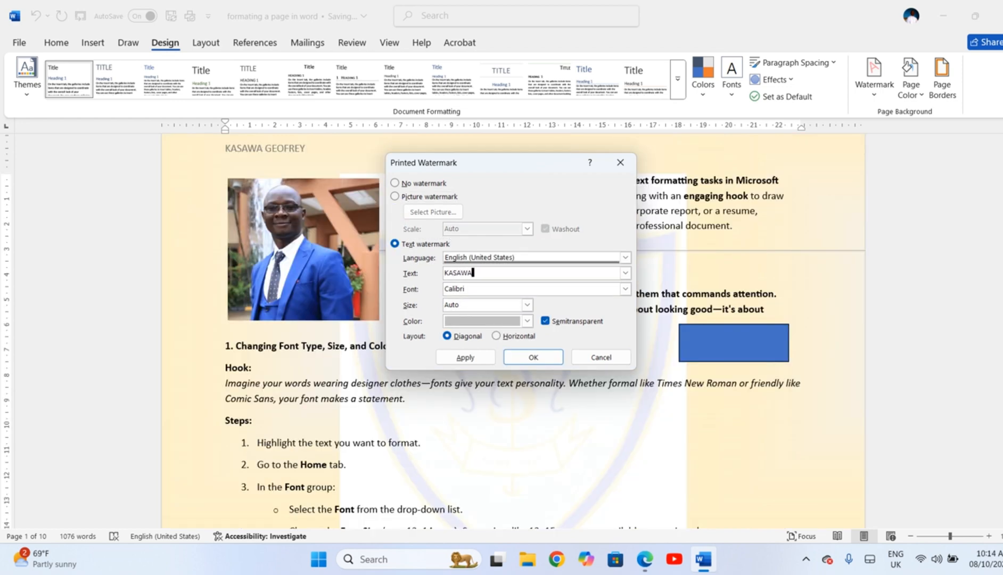
click(527, 320)
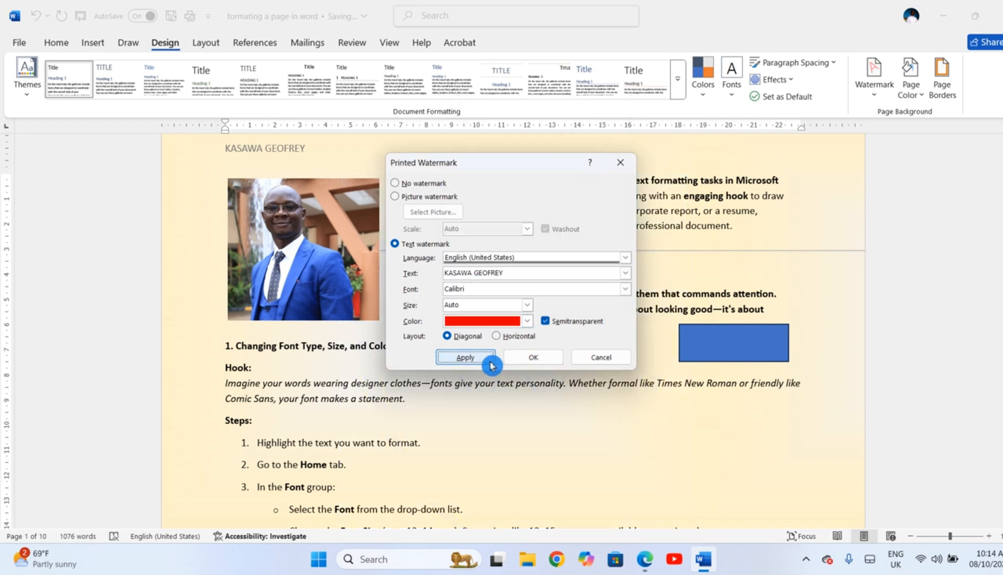
click(465, 357)
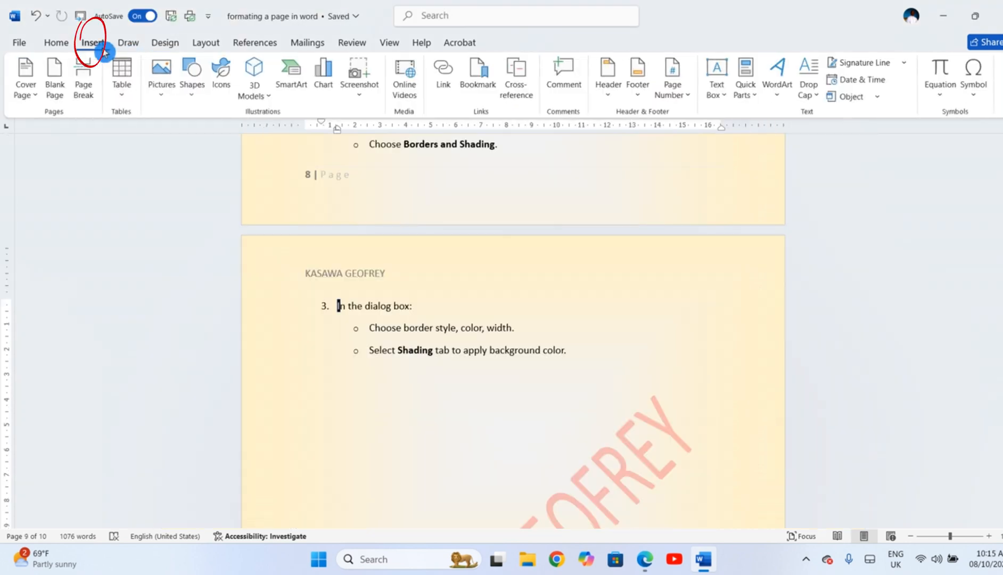
- Insert the Tutorial thumbnail photo and resize it to fill page 9
click(161, 71)
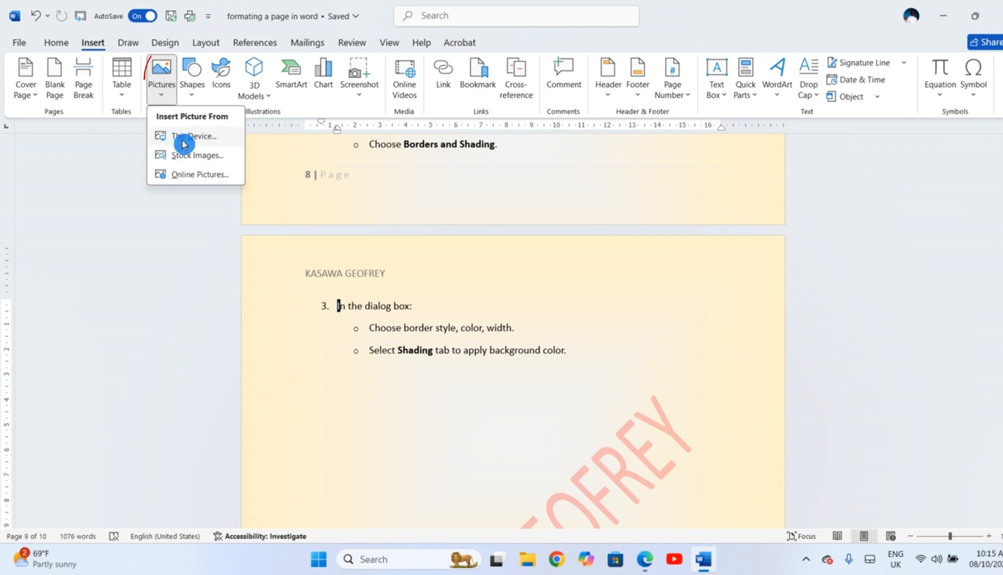
click(191, 136)
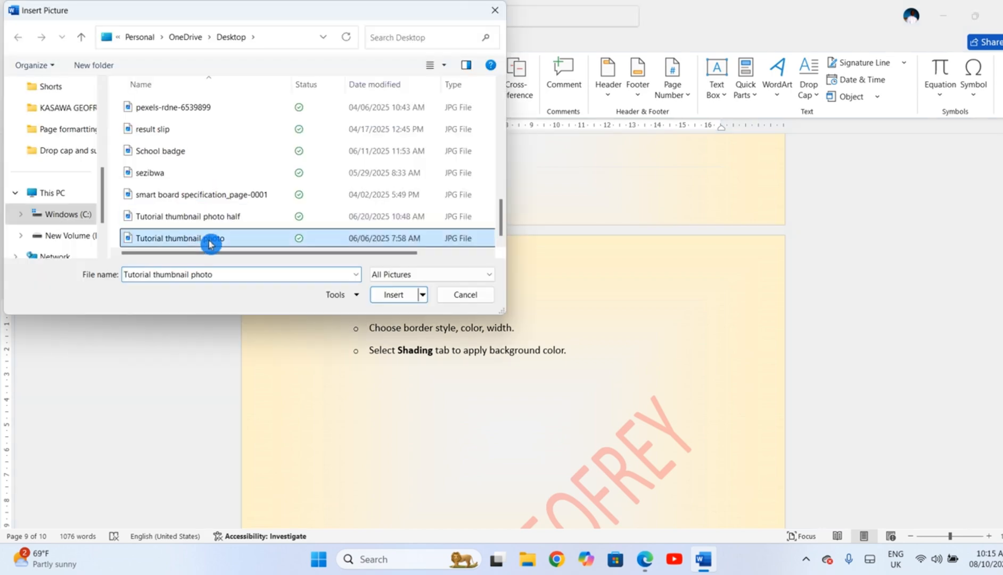
click(393, 294)
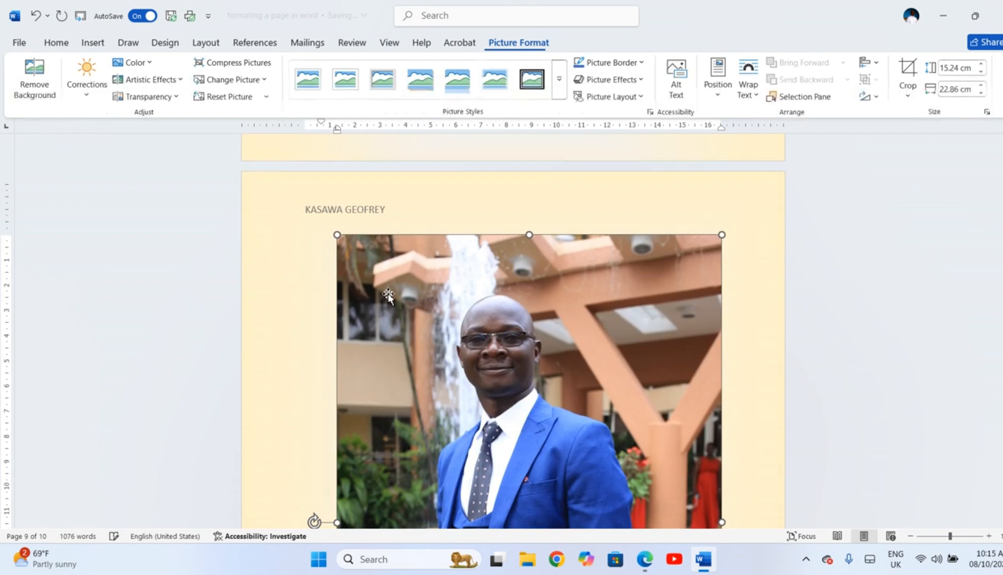
click(749, 76)
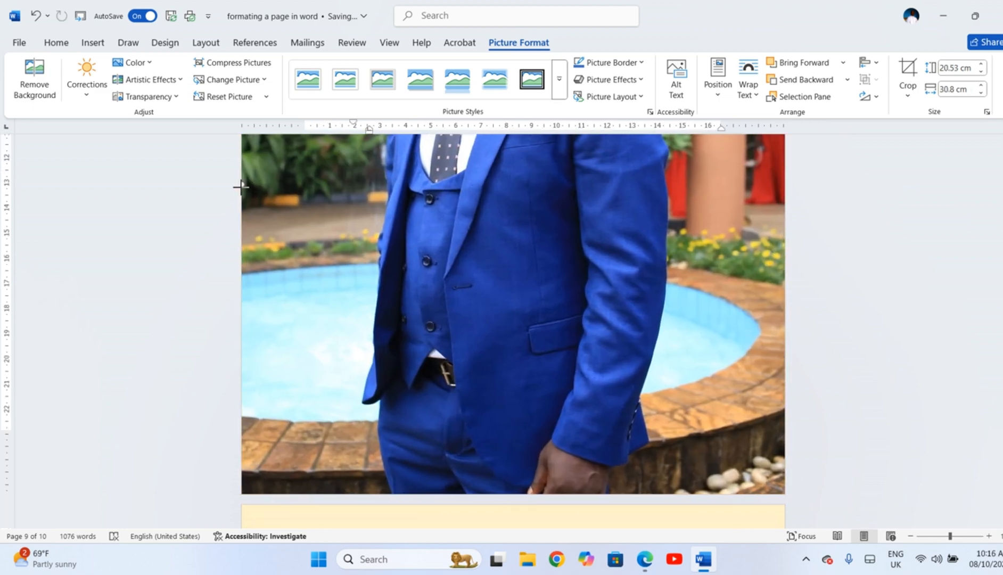
scroll(down, 3)
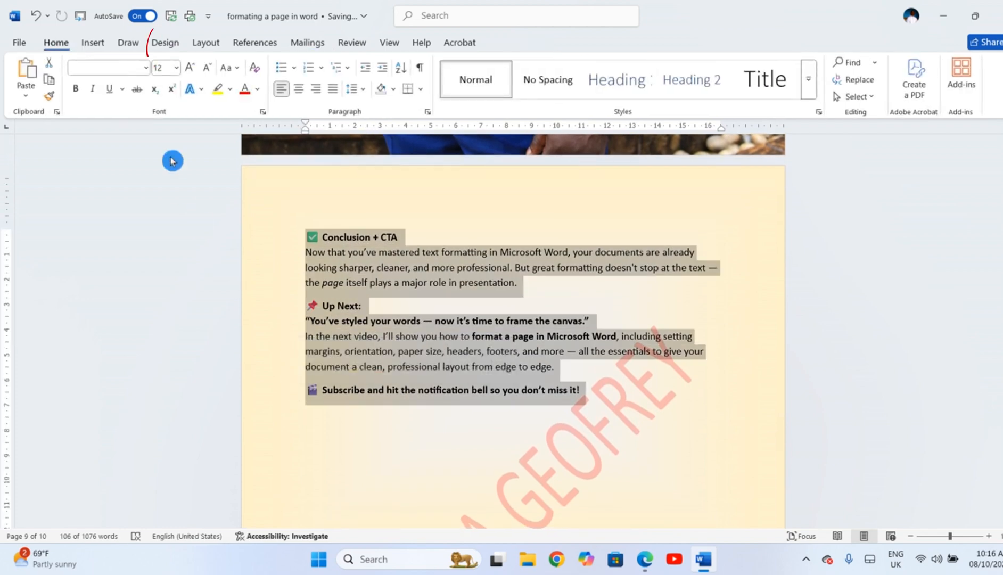
- Give the Conclusion + CTA paragraphs a light green shading via Borders and Shading
click(165, 42)
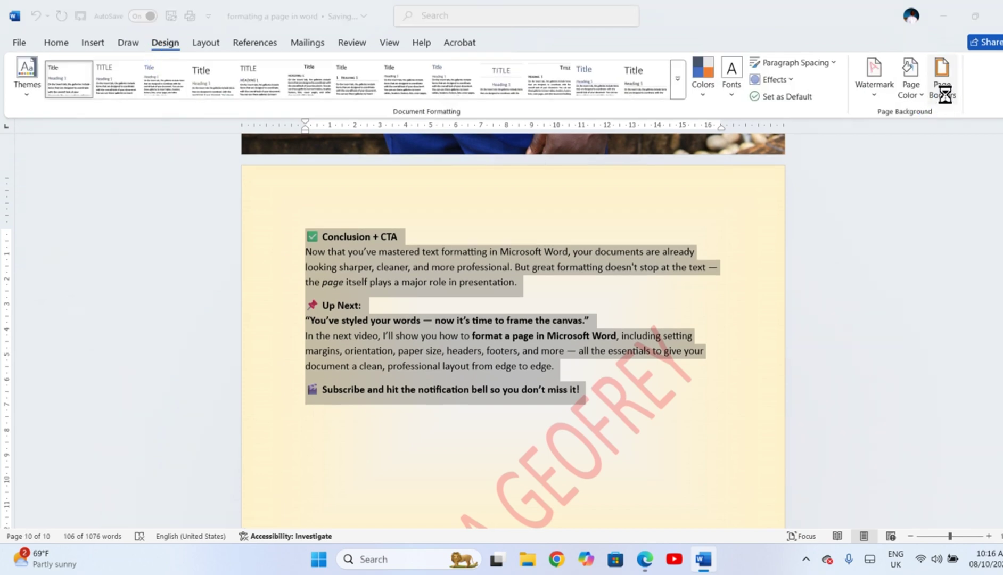
click(942, 75)
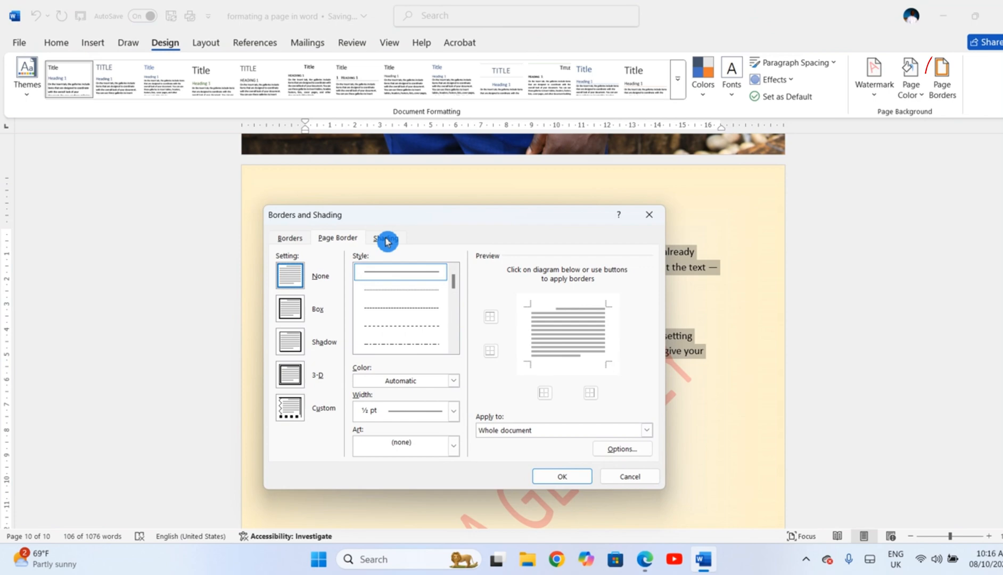
click(358, 272)
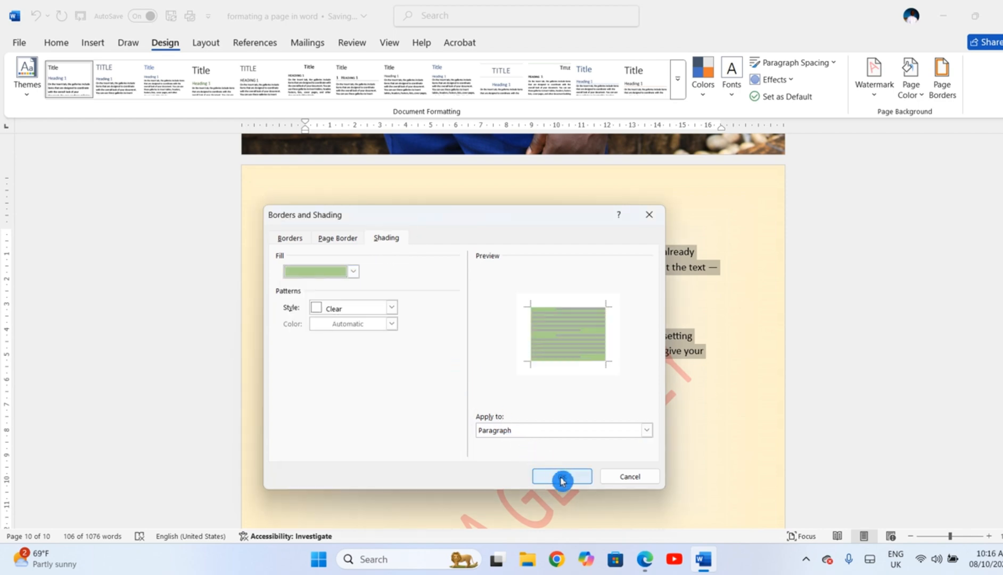
click(561, 476)
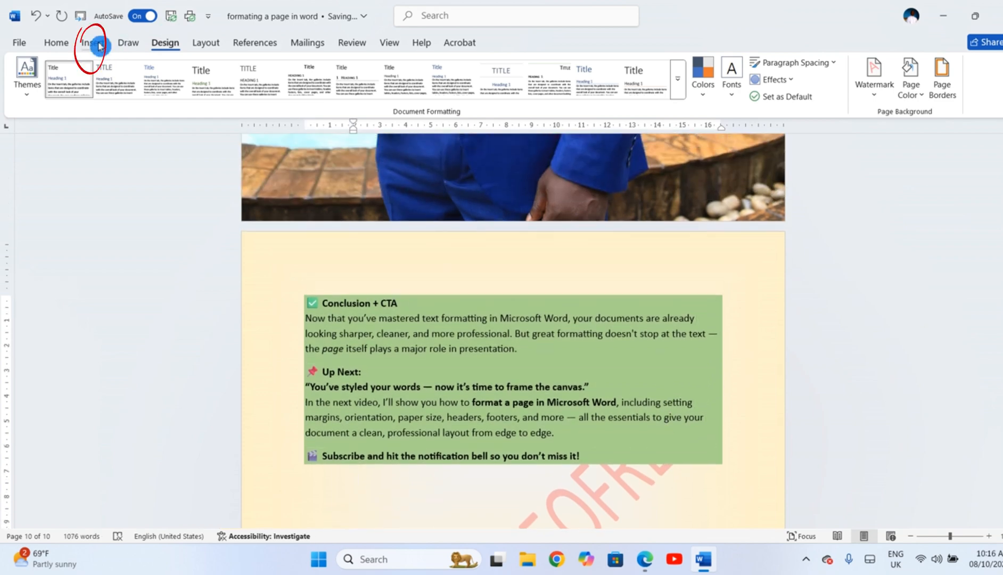
- Insert a Next Page section break to start a new section
click(93, 43)
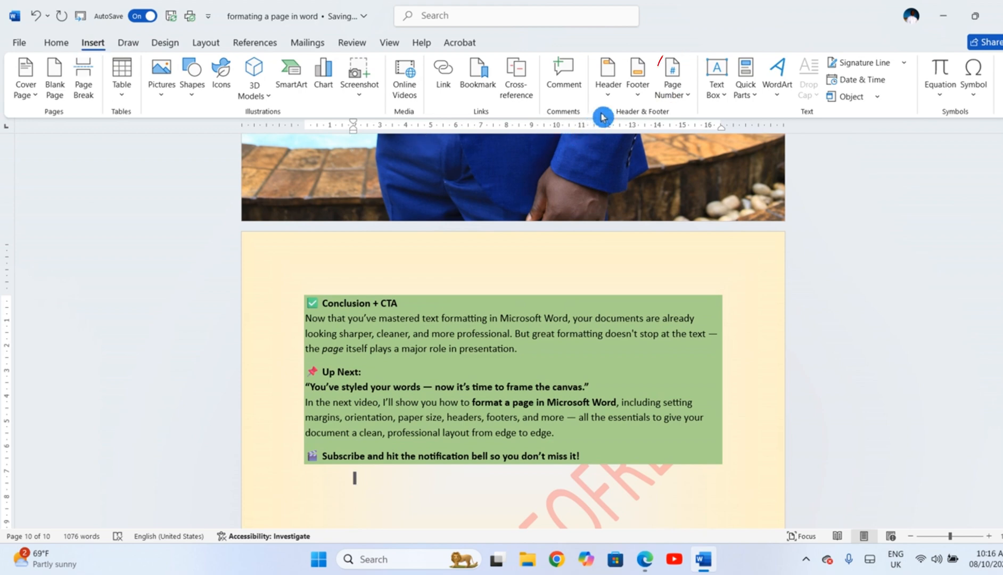
click(673, 69)
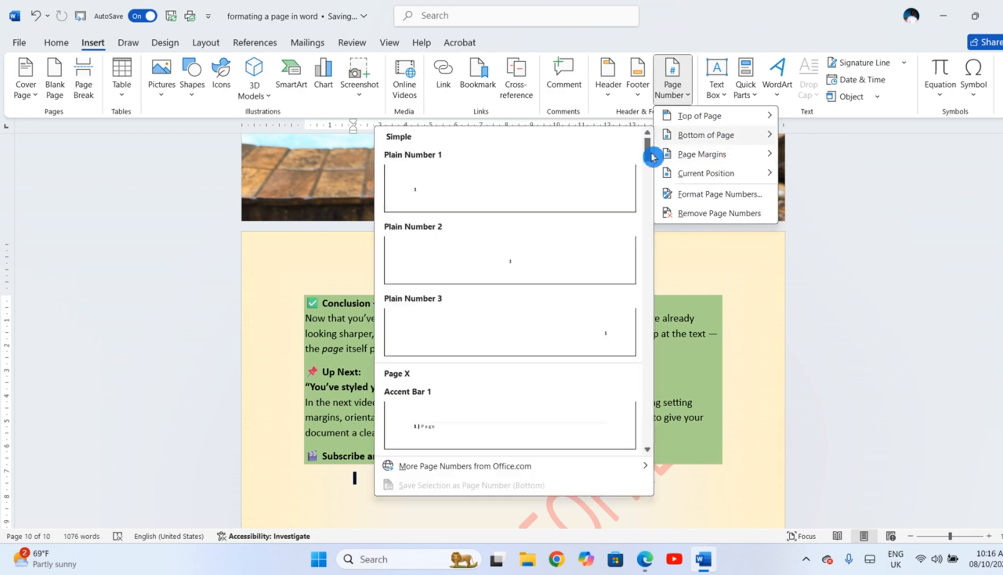
mouse_move(577, 355)
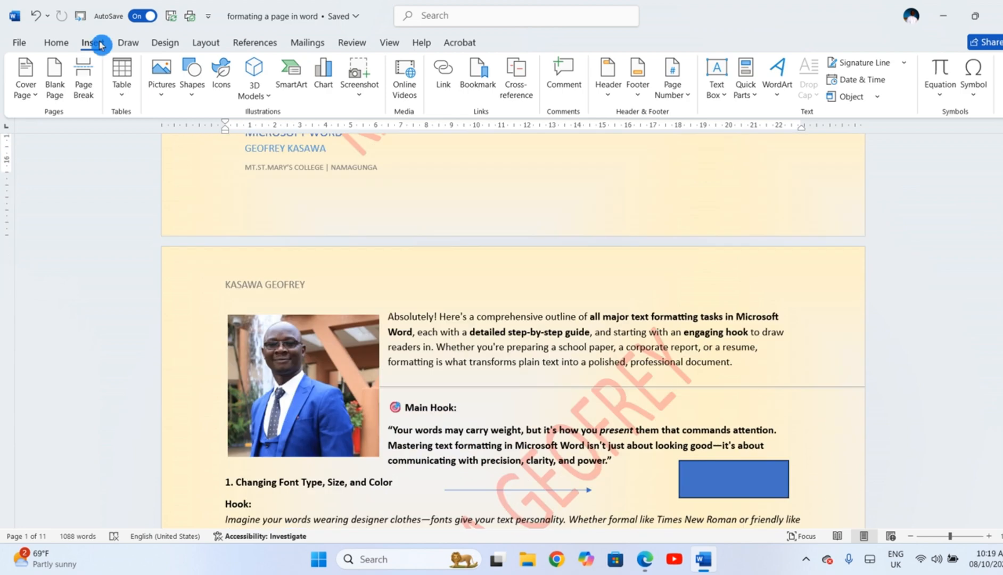
mouse_move(172, 42)
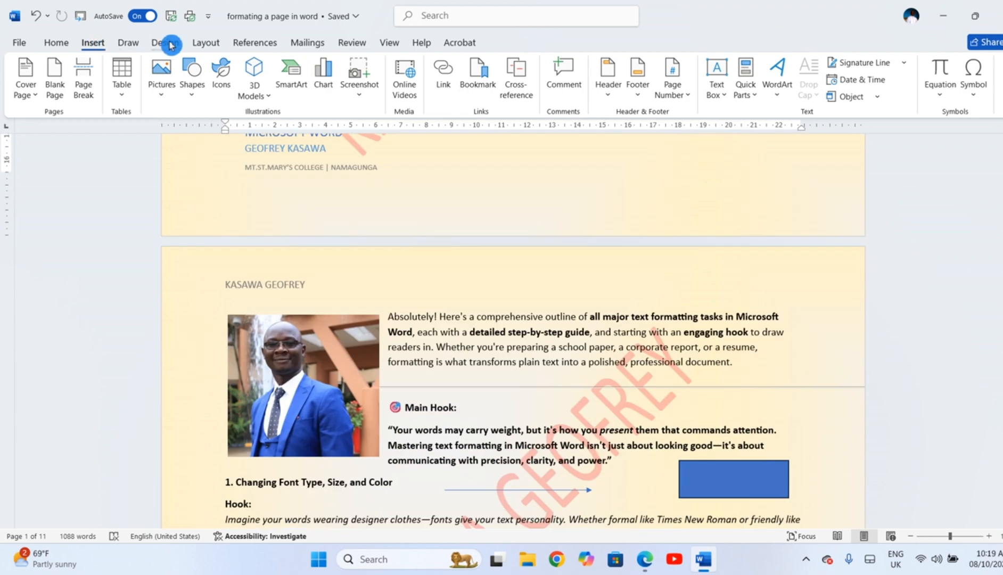
click(165, 43)
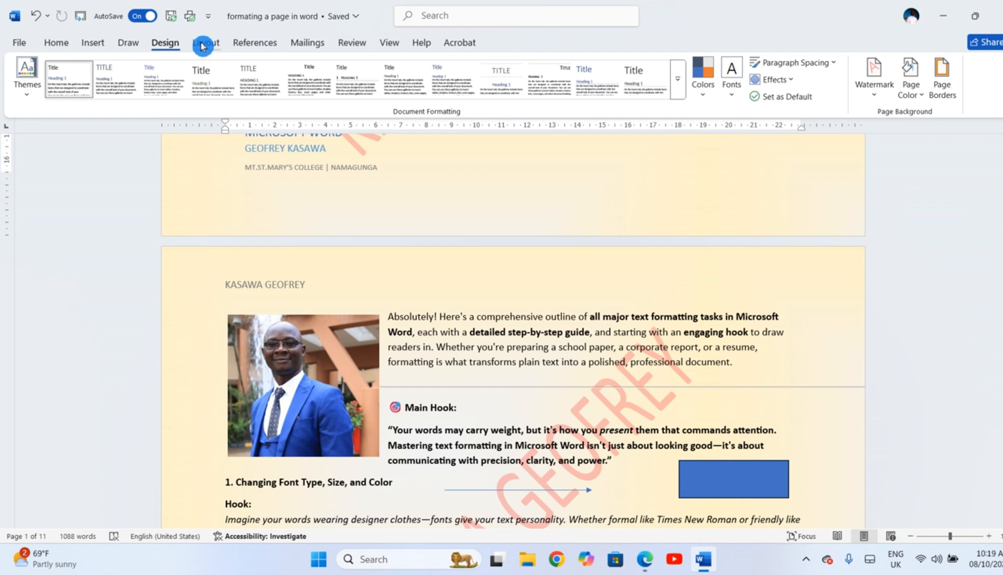
click(174, 62)
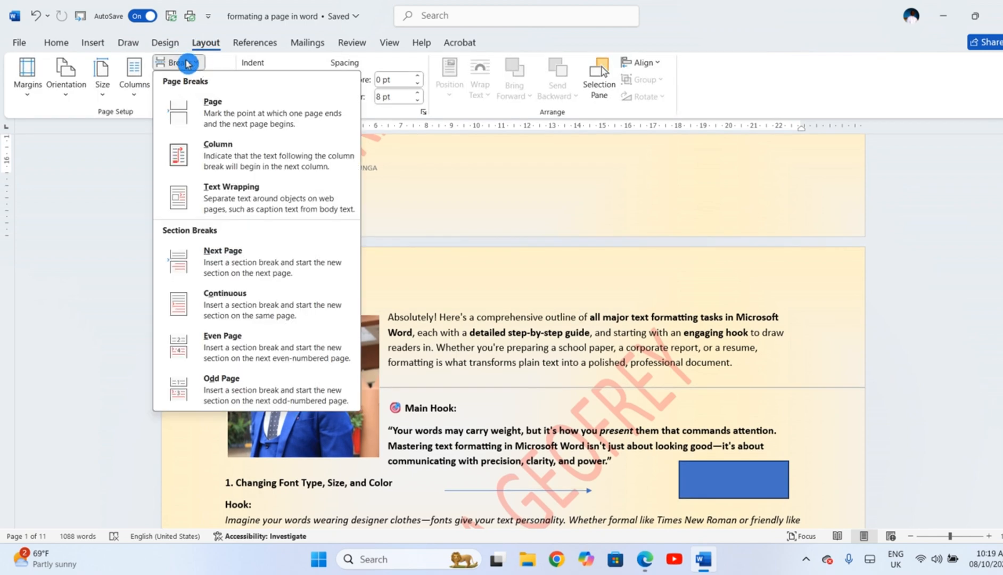
click(181, 62)
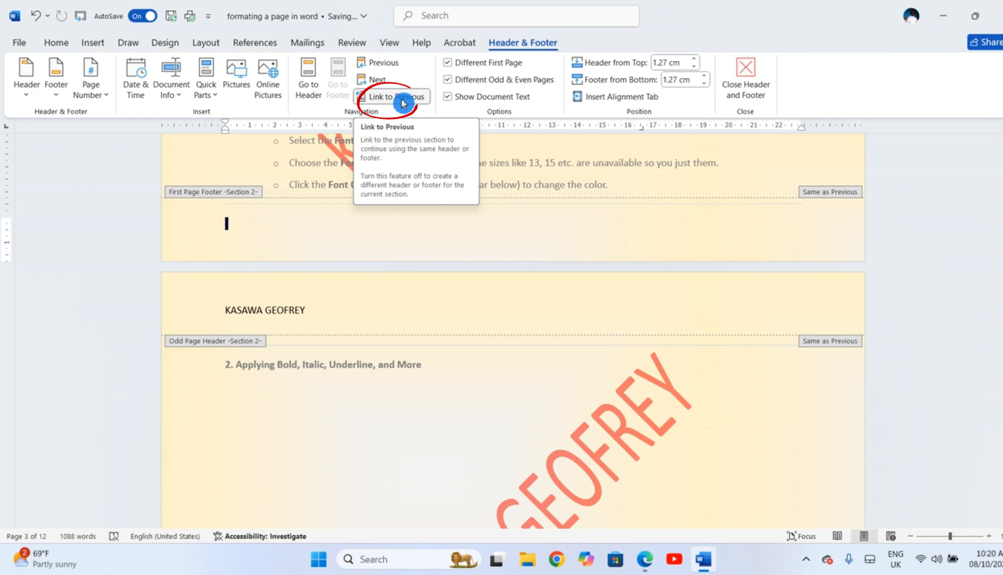
- Unlink the new section's footer and give it a restarted '1 | Page' number
click(92, 42)
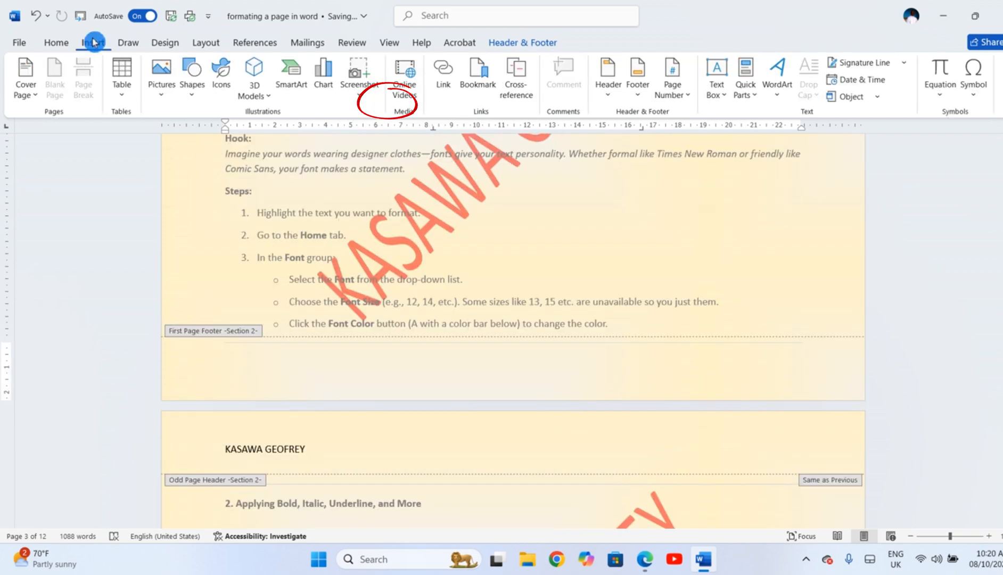
click(673, 74)
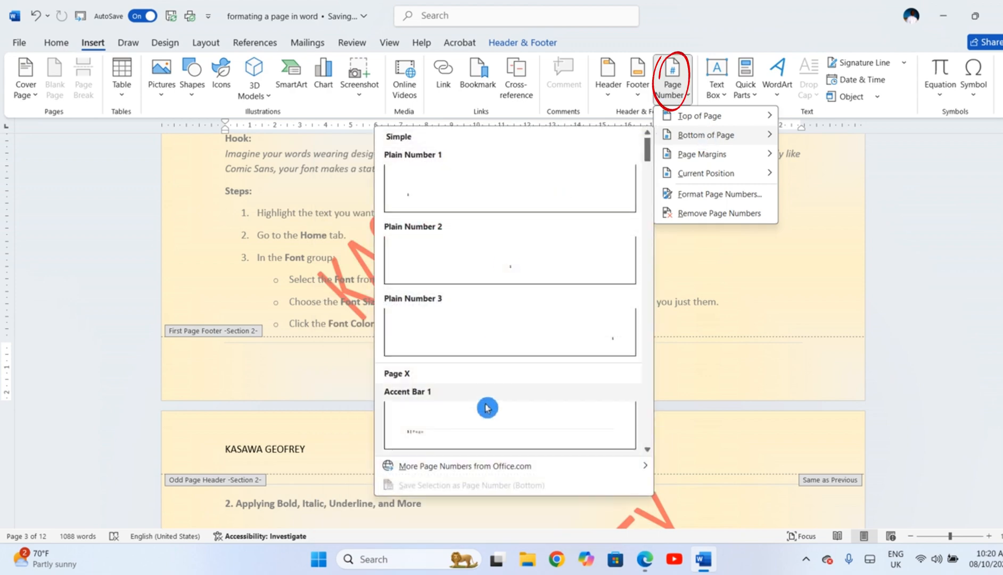
click(488, 408)
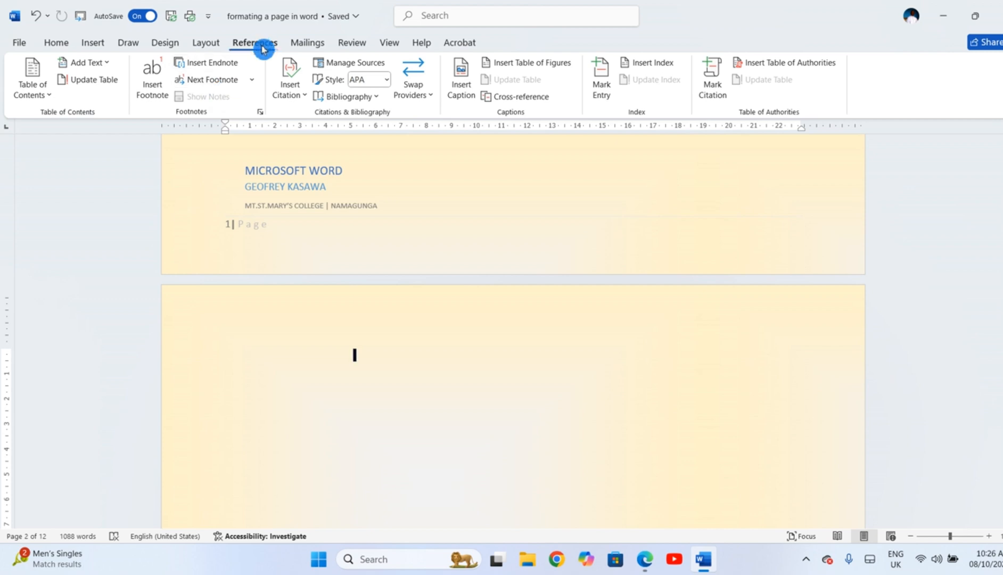
- Insert an automatic table of contents listing the headings with page numbers
click(31, 75)
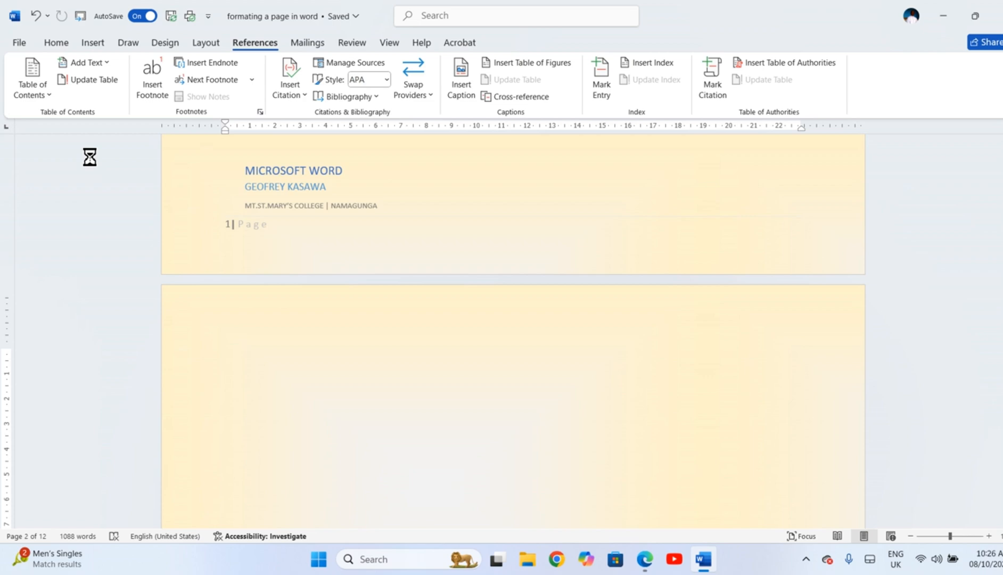
scroll(down, 3)
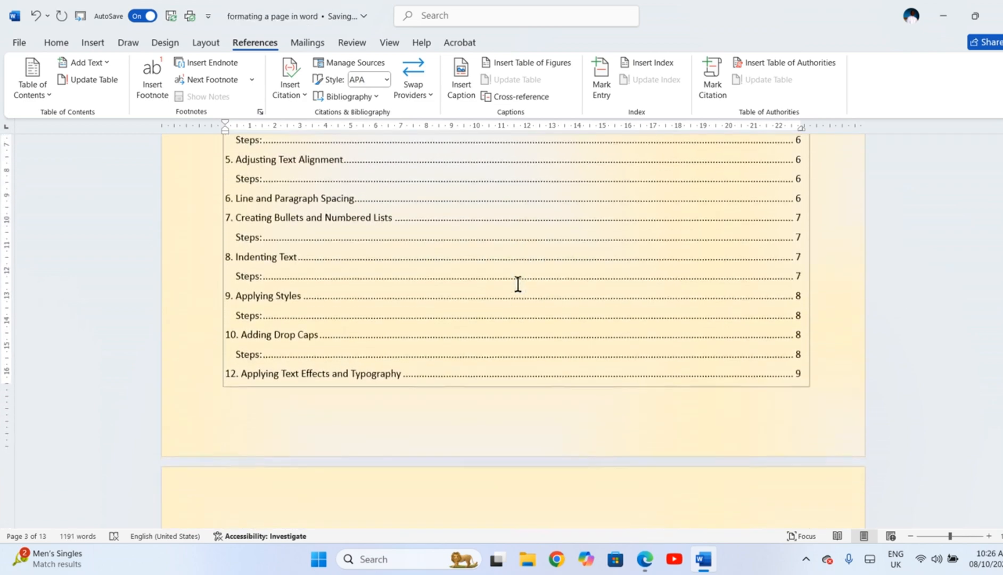
scroll(down, 3)
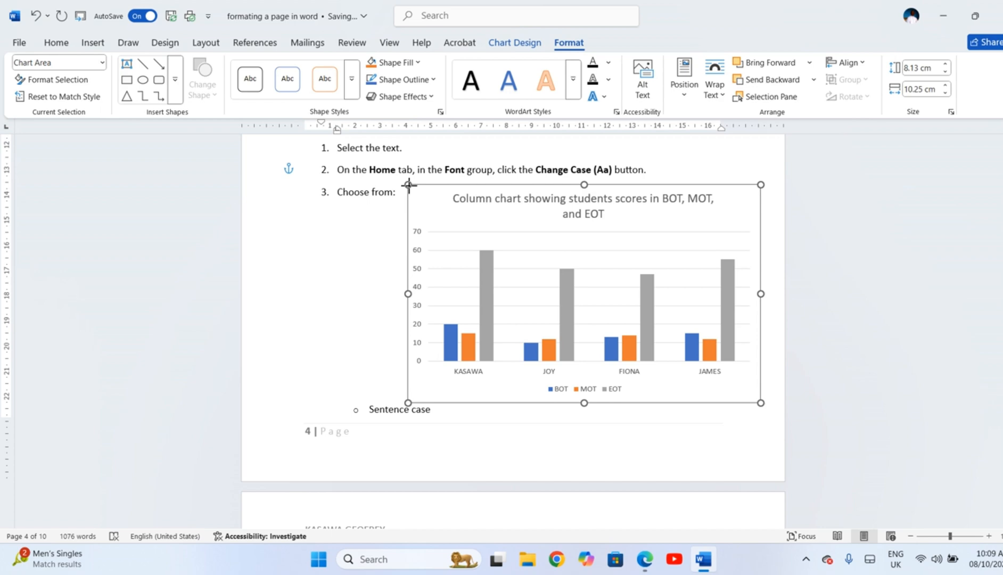
click(672, 75)
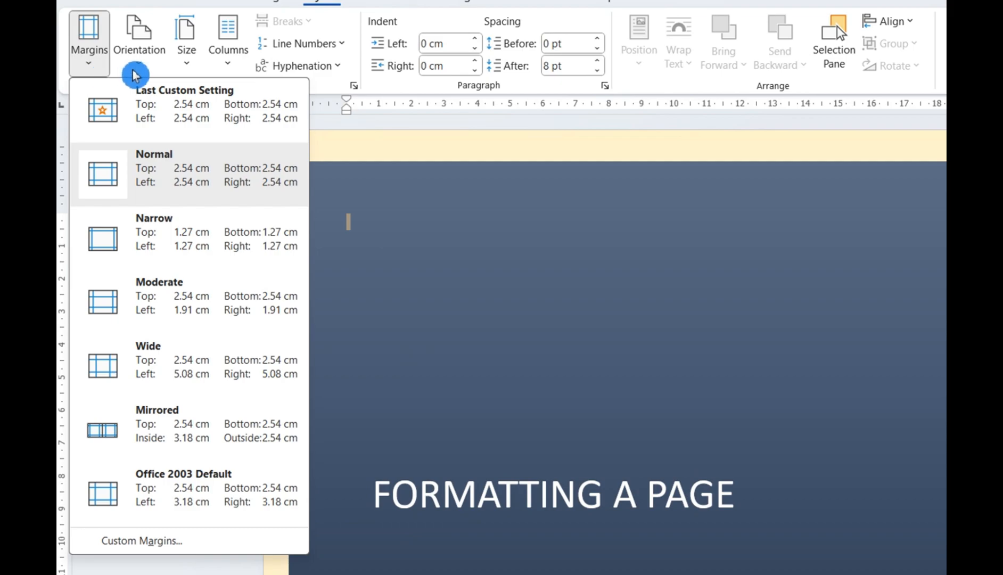
- Show the Select Recipients choices on the Mailings ribbon
click(307, 42)
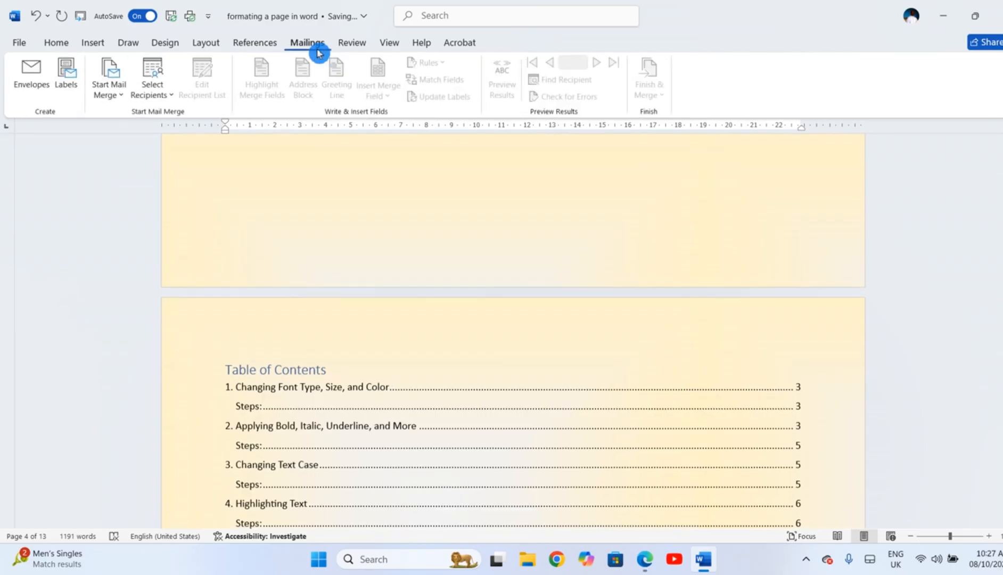
click(109, 76)
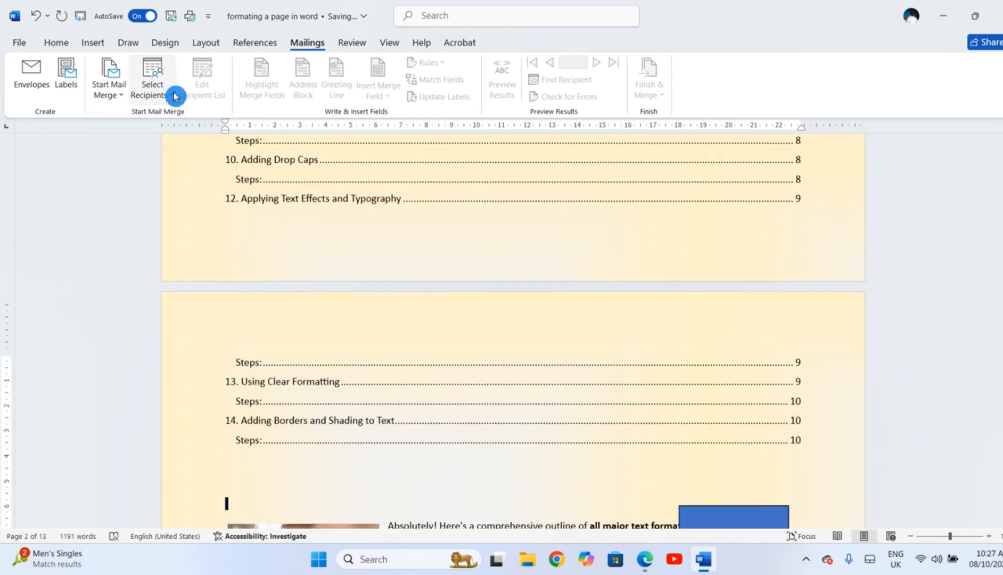
click(152, 74)
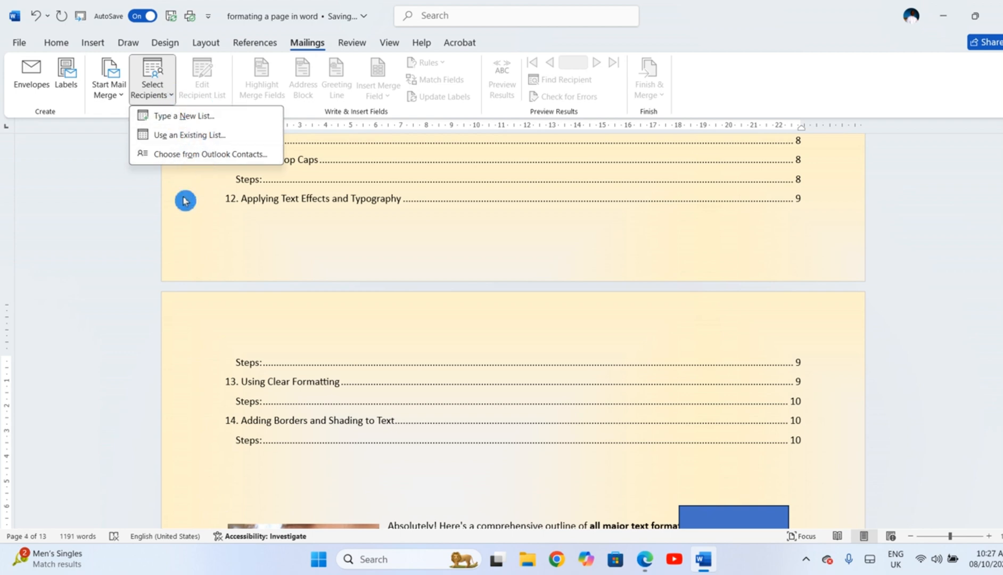
click(108, 74)
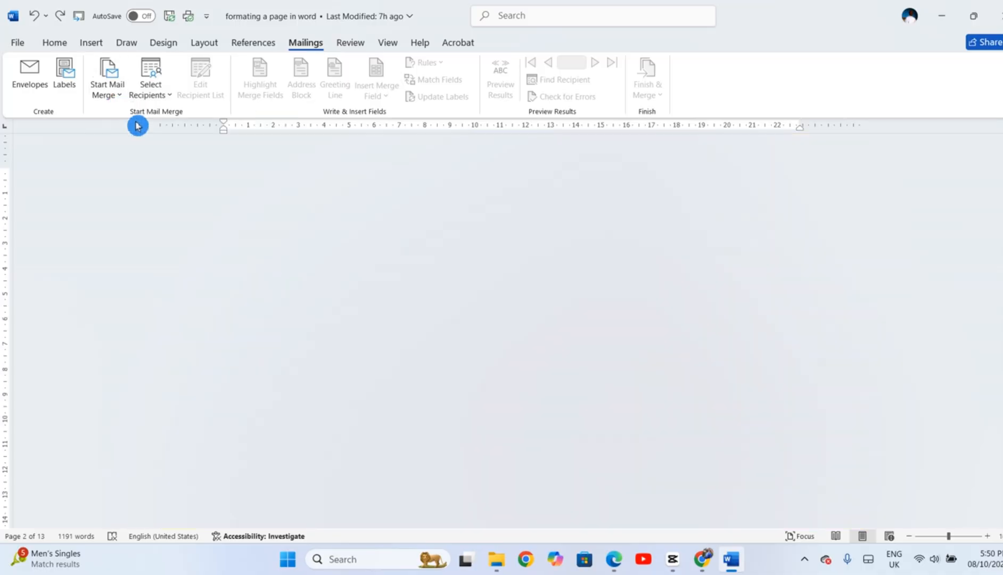
click(149, 77)
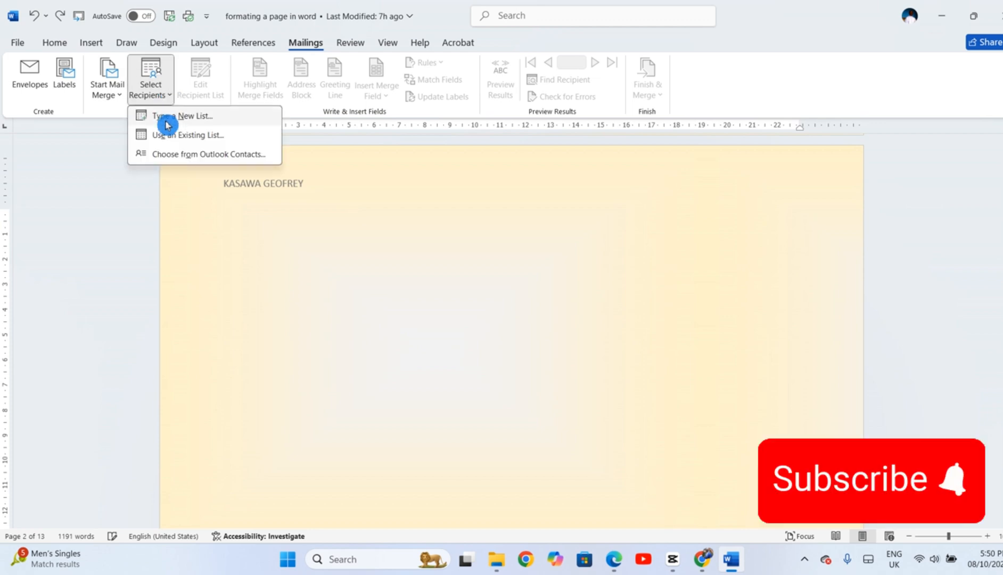
mouse_move(345, 209)
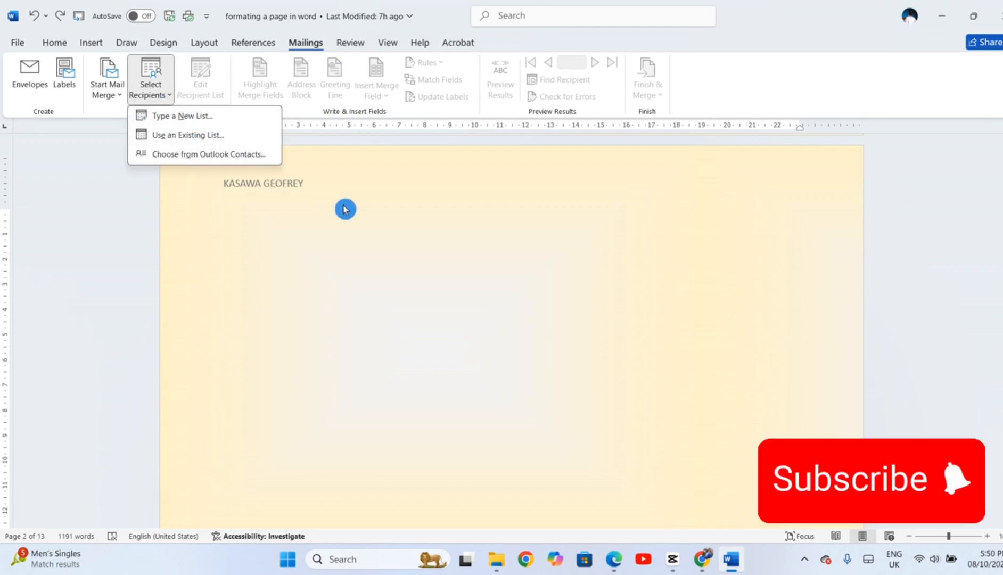